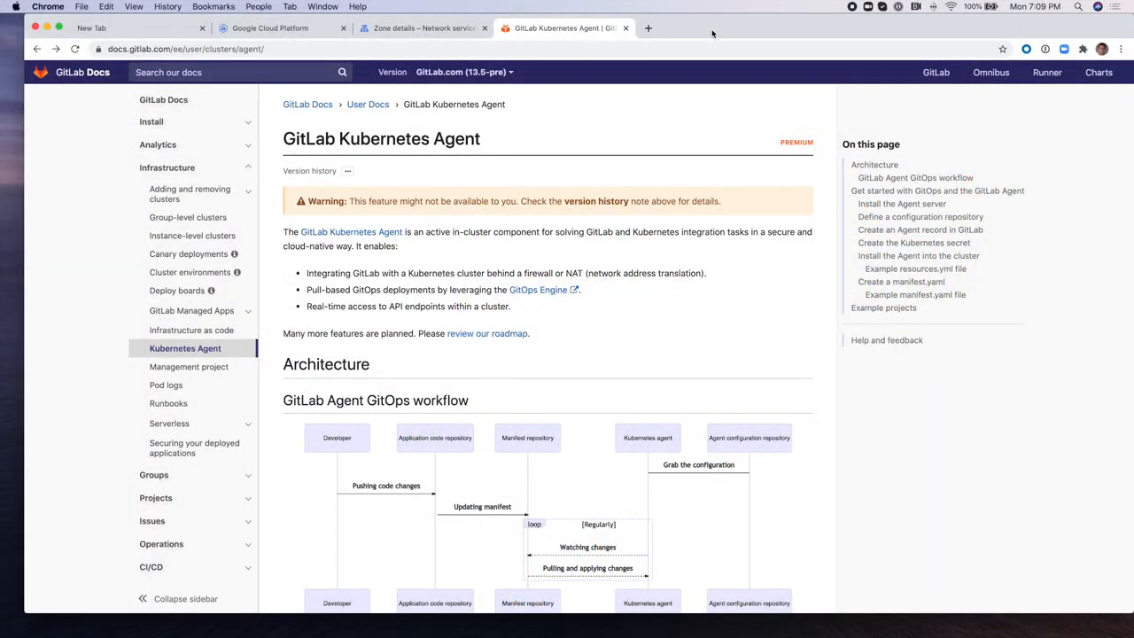
# - Scroll the Kubernetes Agent docs down to the 'Install the Agent server' section
pyautogui.scroll(-3)
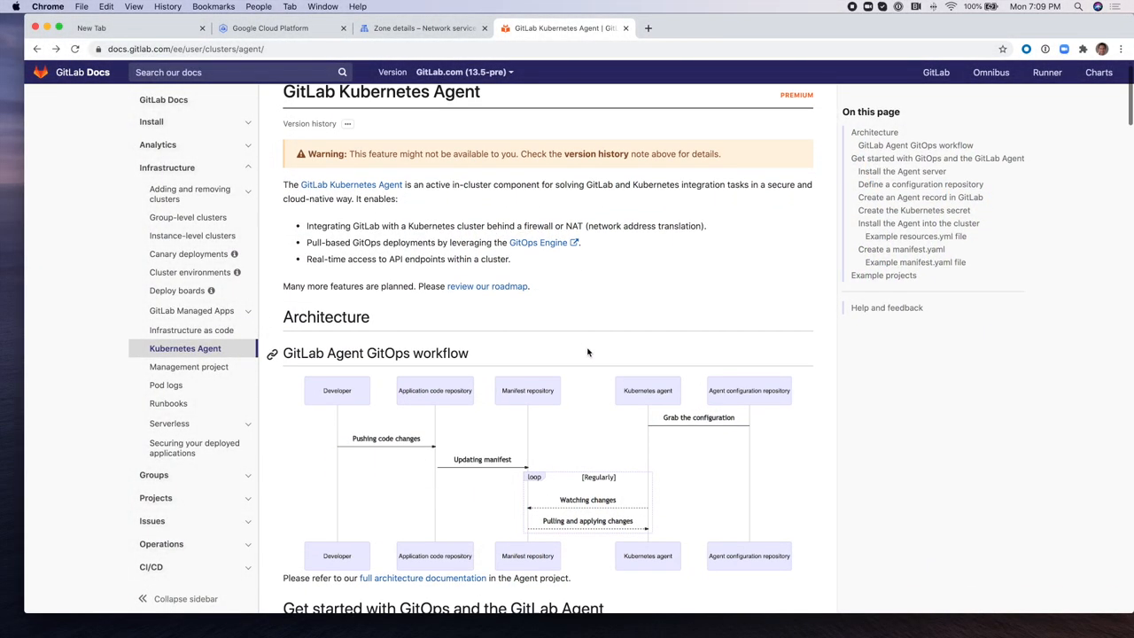
pyautogui.scroll(-3)
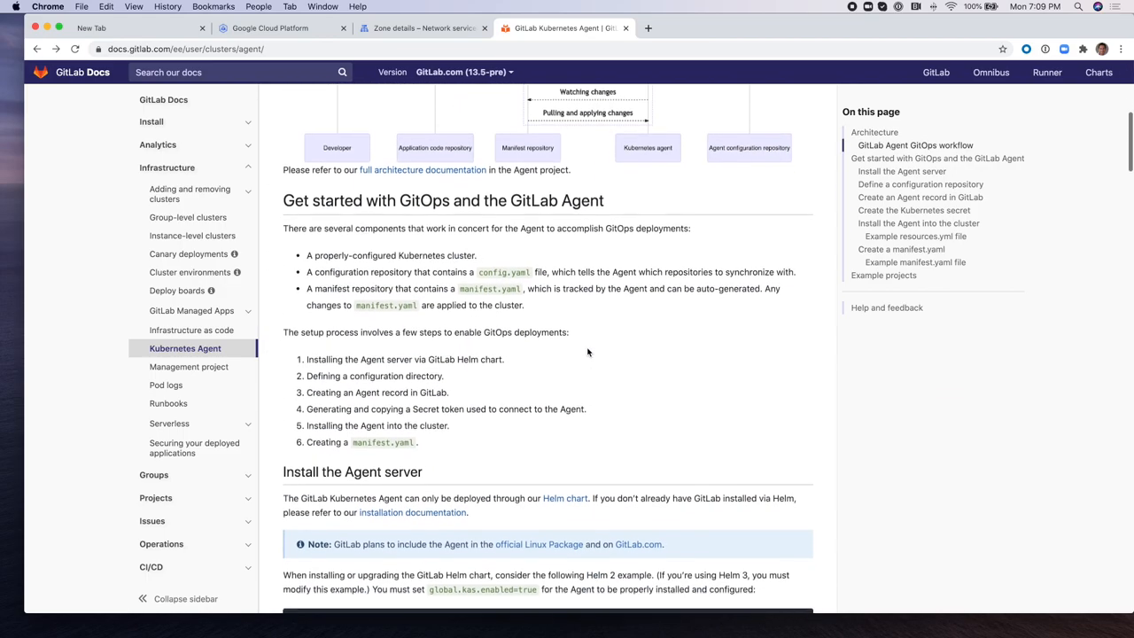
pyautogui.scroll(-3)
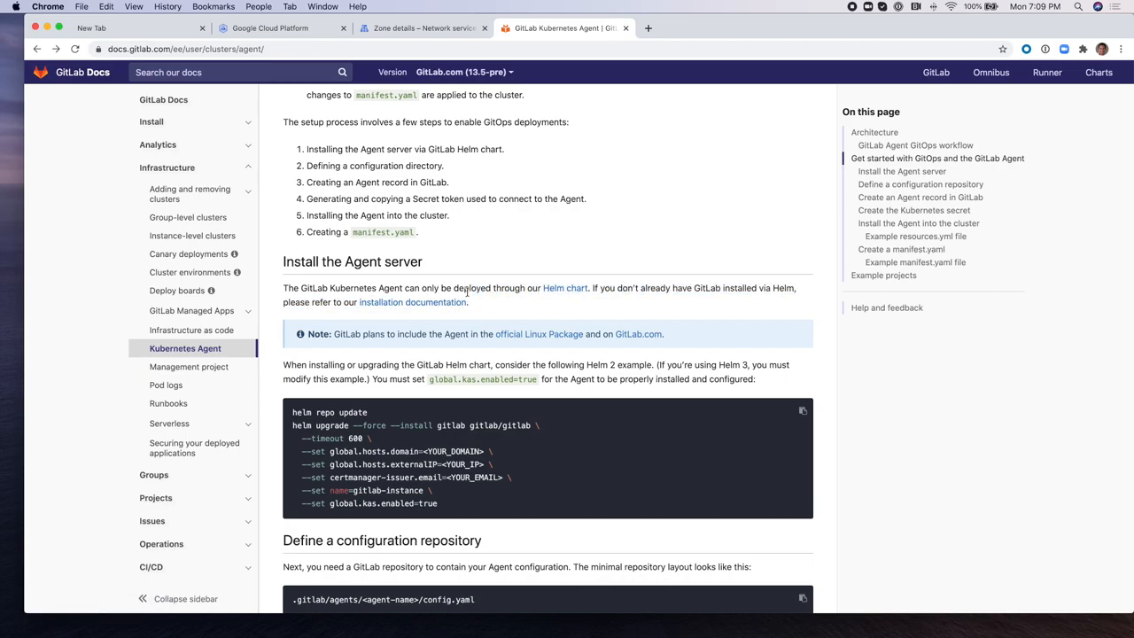
pyautogui.moveTo(413, 301)
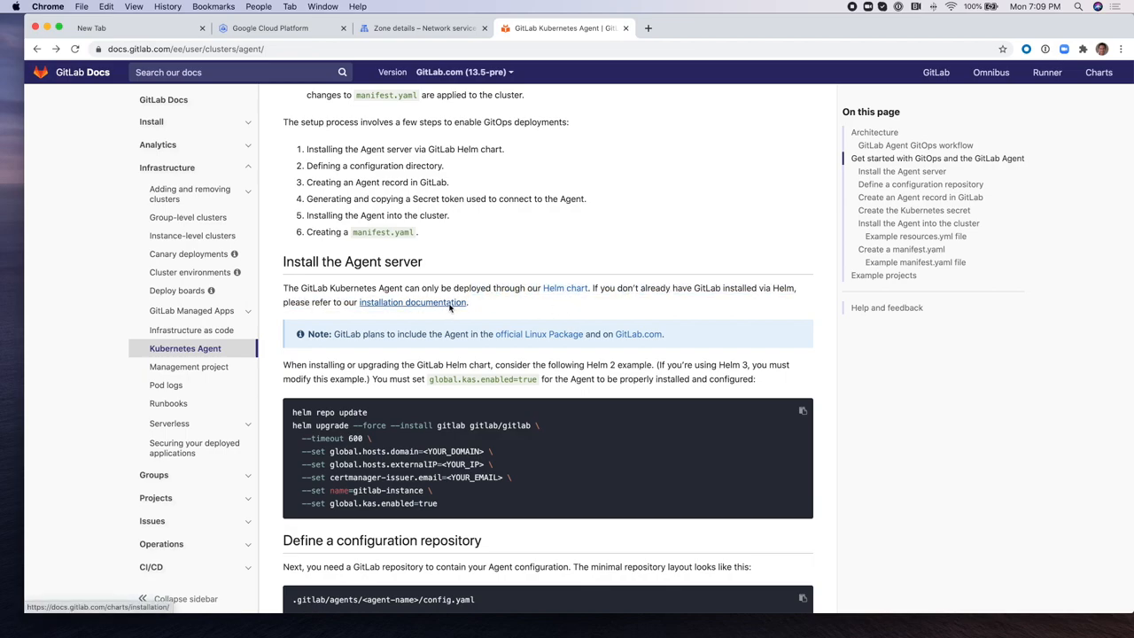
# - Follow the Helm installation documentation to the Google Kubernetes Engine preparation guide
pyautogui.click(411, 301)
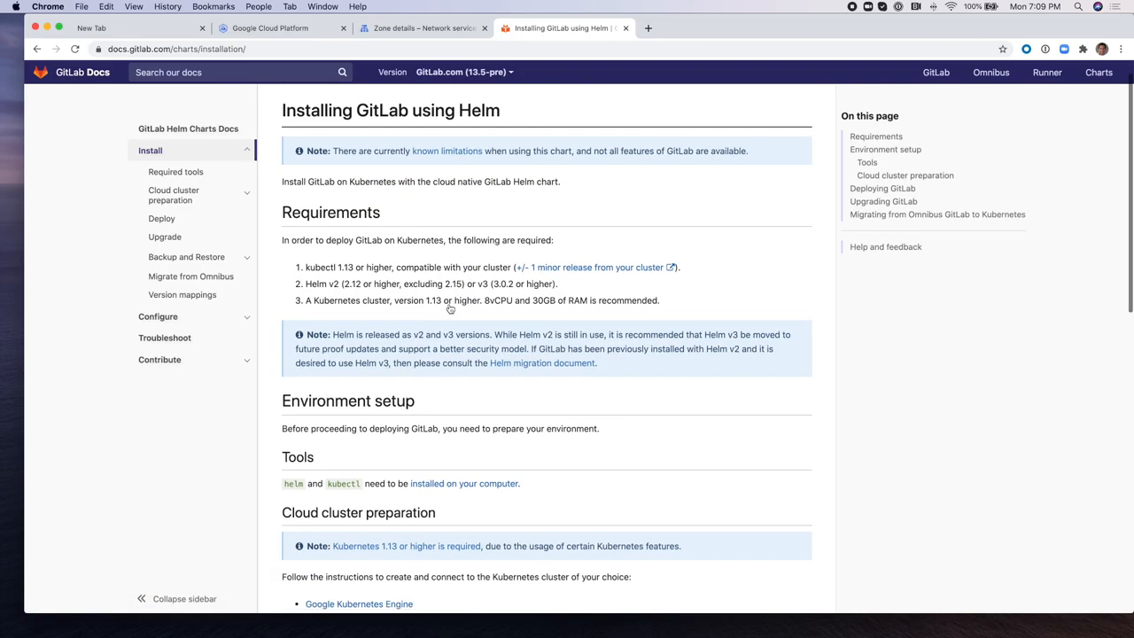
pyautogui.scroll(-3)
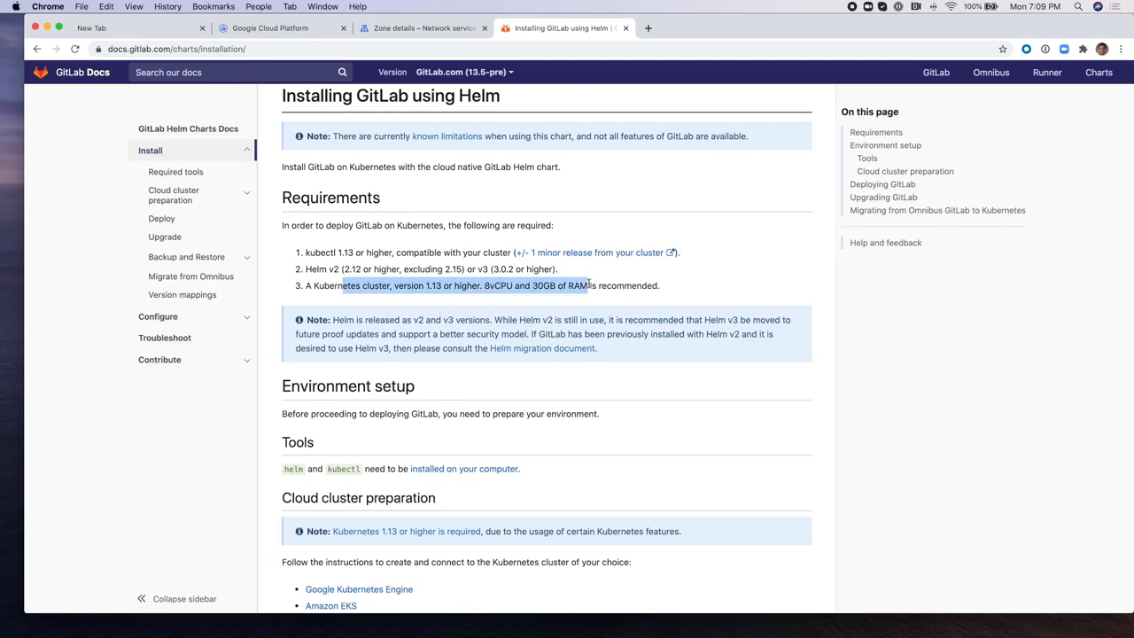
pyautogui.scroll(-3)
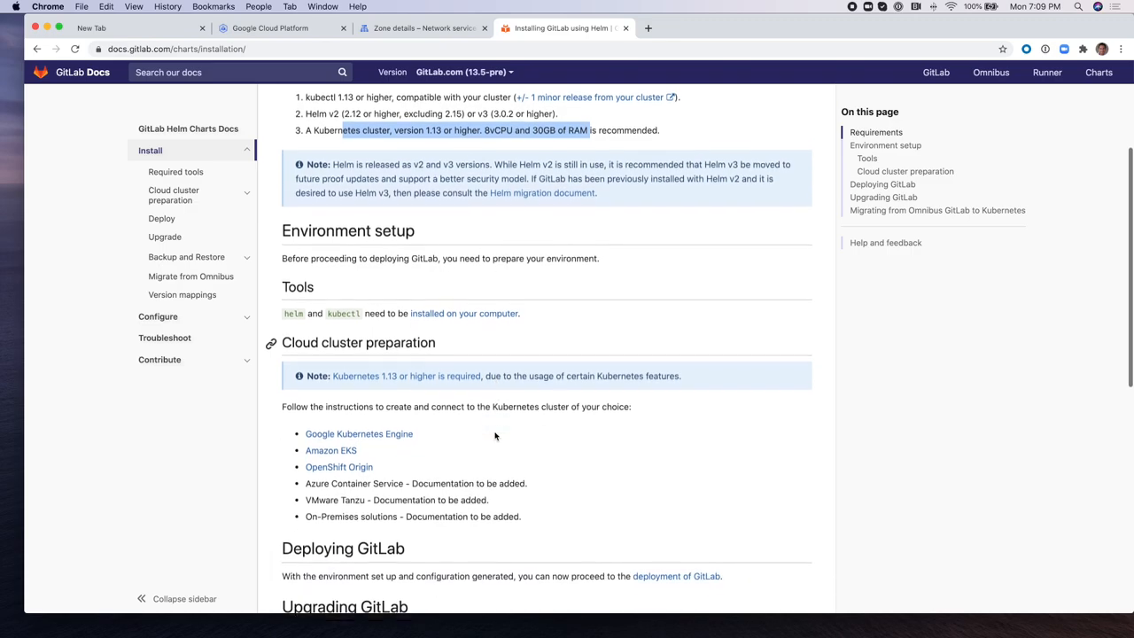
pyautogui.scroll(-3)
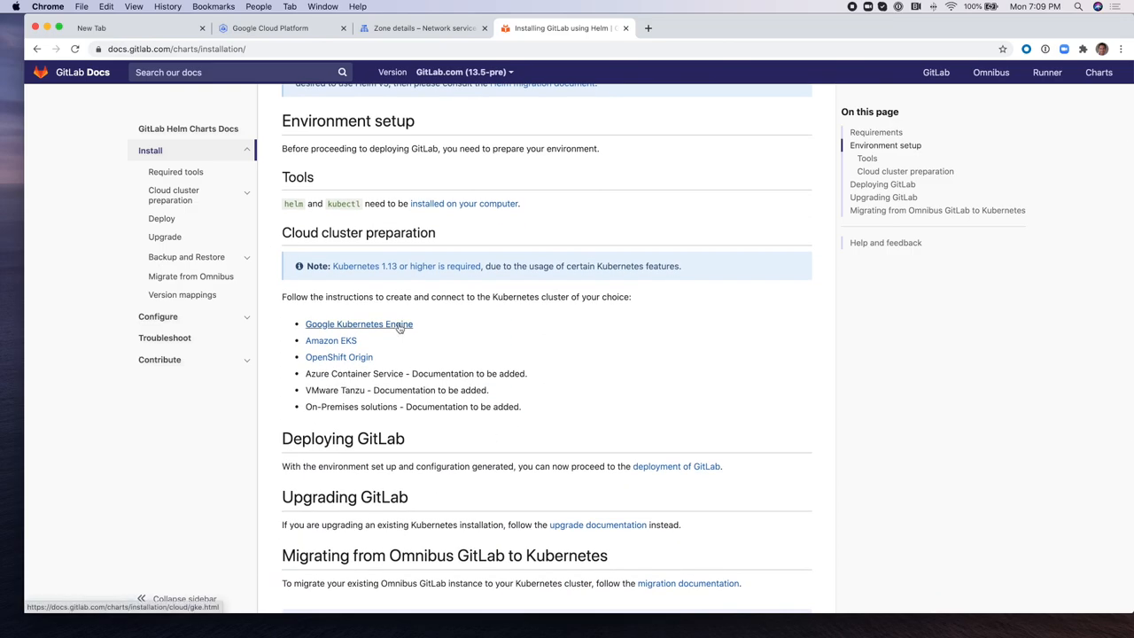
pyautogui.click(358, 323)
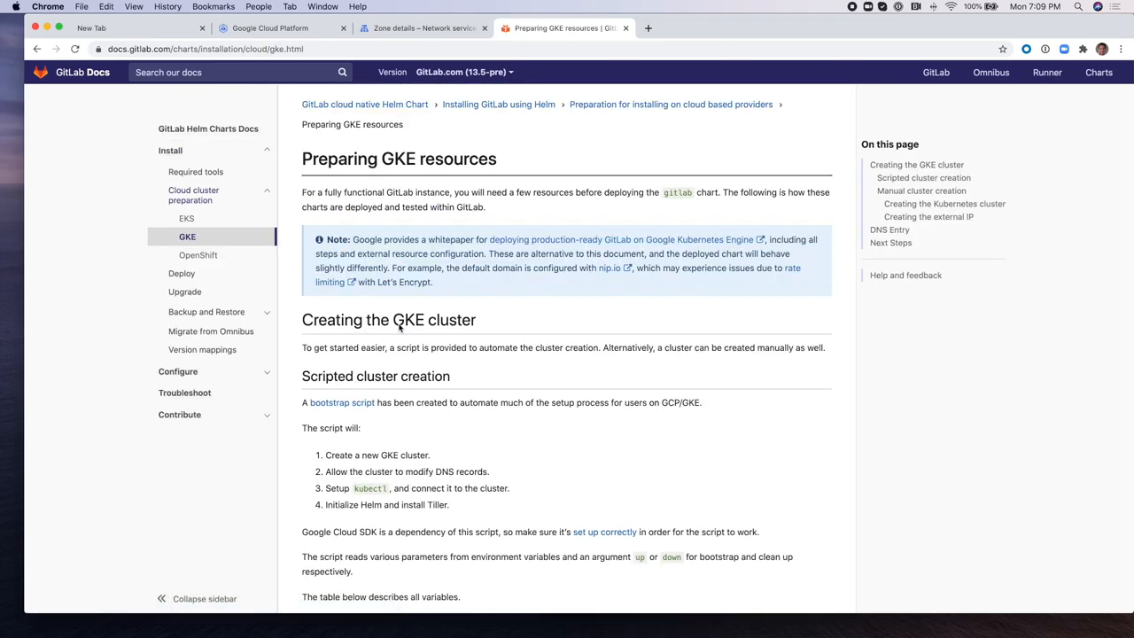
# - Reach the GKE bootstrap script (gke_bootstrap_script.sh) linked from the preparation guide
pyautogui.scroll(-3)
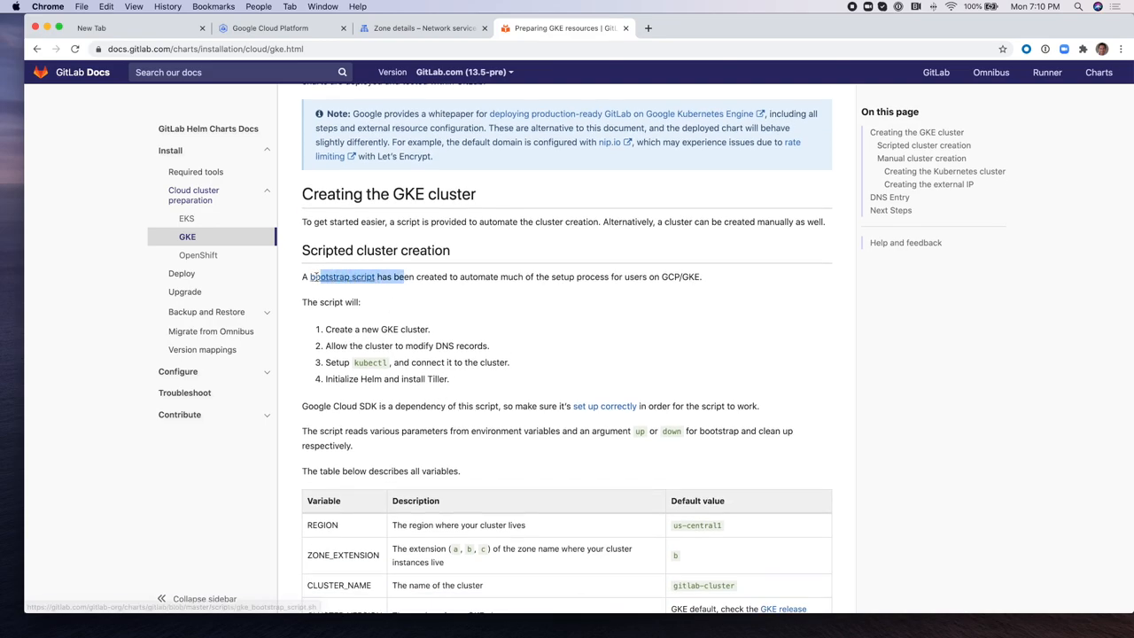
pyautogui.click(362, 284)
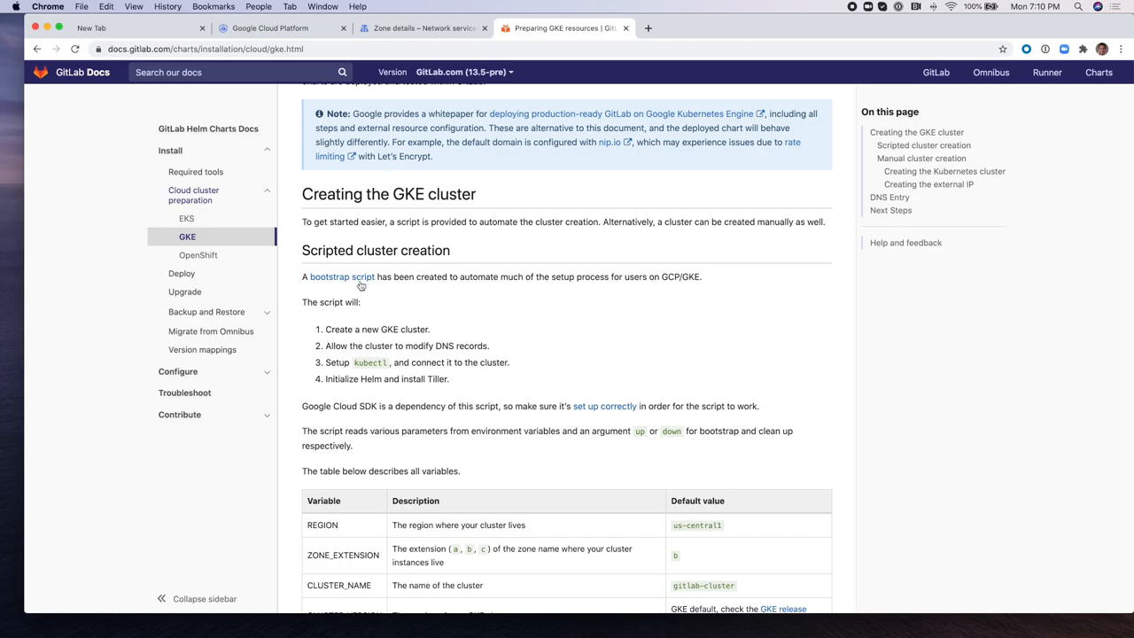
pyautogui.click(342, 277)
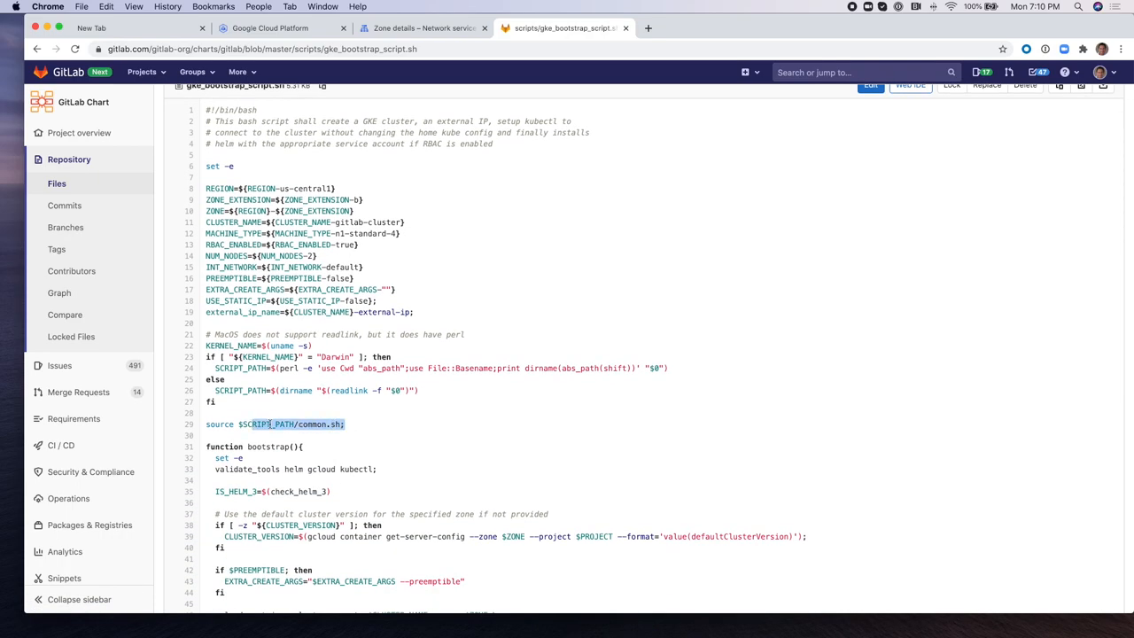
# - View scripts/gke_bootstrap_script.sh in the GitLab Chart repository and its variables
pyautogui.scroll(3)
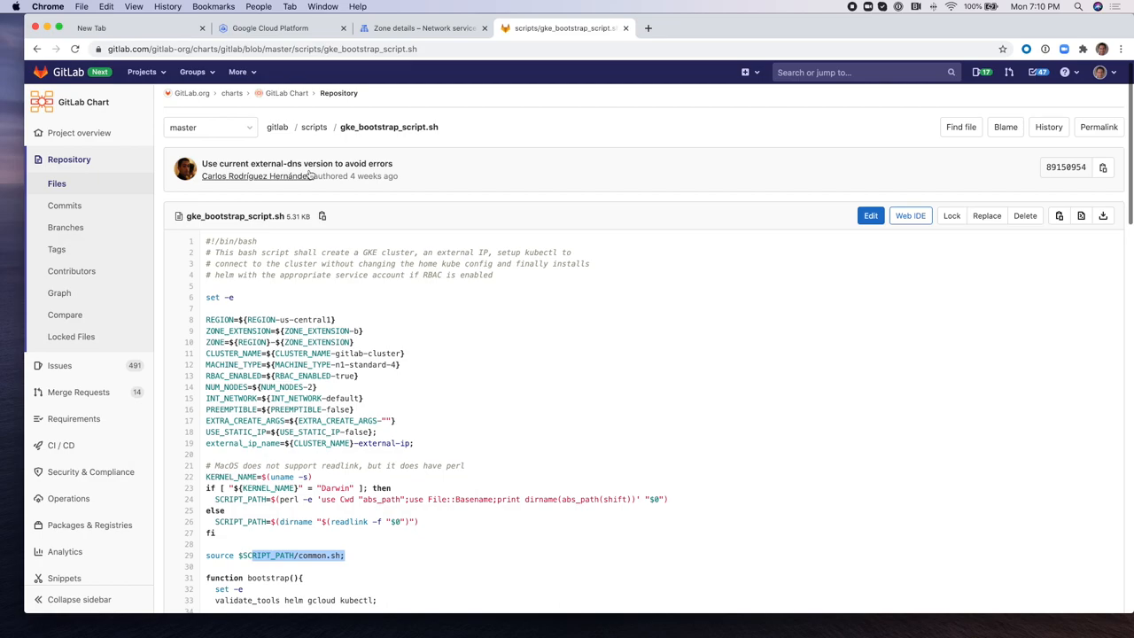
pyautogui.click(314, 131)
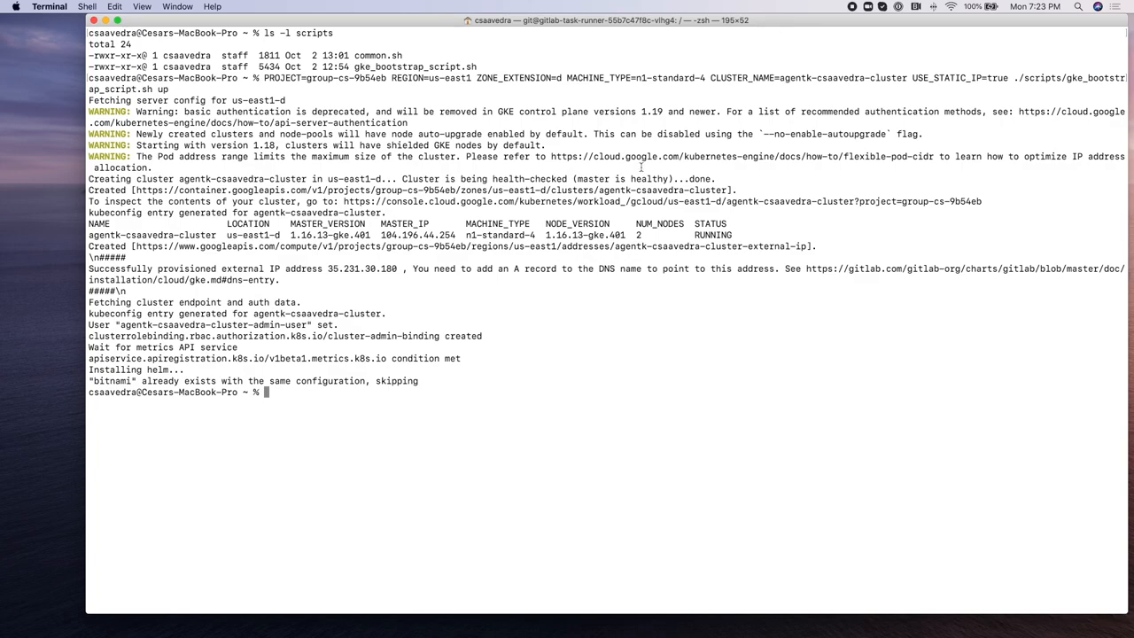
pyautogui.moveTo(336, 270)
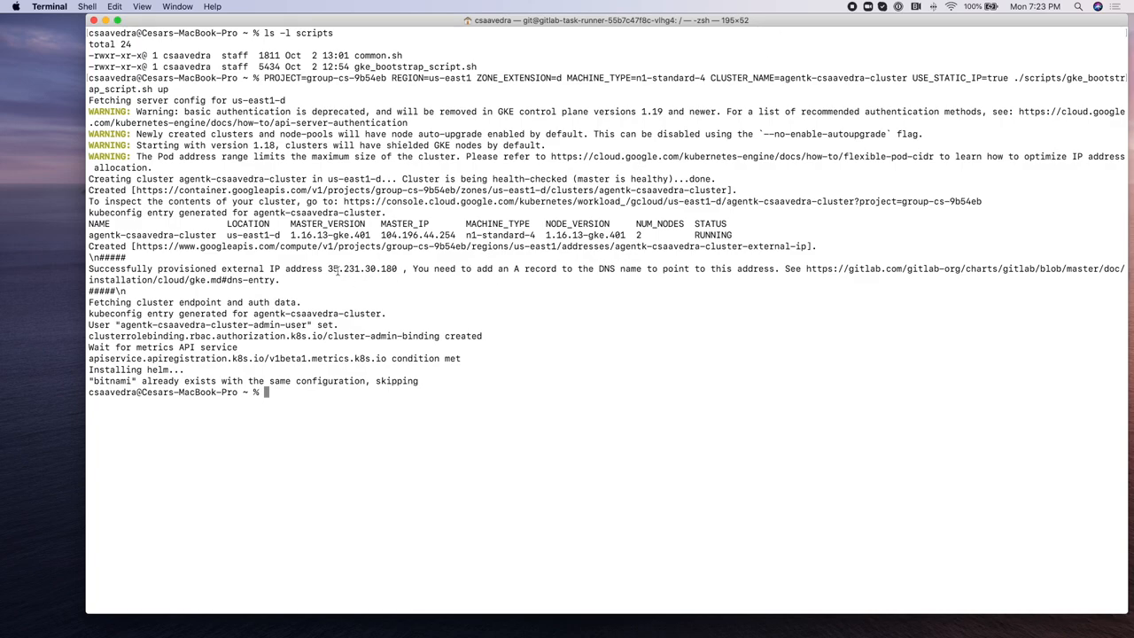
# - Select the external IP 35.231.30.180 from the bootstrap script output
pyautogui.doubleClick(335, 269)
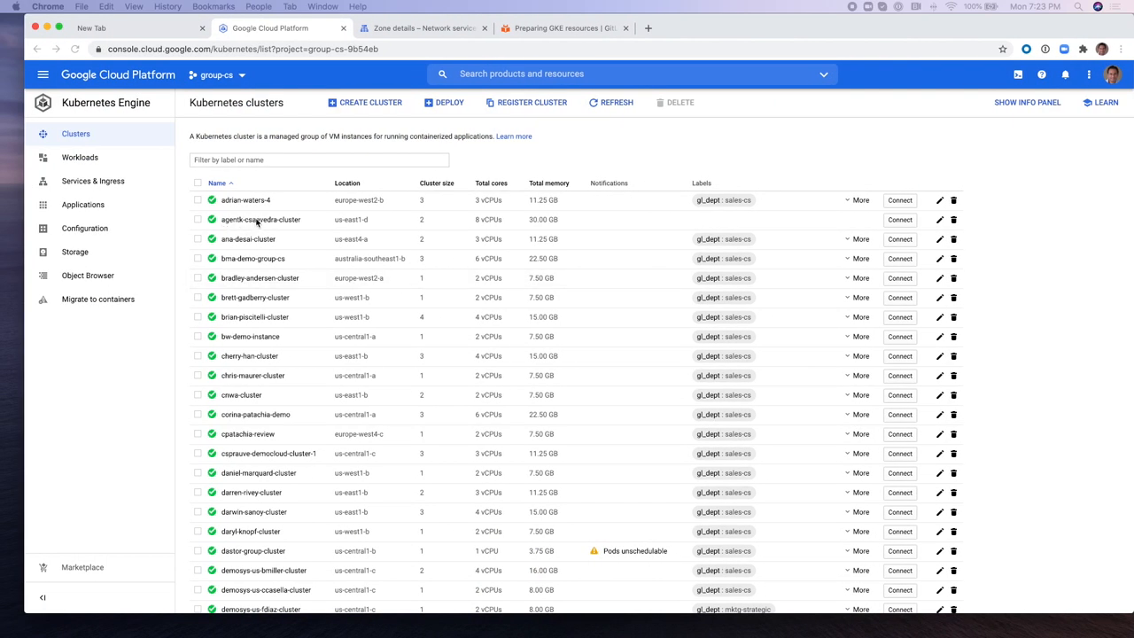
pyautogui.moveTo(284, 202)
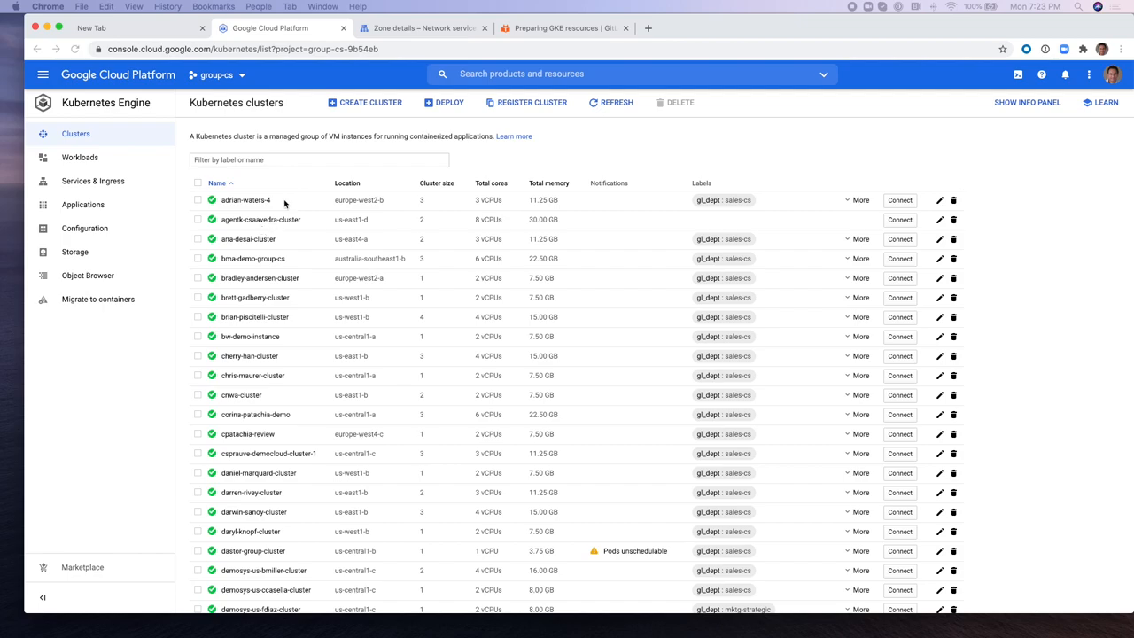
# - Point the *.glab1 wildcard A record of tanuki-host to 35.231.30.180
pyautogui.click(423, 29)
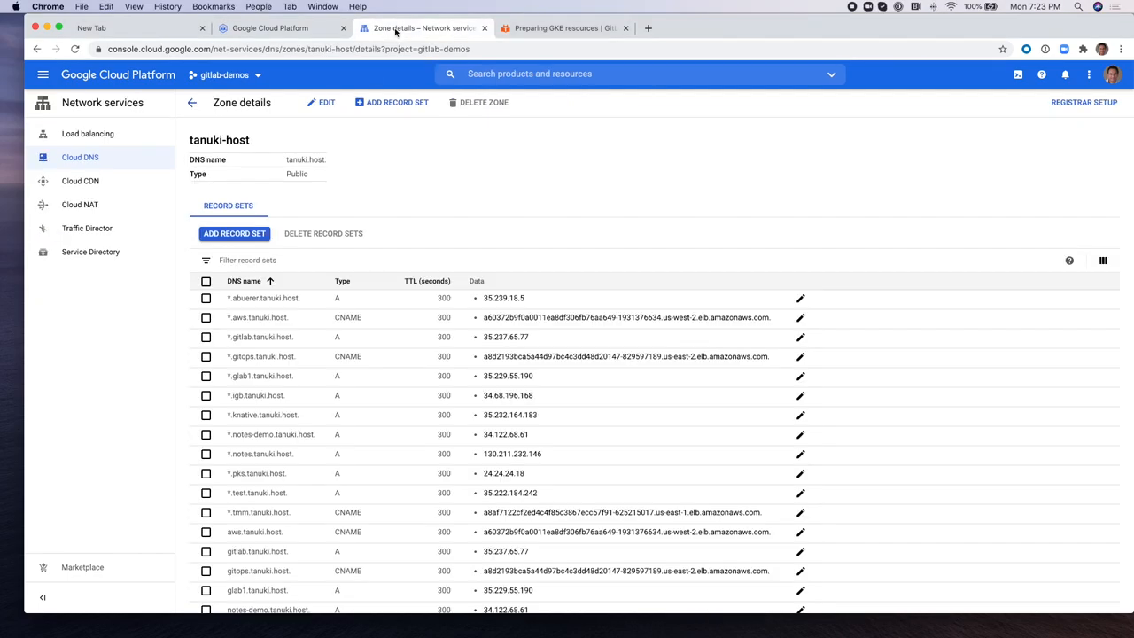
pyautogui.scroll(-3)
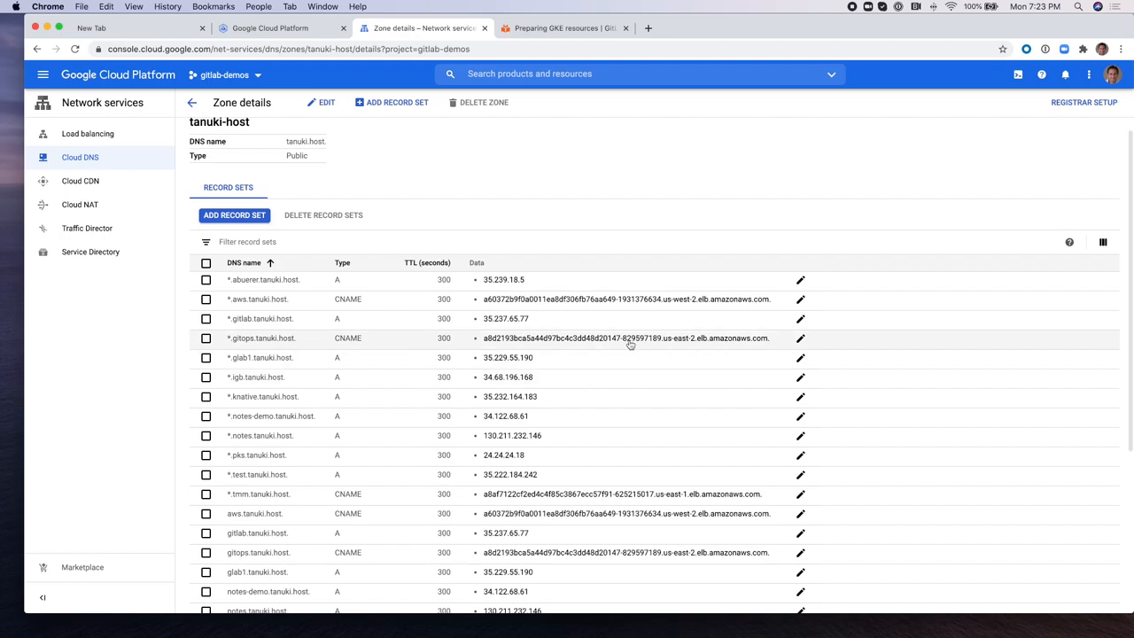
pyautogui.click(800, 359)
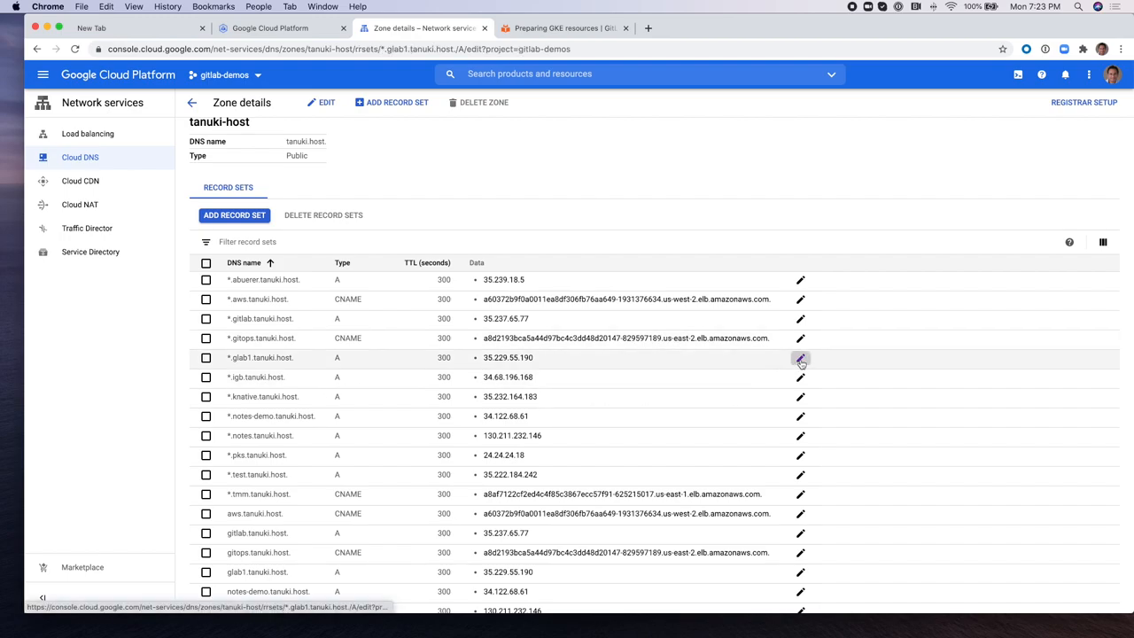
pyautogui.click(801, 358)
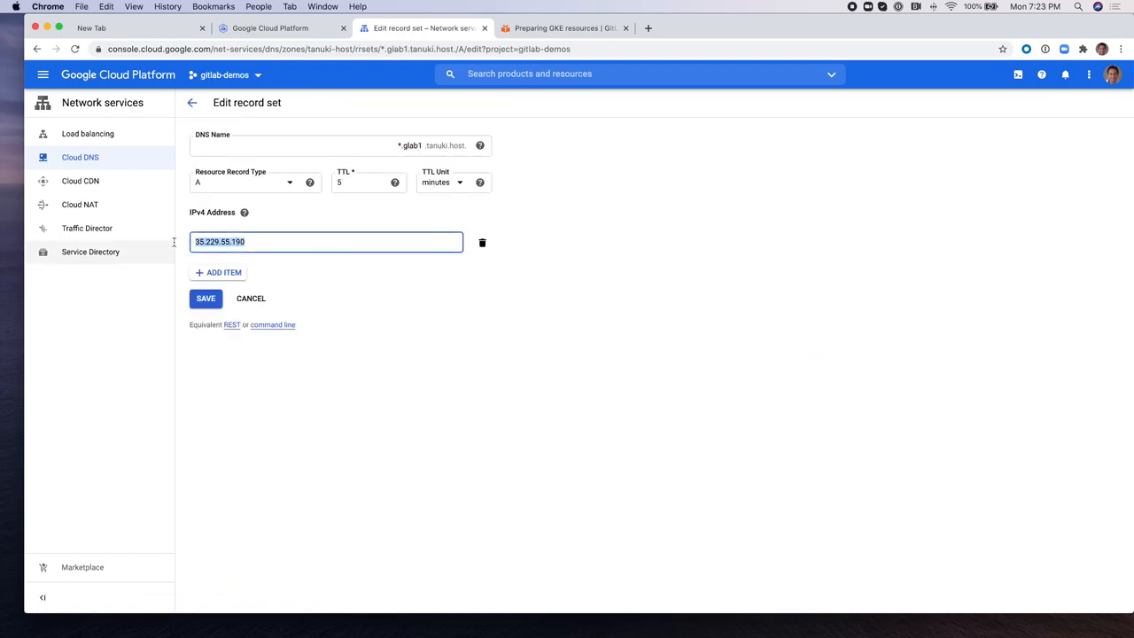
pyautogui.write('35.231.30.180')
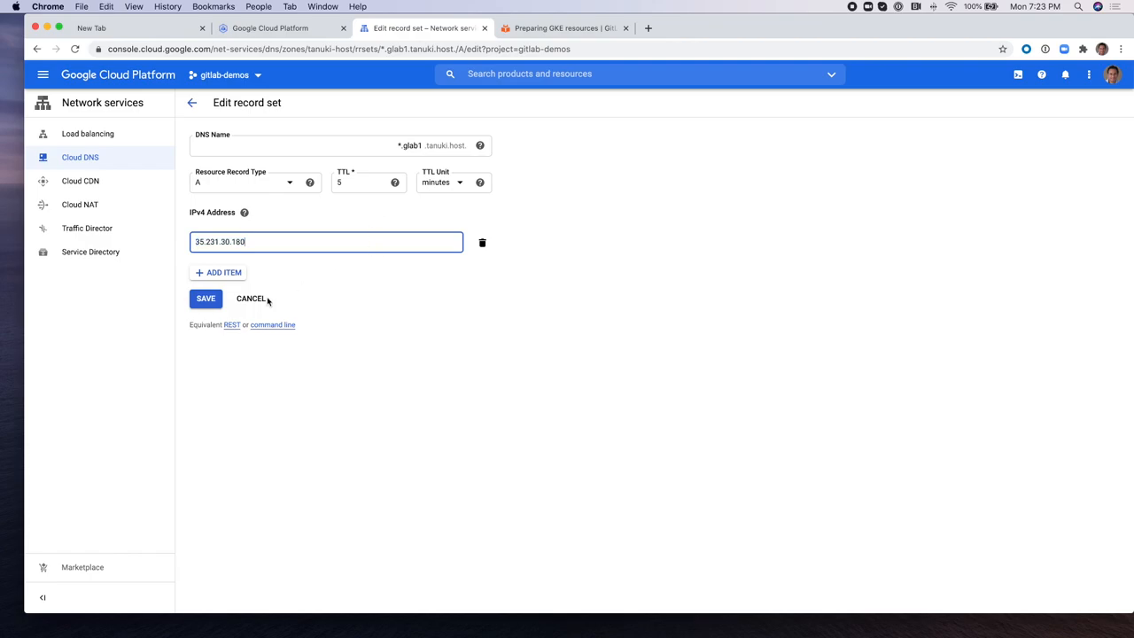
pyautogui.click(206, 298)
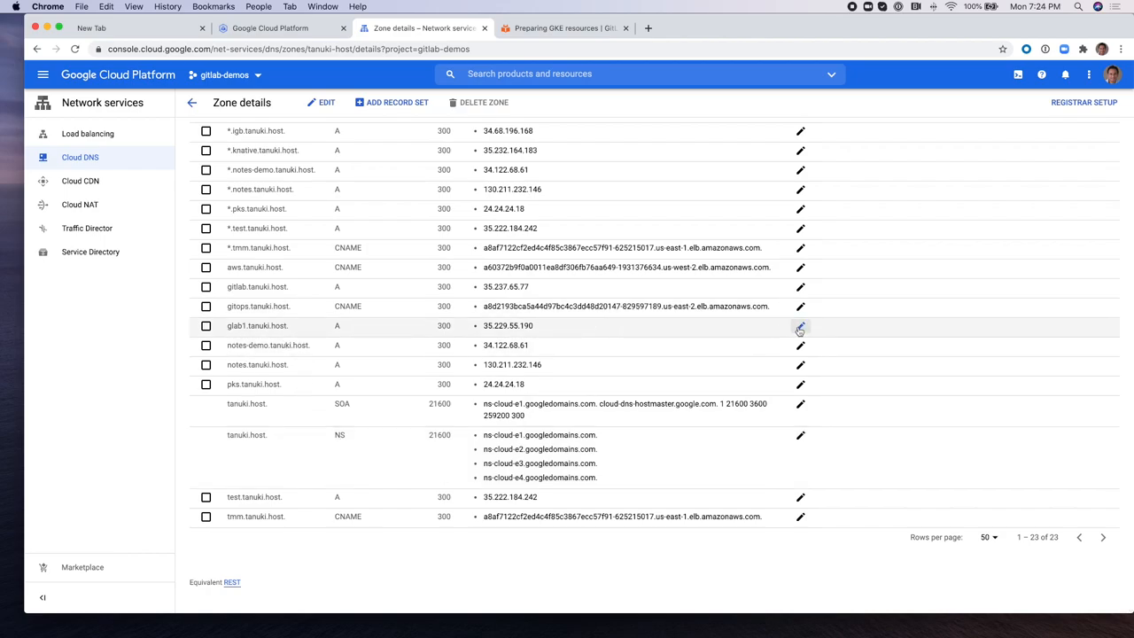
# - Point the glab1 A record of tanuki-host to 35.231.30.180
pyautogui.click(800, 326)
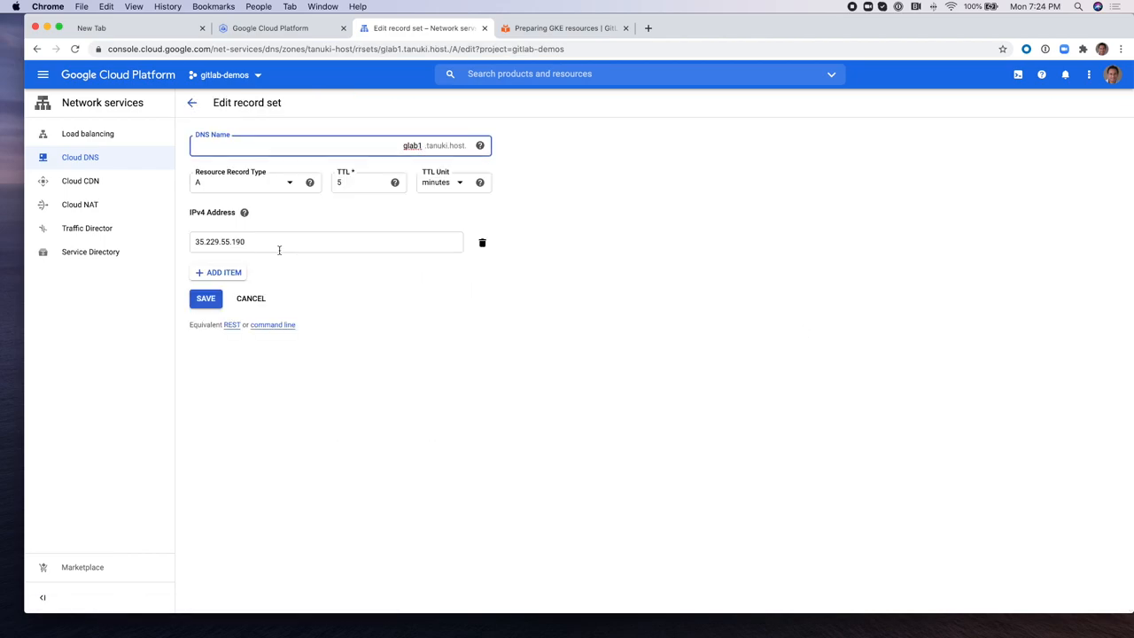
pyautogui.write('35.231.30.180')
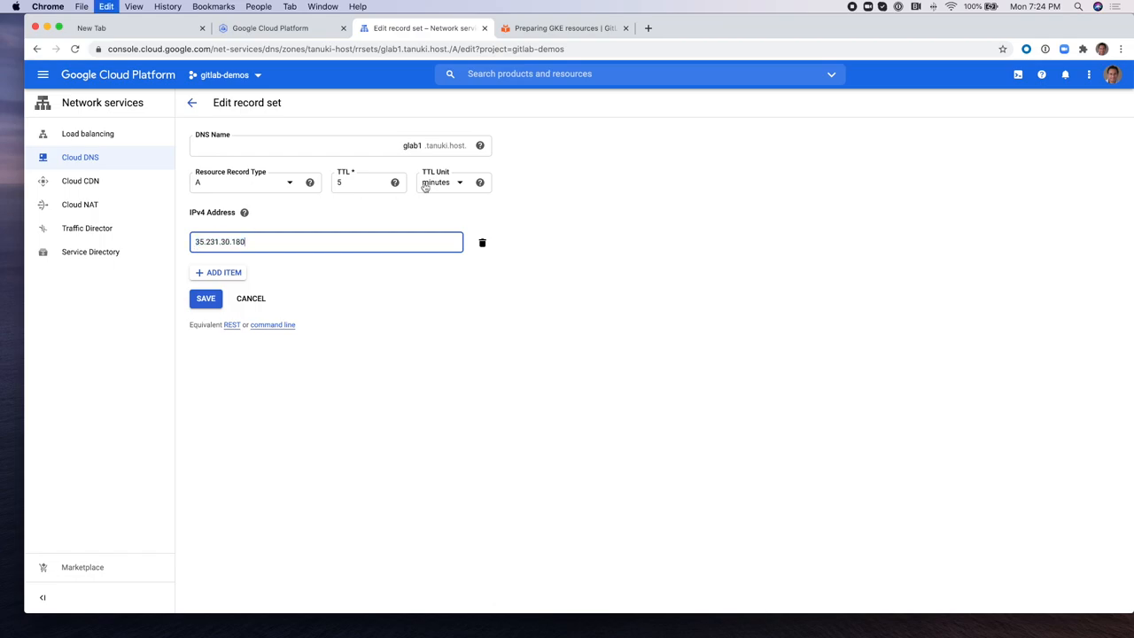
pyautogui.click(206, 298)
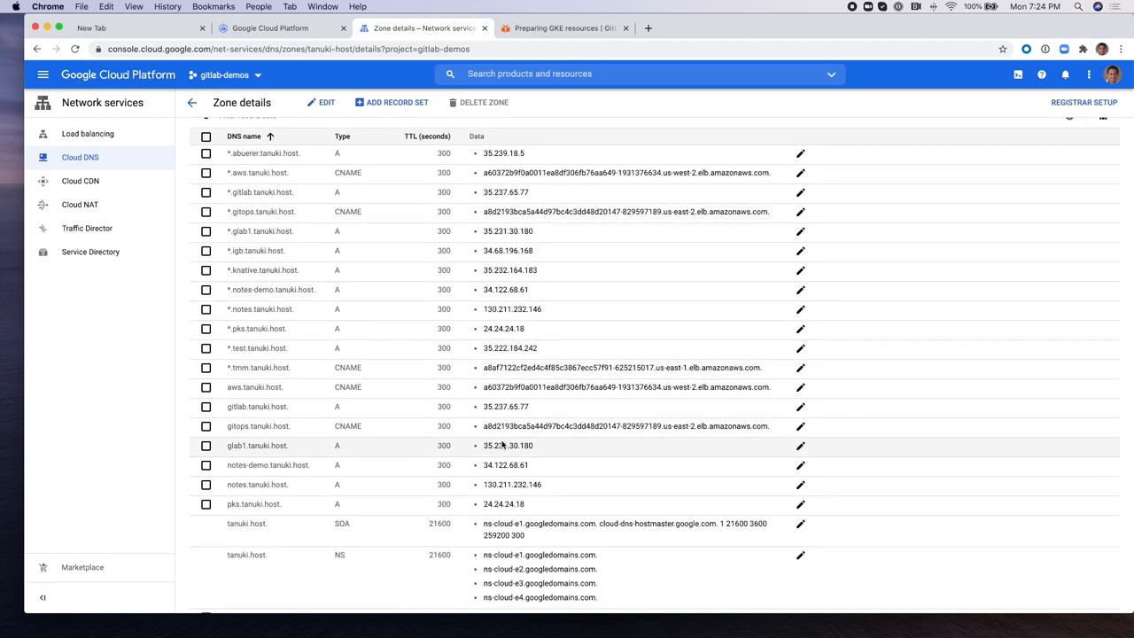
pyautogui.moveTo(453, 328)
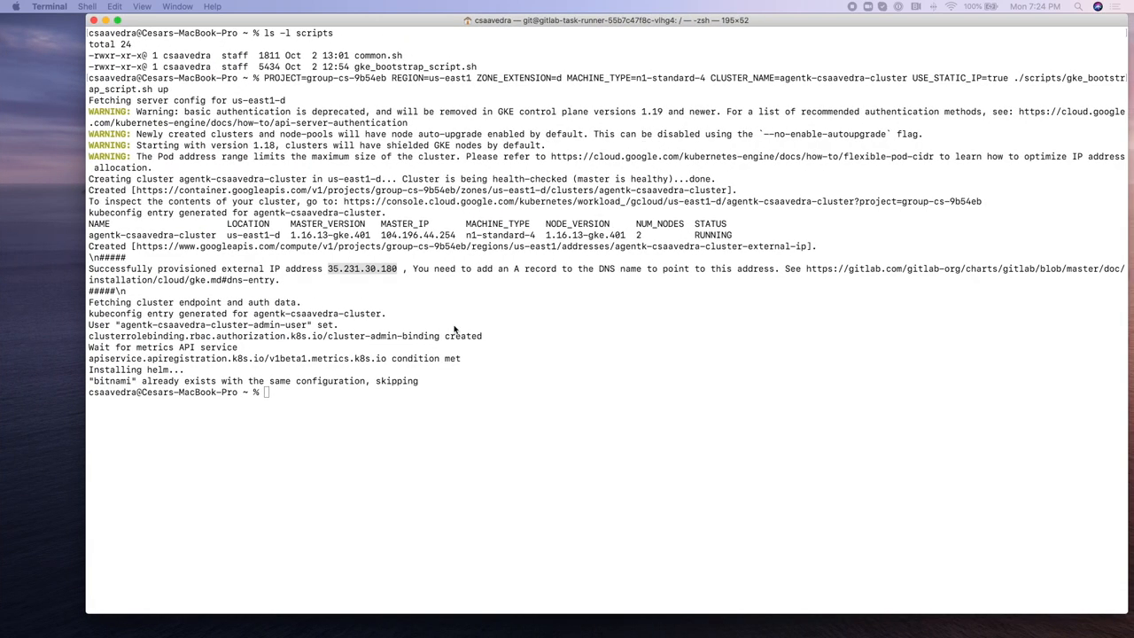
# - Add the gitlab Helm repo and run helm upgrade --install gitlab with global.kas.enabled=true
pyautogui.write('helm repo add gitlab https://charts.gitlab.io/')
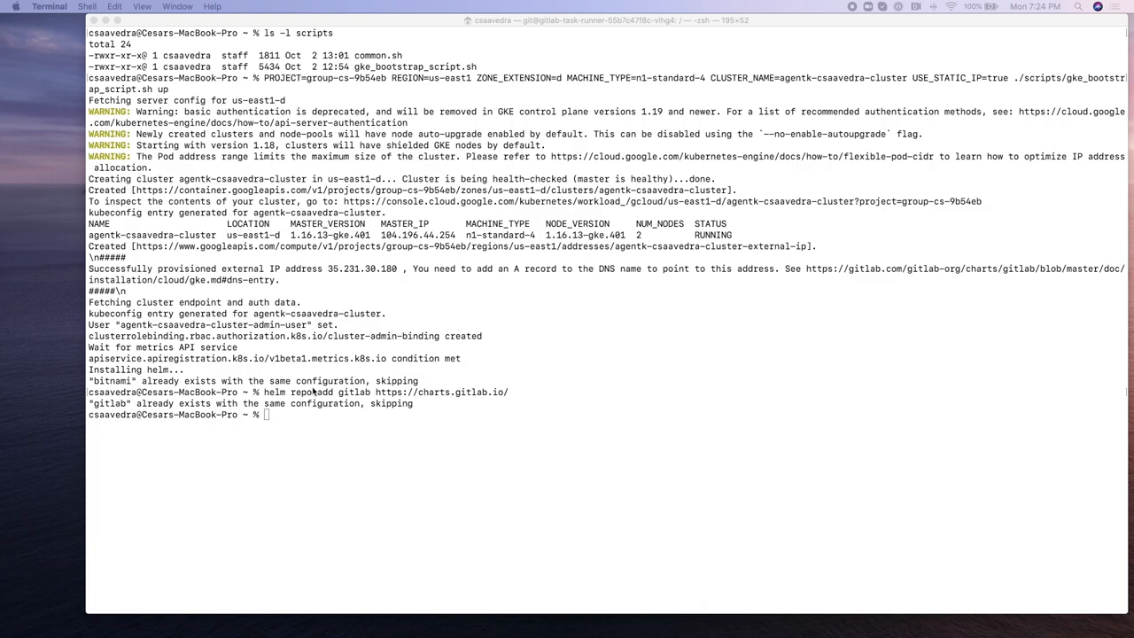
pyautogui.write('helm repo update')
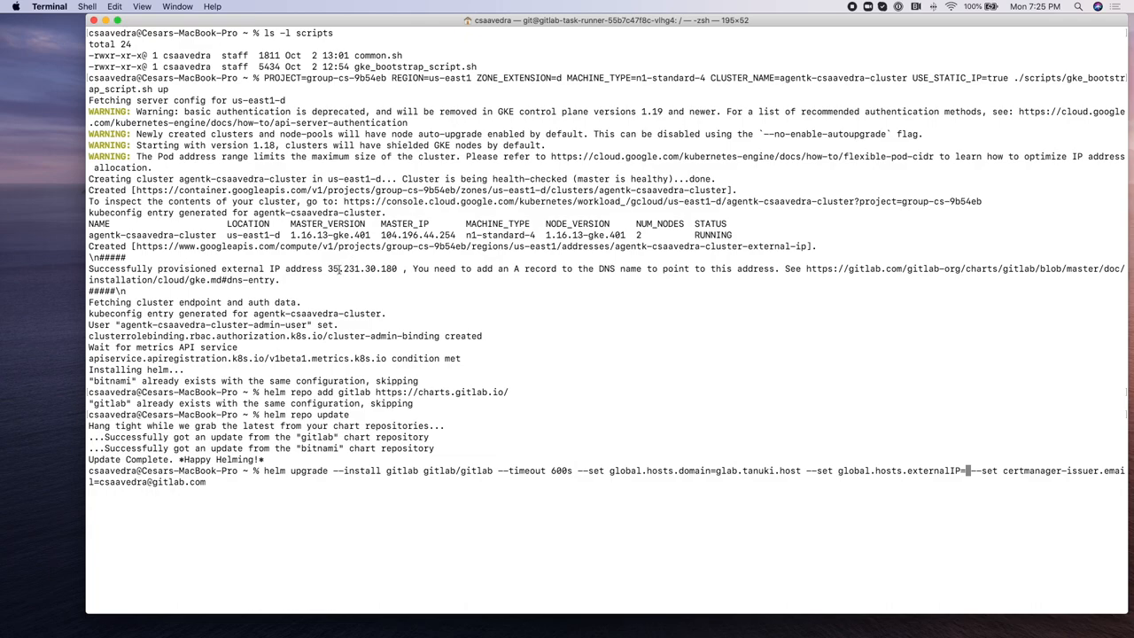
pyautogui.doubleClick(362, 269)
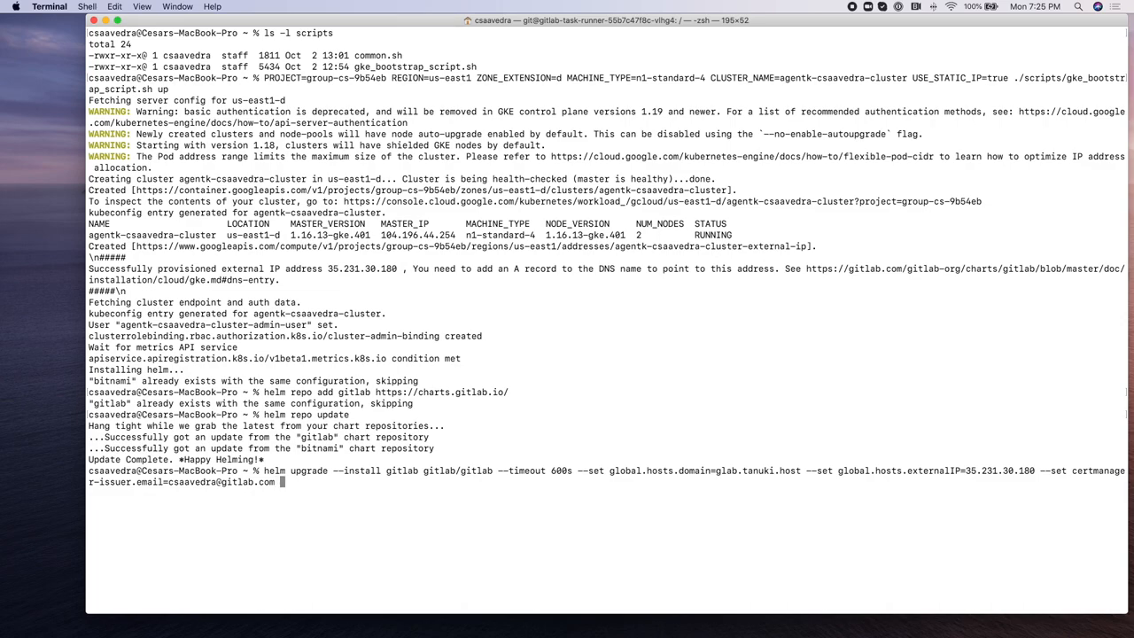
pyautogui.write('--set global.kas.enabled=true')
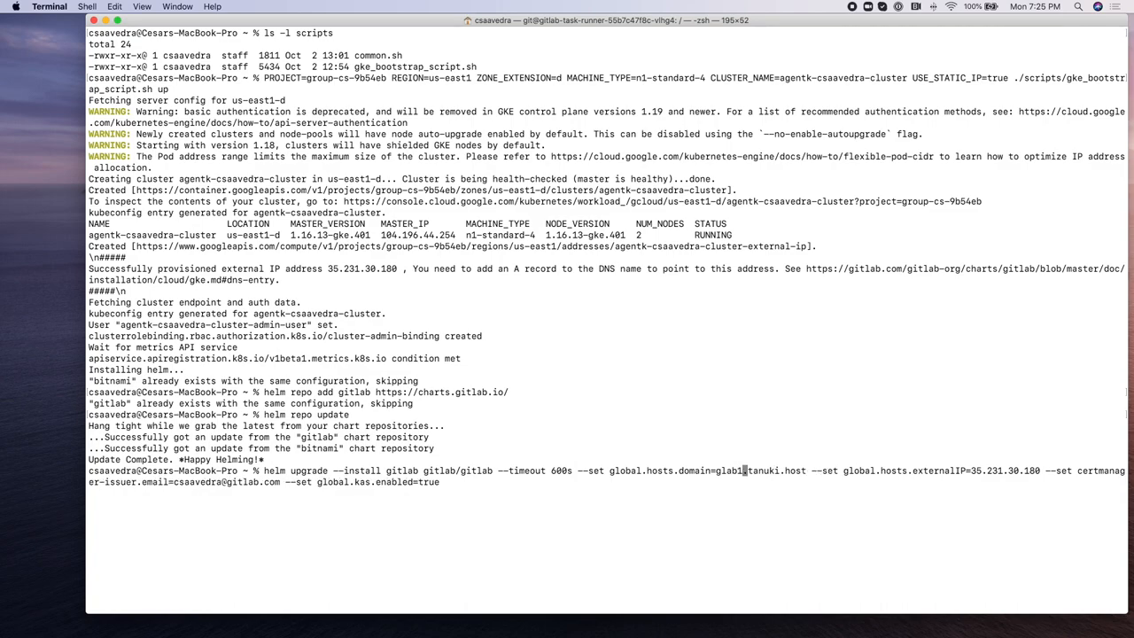
pyautogui.press('Return')
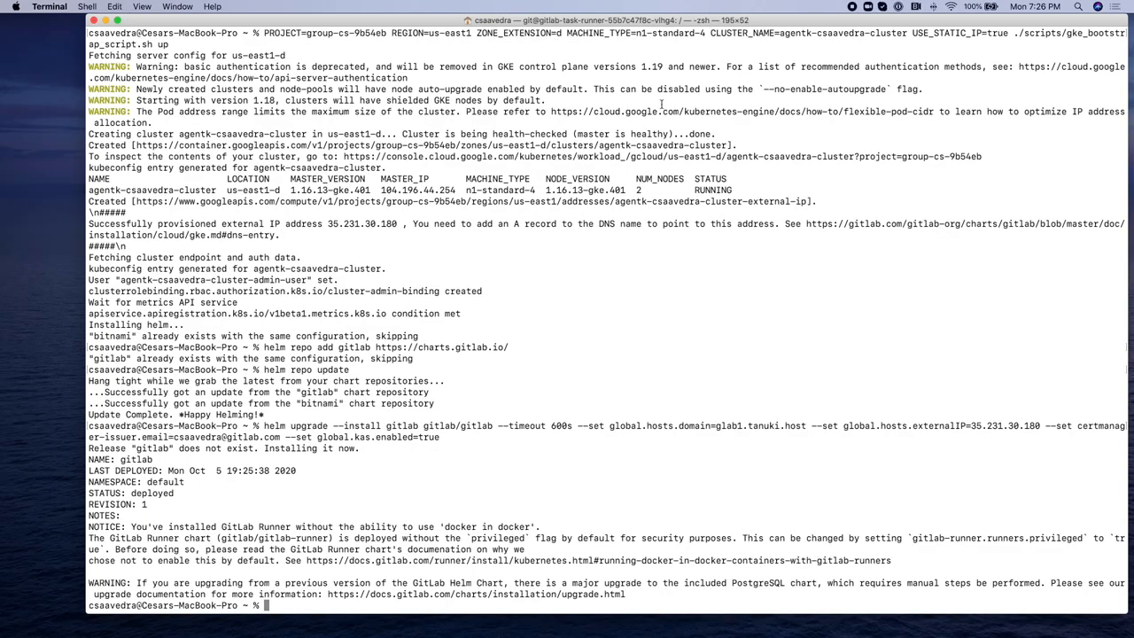
# - List pods across all namespaces with kubectl get pods --all-namespaces
pyautogui.write('kubectl get pods --all-namespaces')
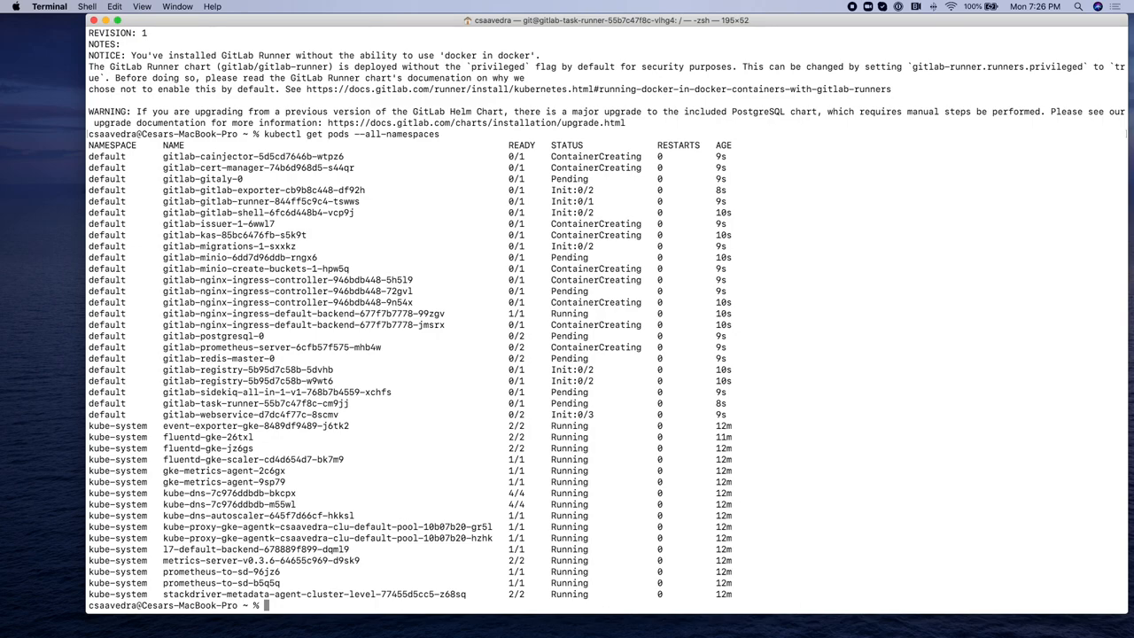
pyautogui.moveTo(612, 351)
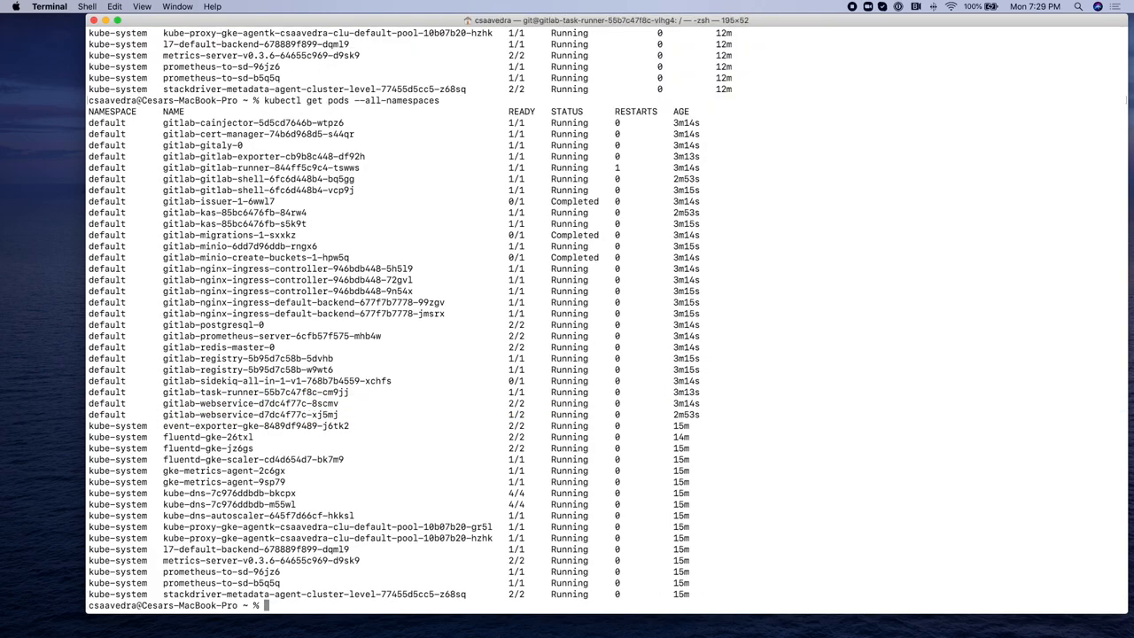
pyautogui.moveTo(599, 411)
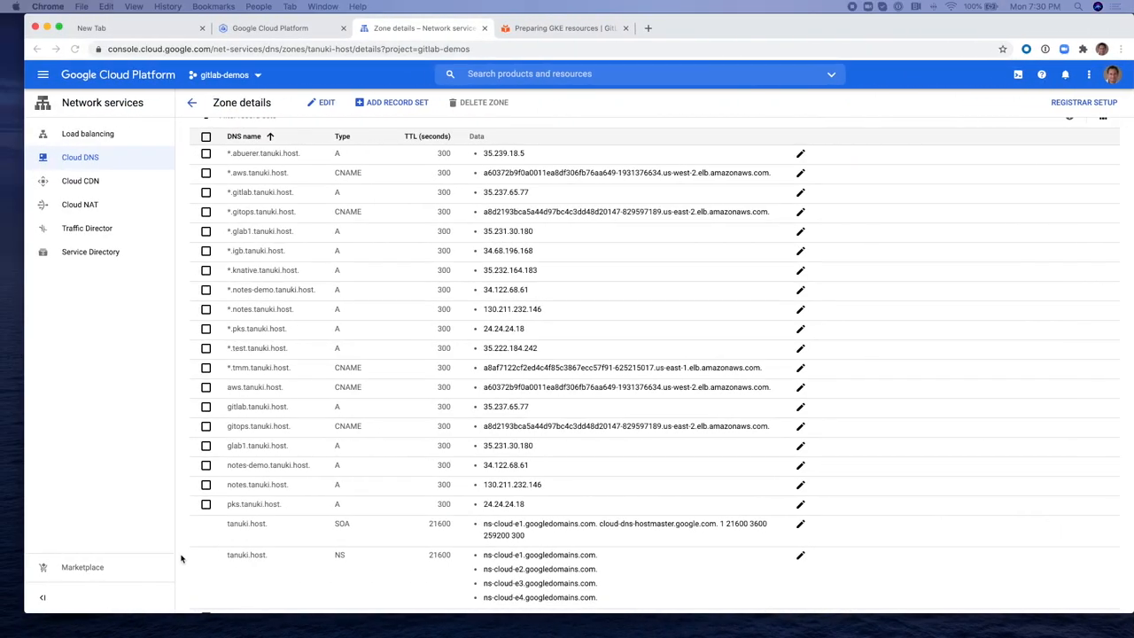
# - Switch to the empty browser tab after reviewing the tanuki.host DNS zone
pyautogui.click(92, 29)
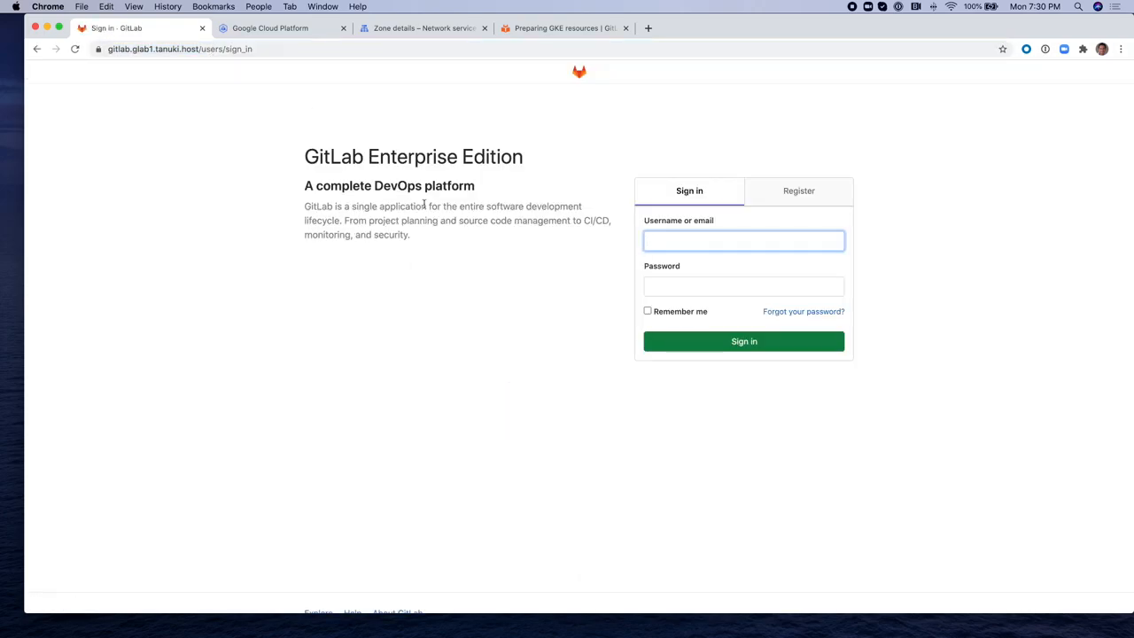
# - Sign in to GitLab as root with the saved password and dismiss Chrome's save-password offer
pyautogui.write('root')
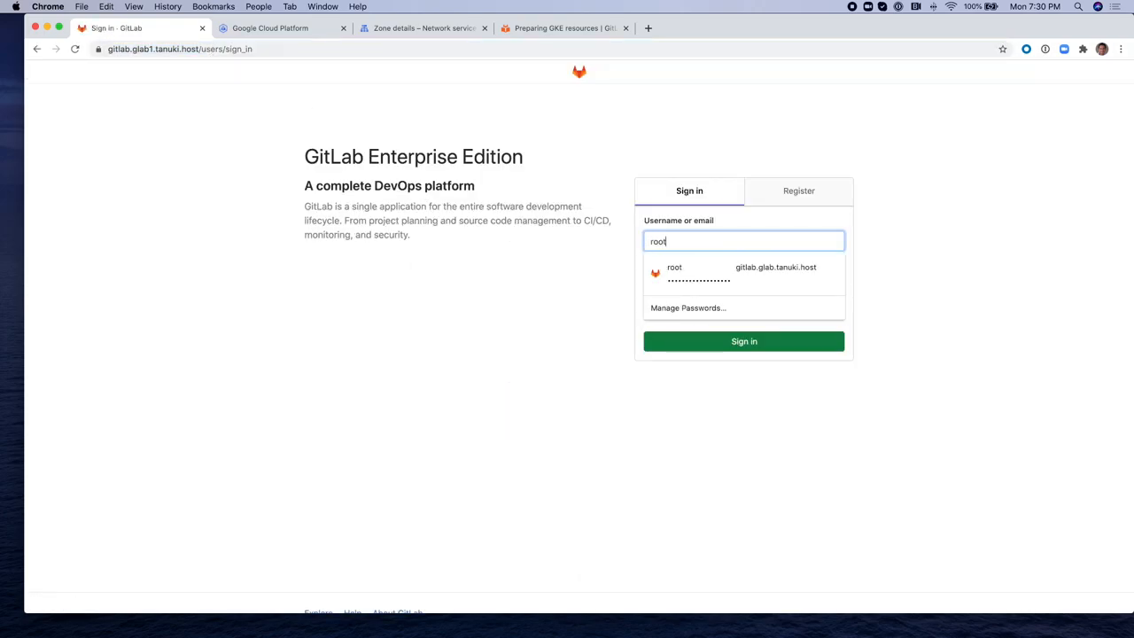
pyautogui.click(745, 286)
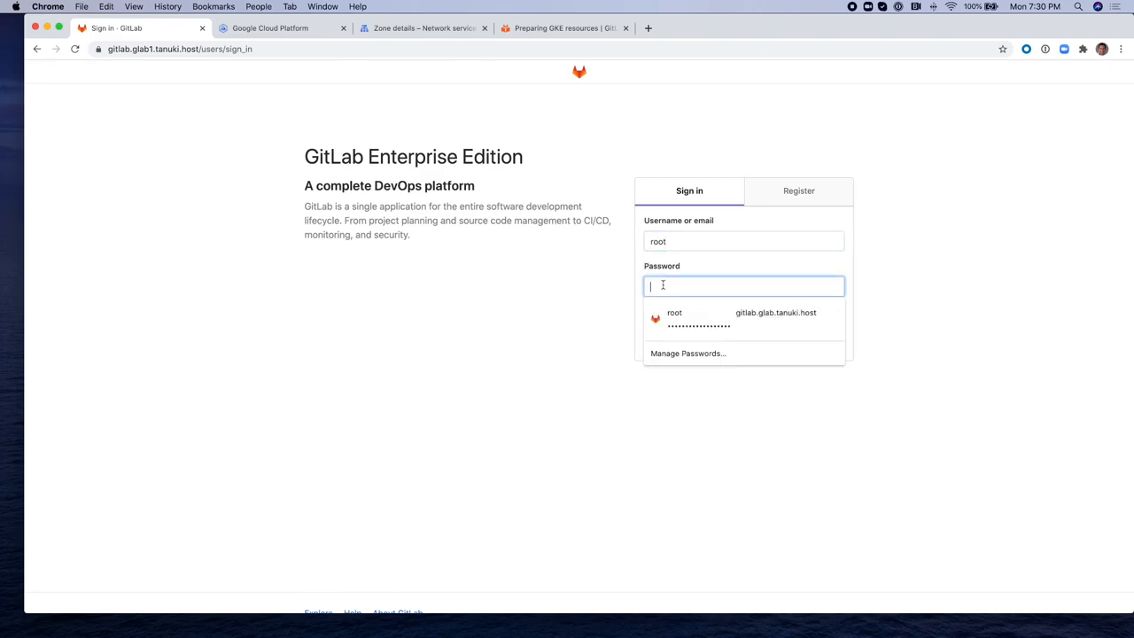
pyautogui.click(698, 318)
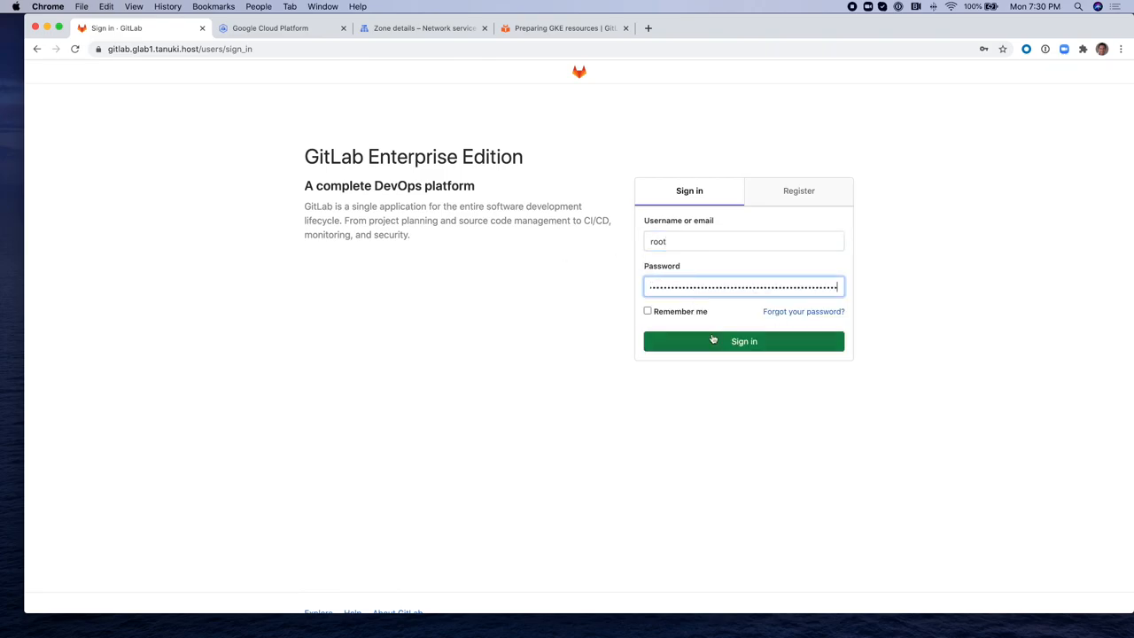
pyautogui.click(745, 340)
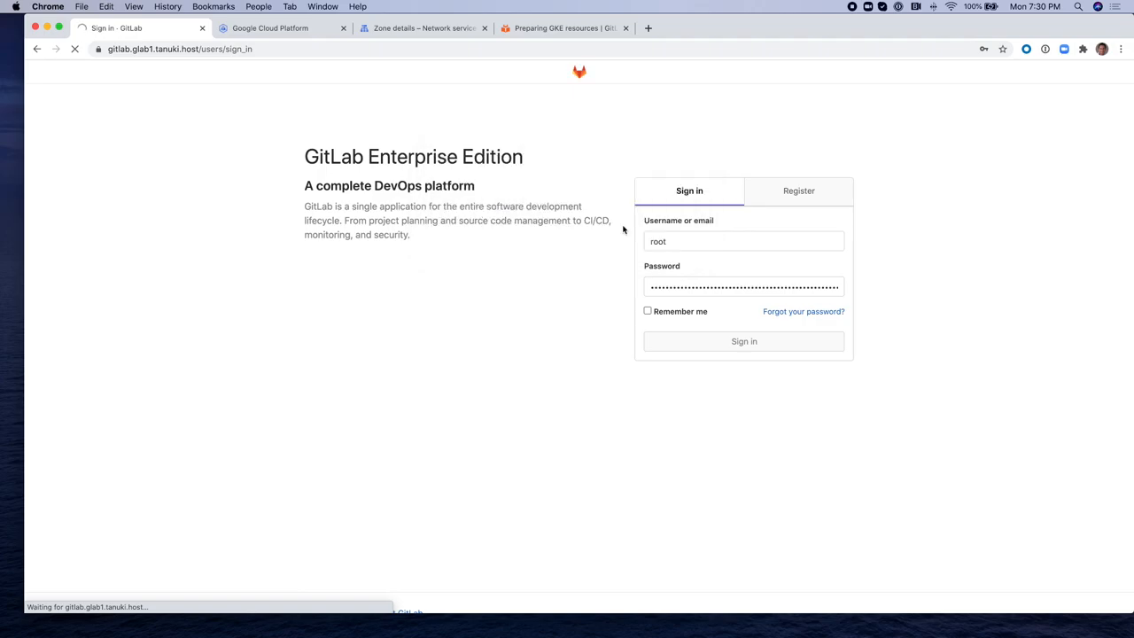
pyautogui.click(745, 340)
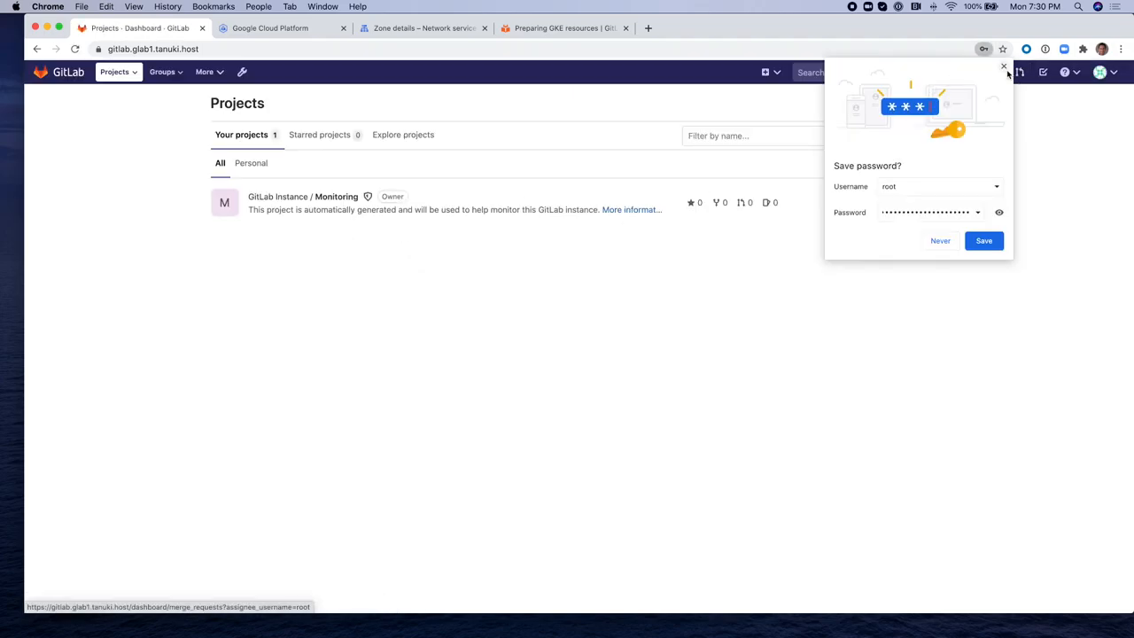
pyautogui.click(1004, 68)
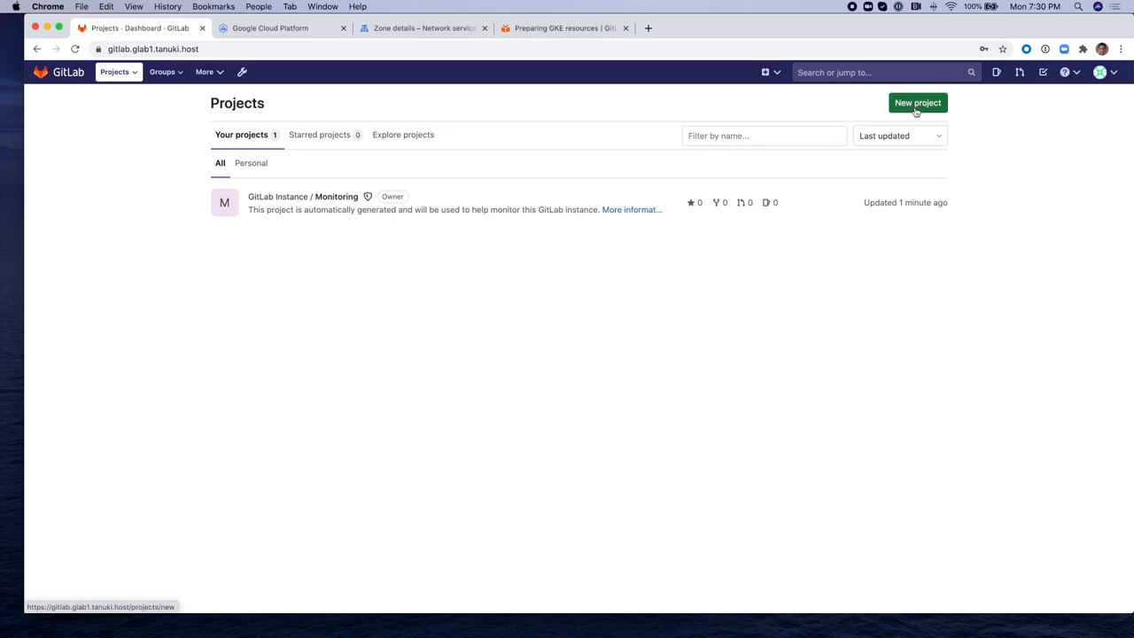
# - Create a public project named gitops-project initialized with a README
pyautogui.click(918, 103)
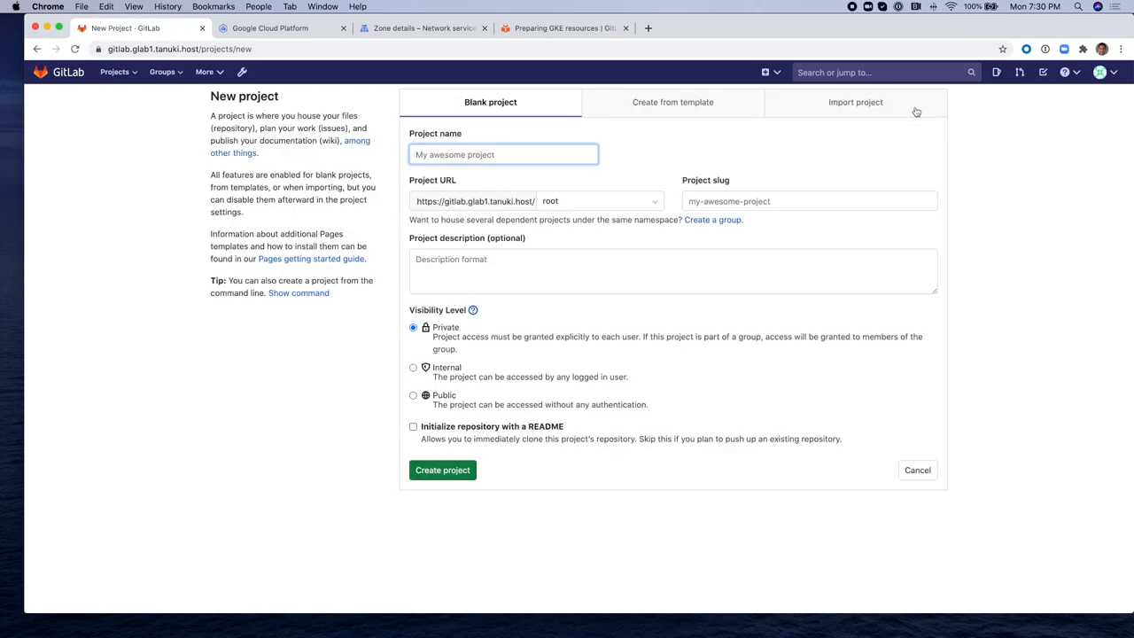
pyautogui.moveTo(867, 136)
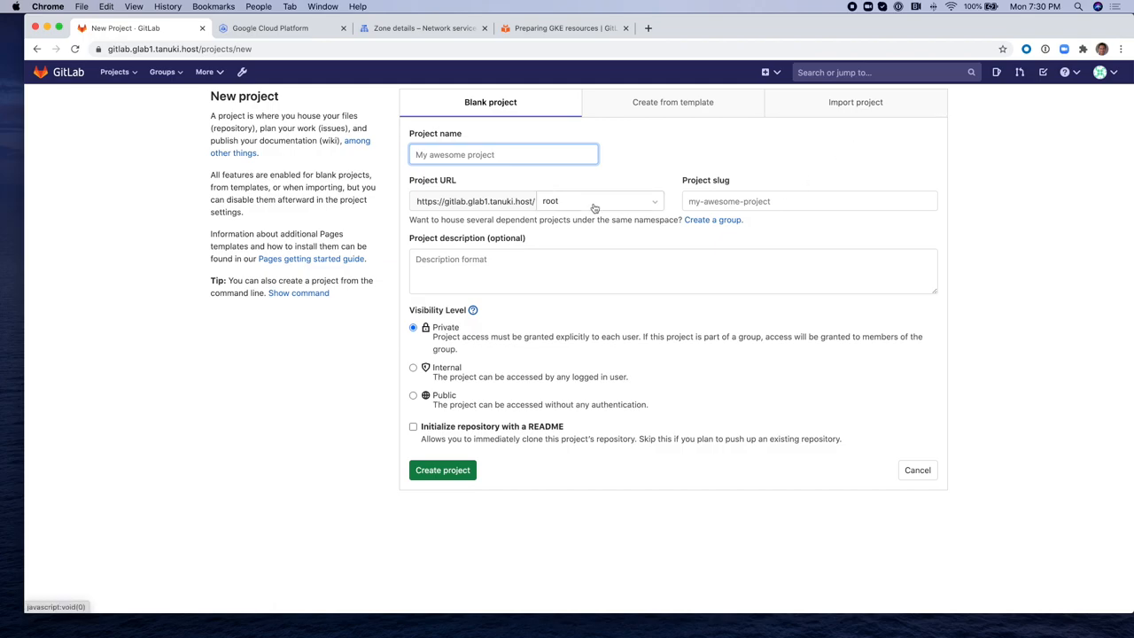
pyautogui.write('gitops-project')
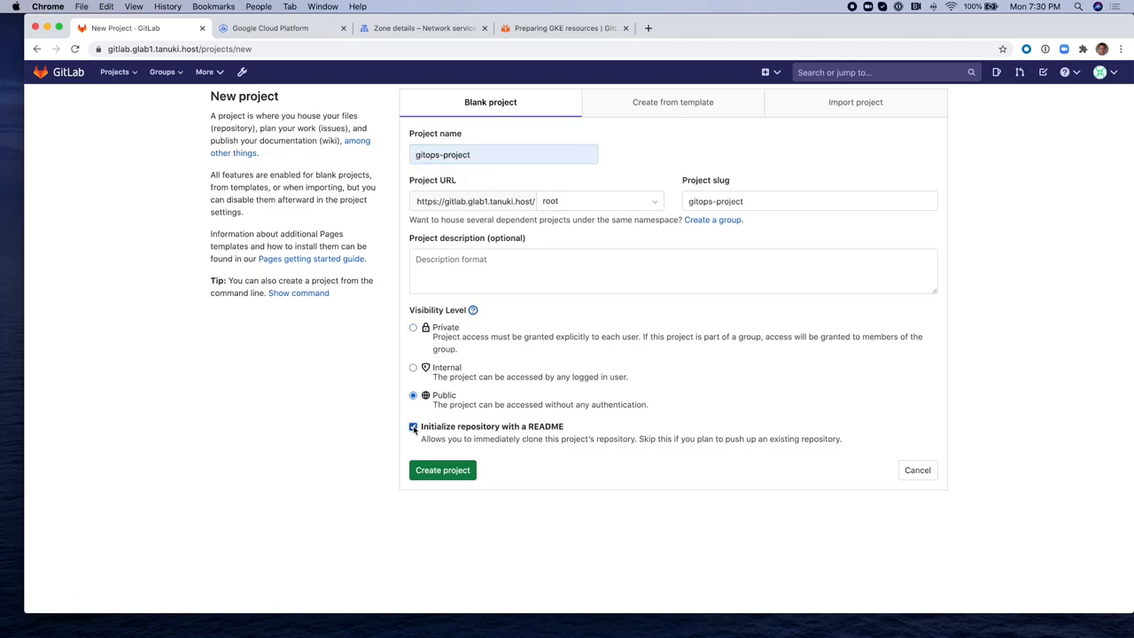
pyautogui.click(443, 470)
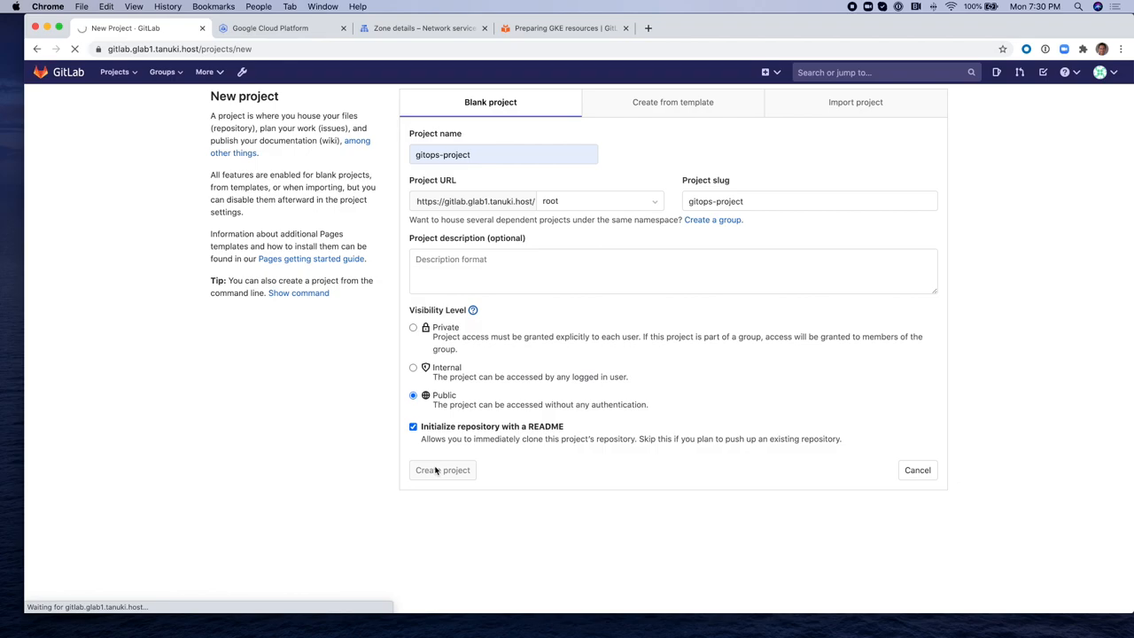
pyautogui.click(443, 469)
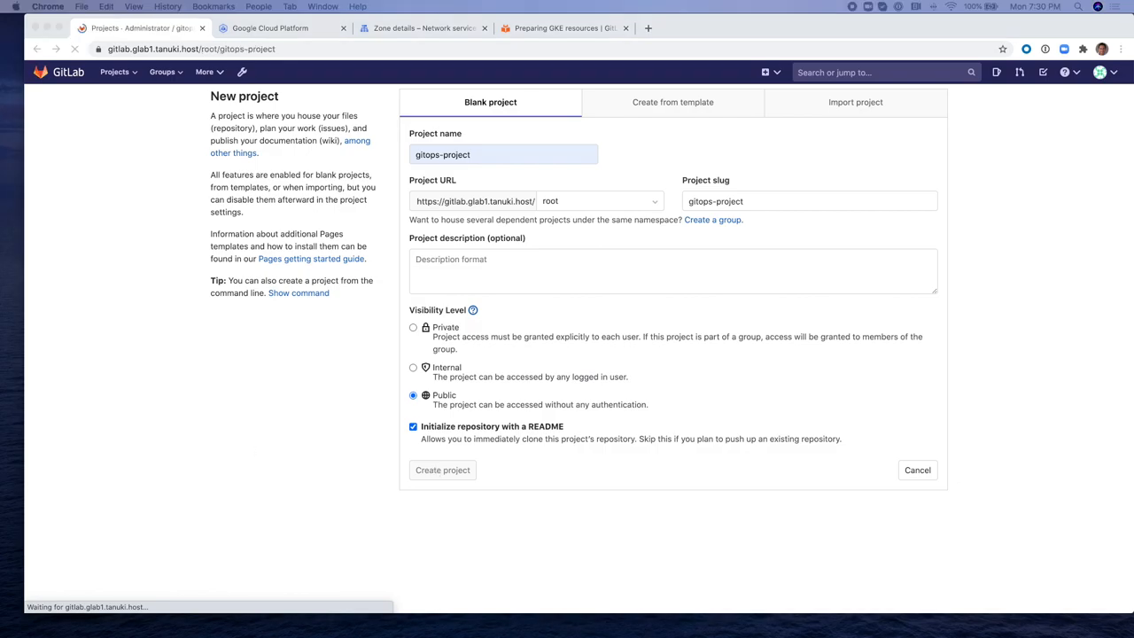
# - Create and commit an empty manifest.yaml file in the gitops-project repository
pyautogui.click(443, 470)
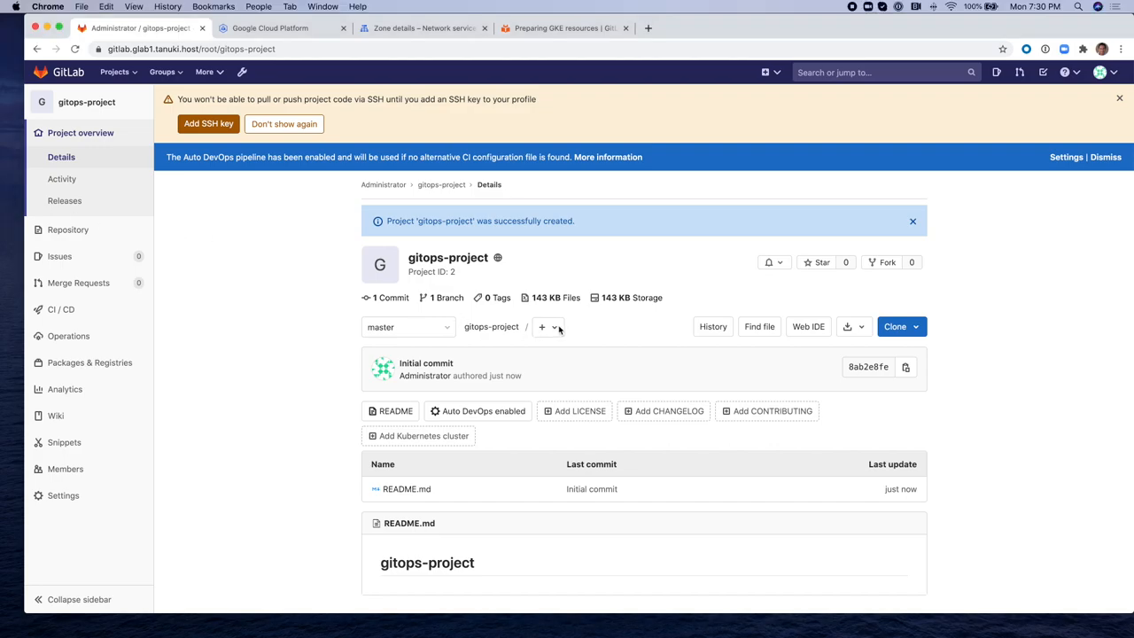
pyautogui.click(548, 326)
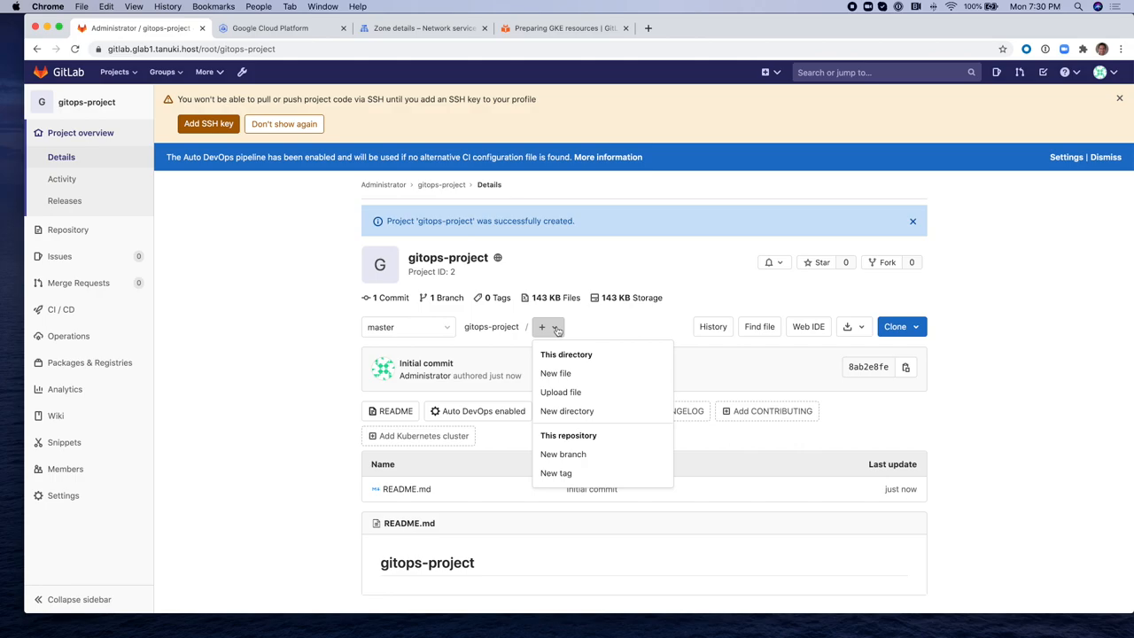
pyautogui.click(556, 372)
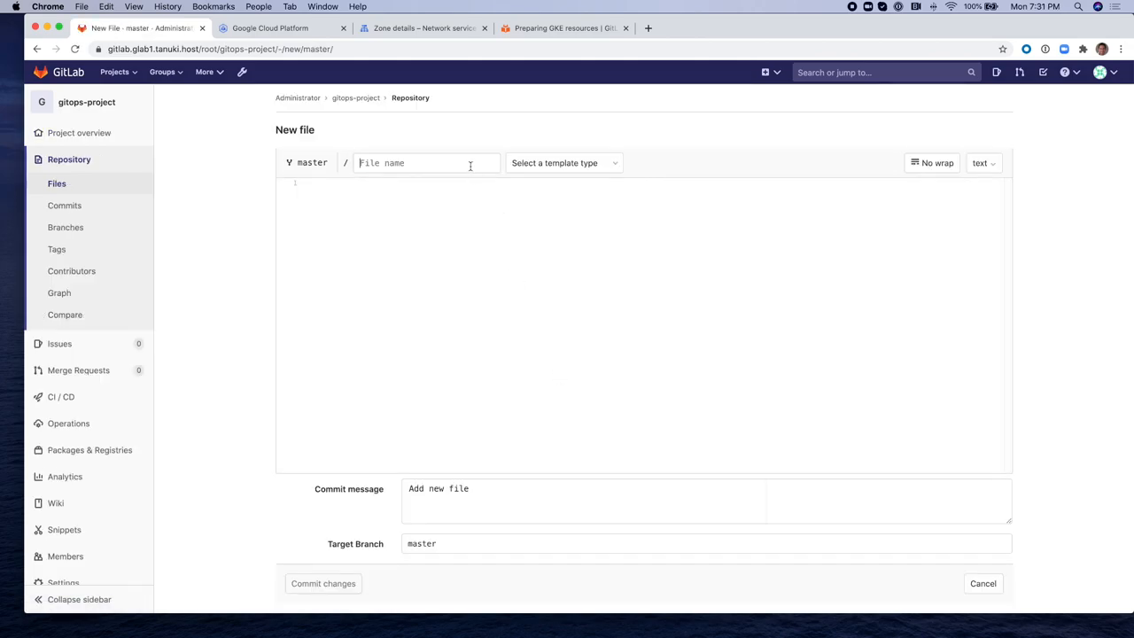
pyautogui.write('manifest.yaml')
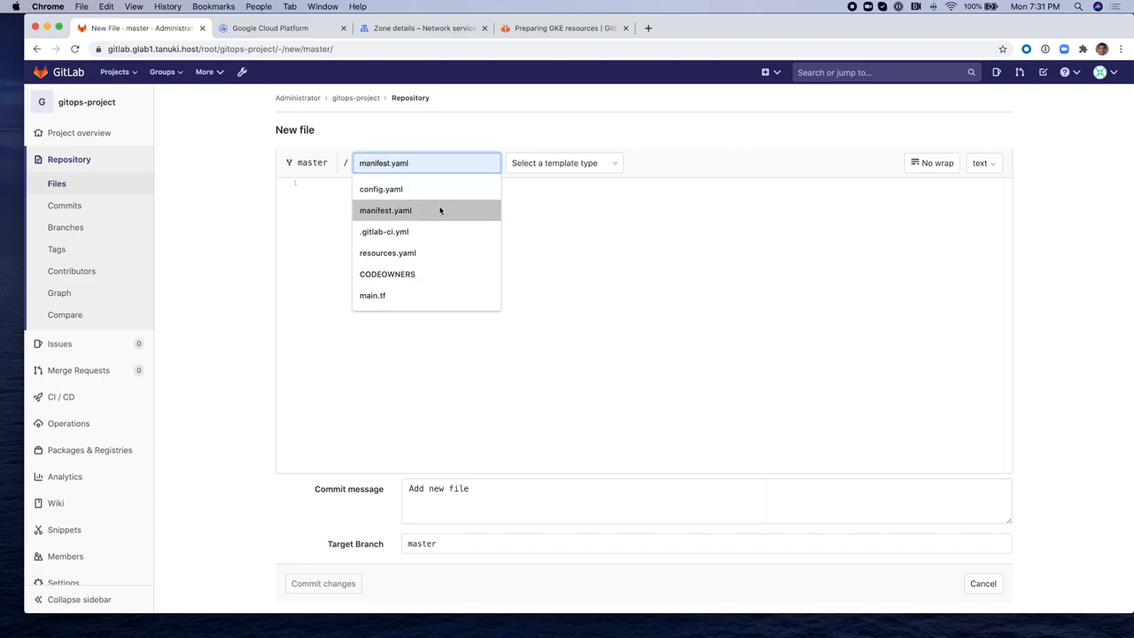
pyautogui.click(386, 209)
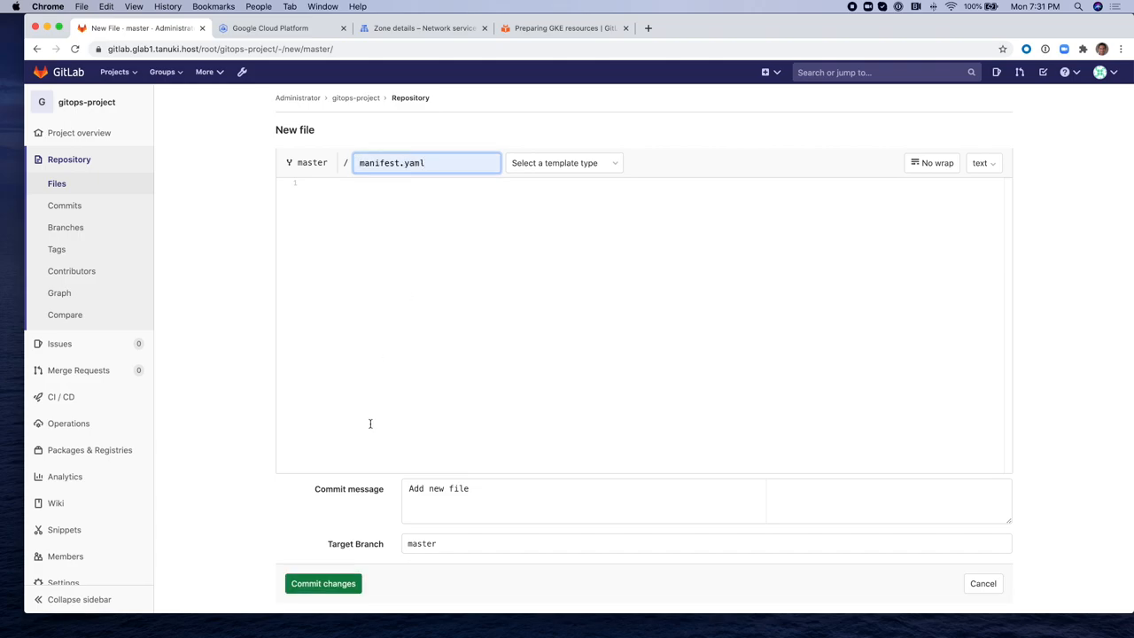
pyautogui.click(322, 583)
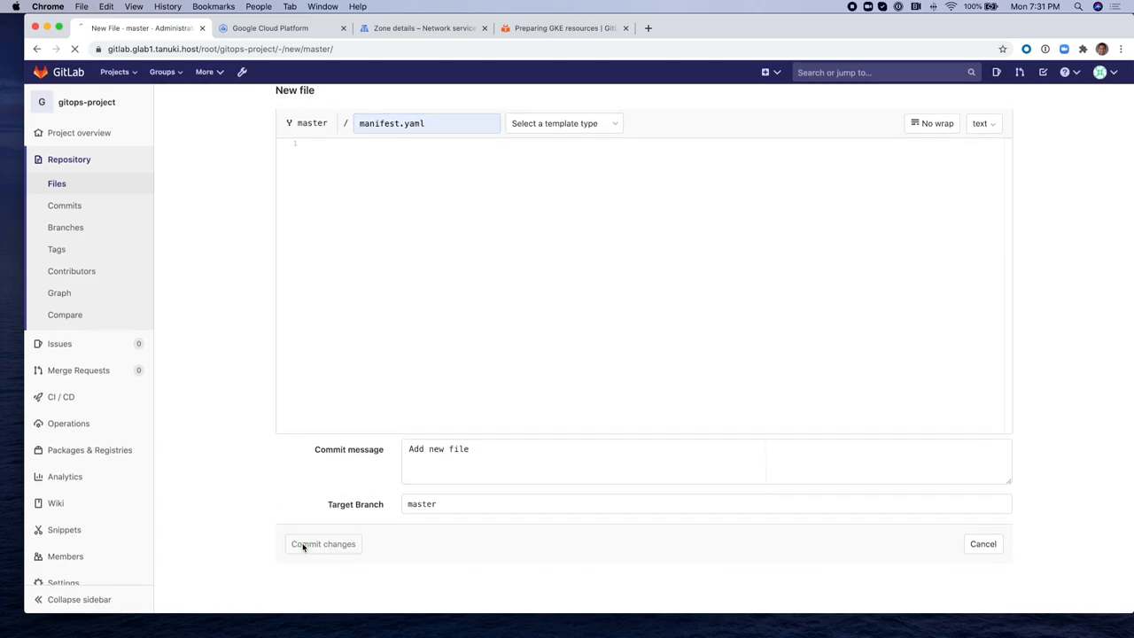
pyautogui.click(323, 544)
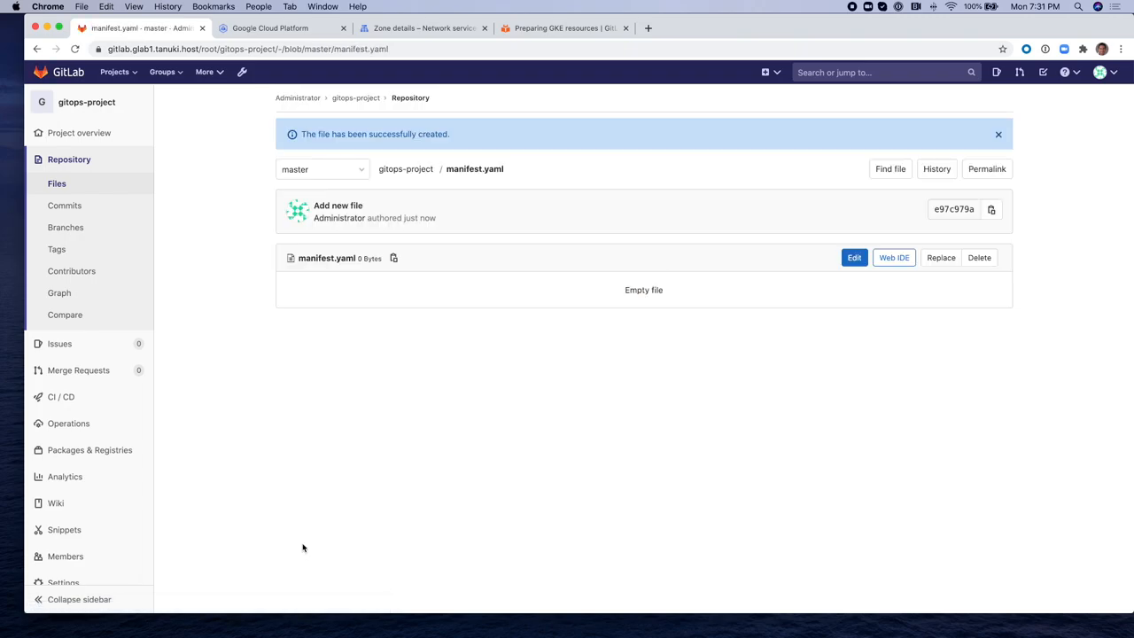
pyautogui.moveTo(121, 92)
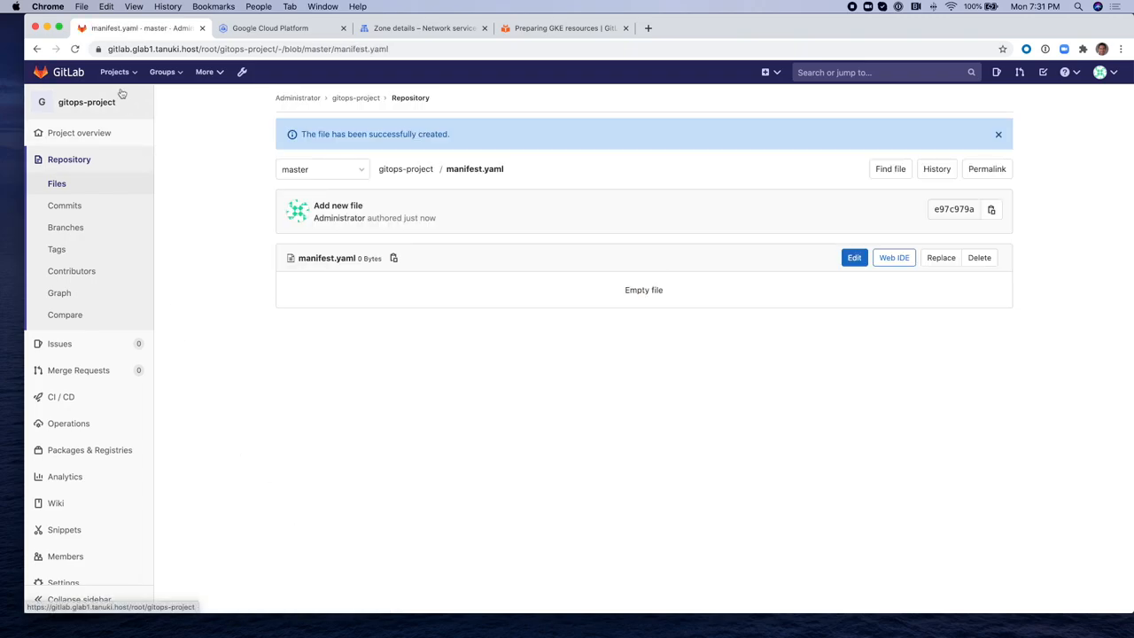
# - Return to the GitLab Projects list
pyautogui.click(115, 71)
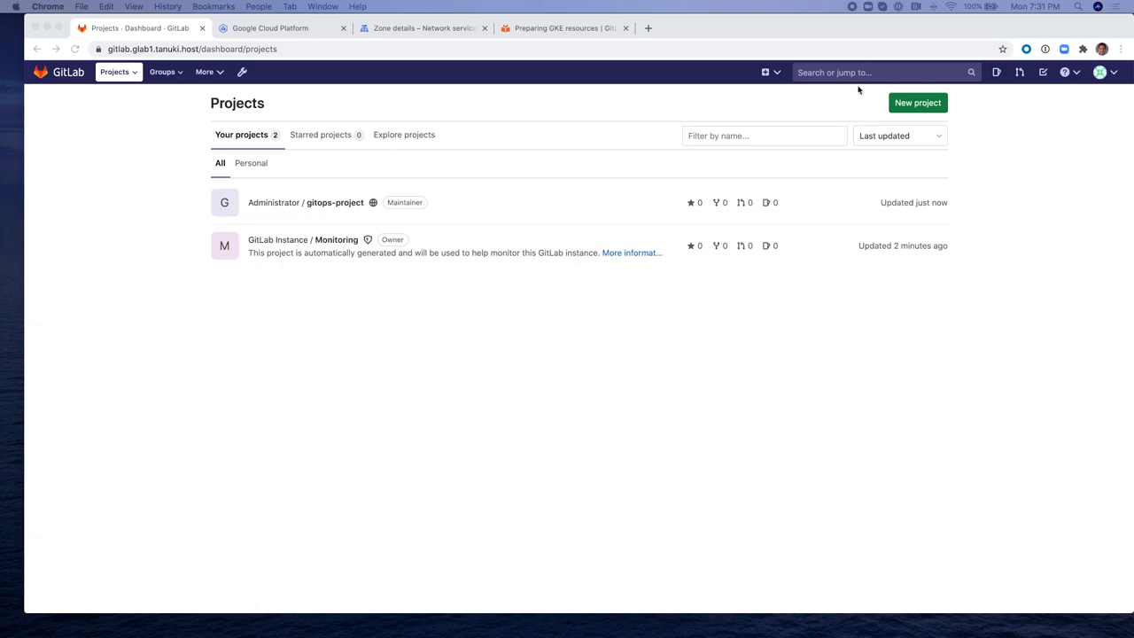
# - Create public project kubernetes-agent initialized with a README
pyautogui.click(918, 103)
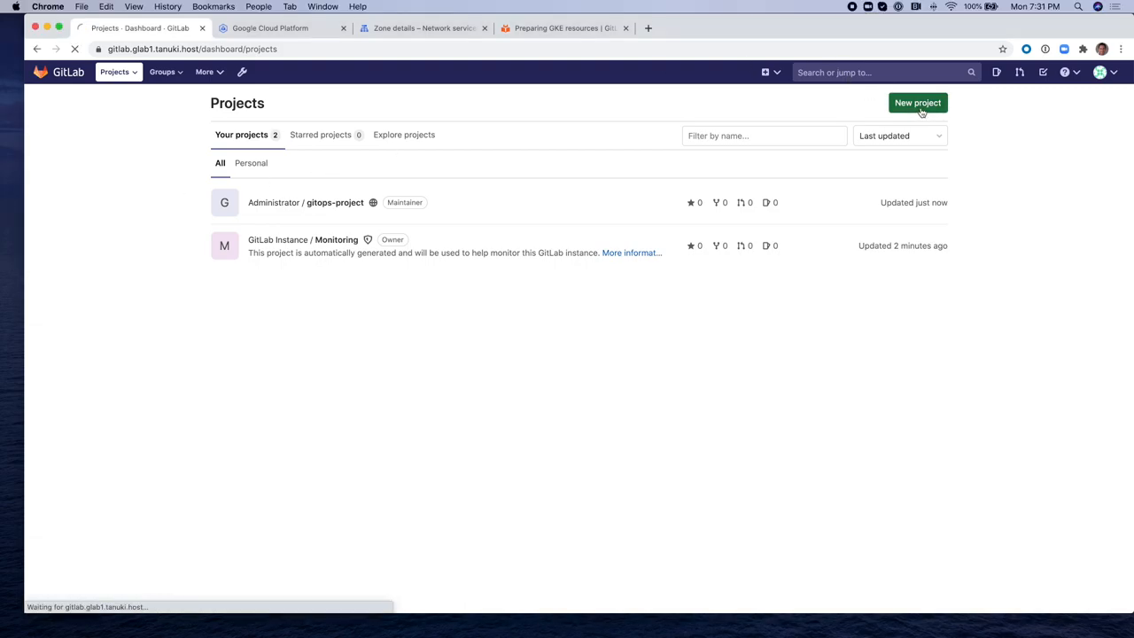
pyautogui.click(918, 103)
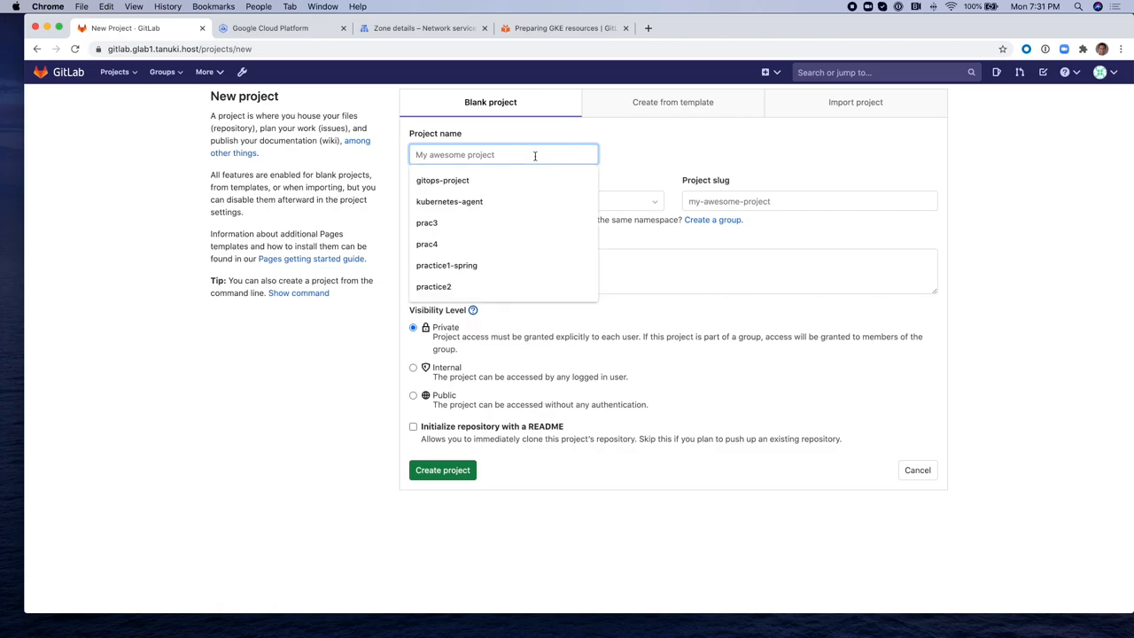
pyautogui.write('k')
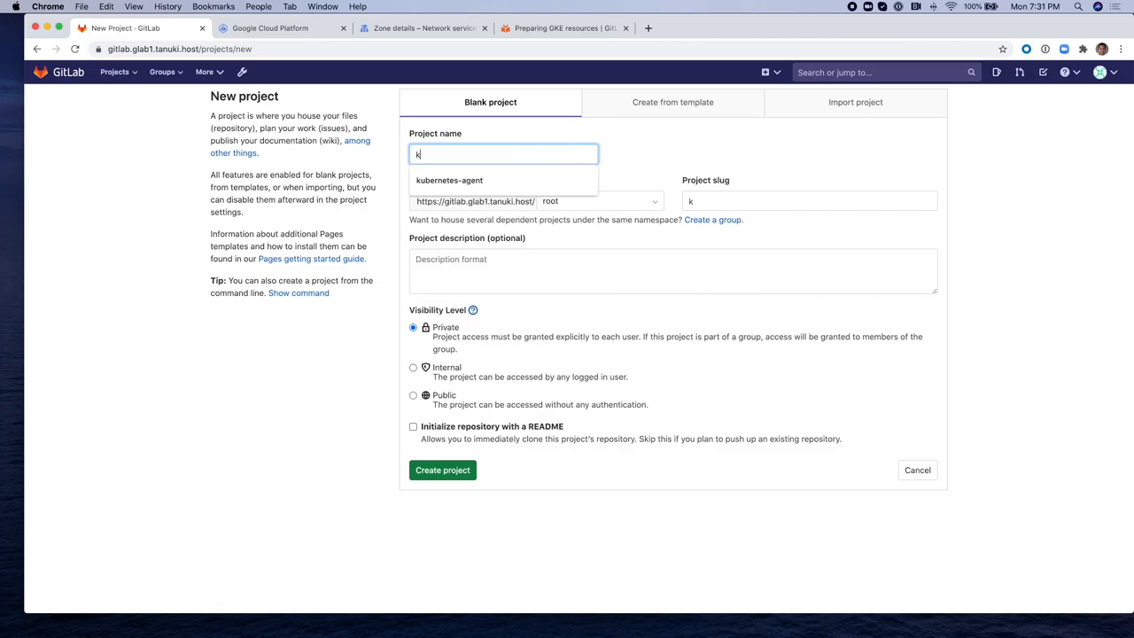
pyautogui.click(450, 181)
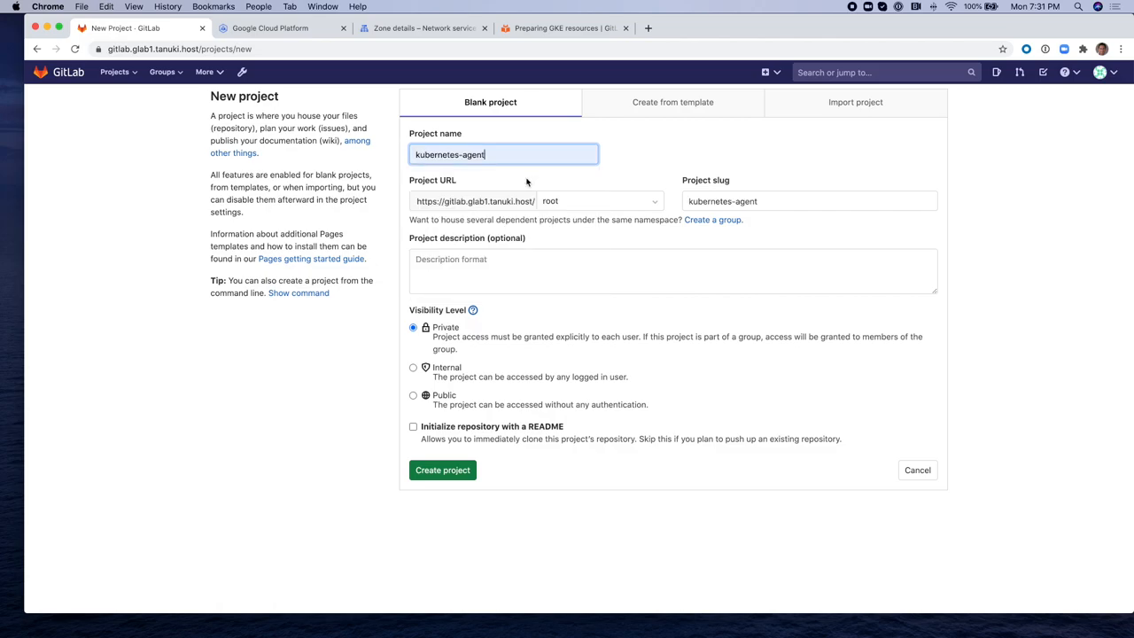
pyautogui.click(412, 395)
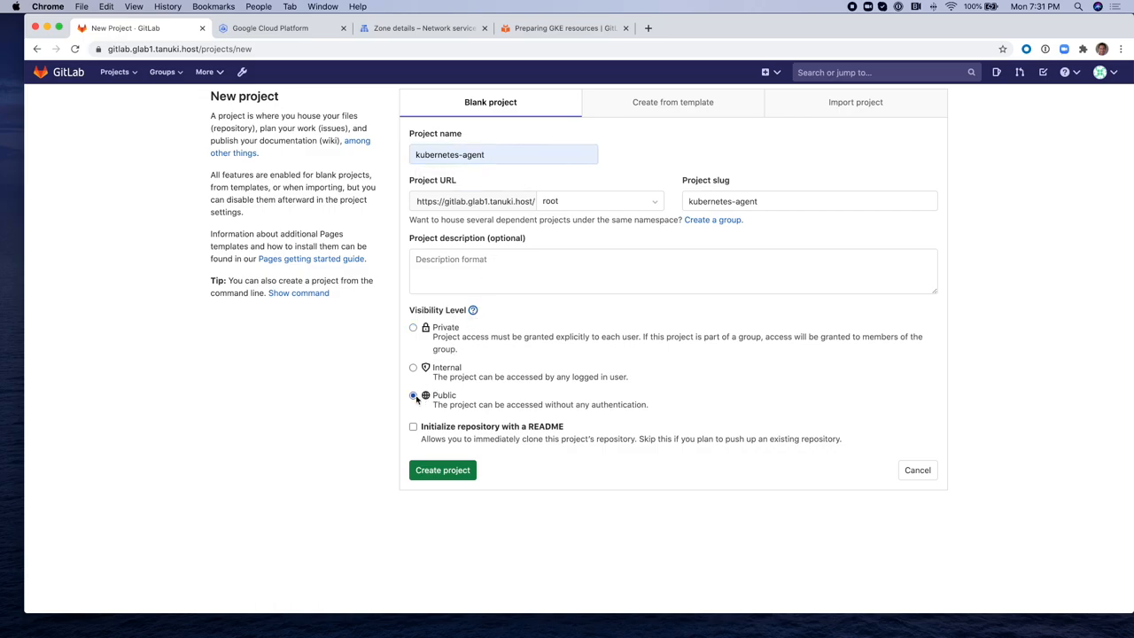
pyautogui.click(413, 425)
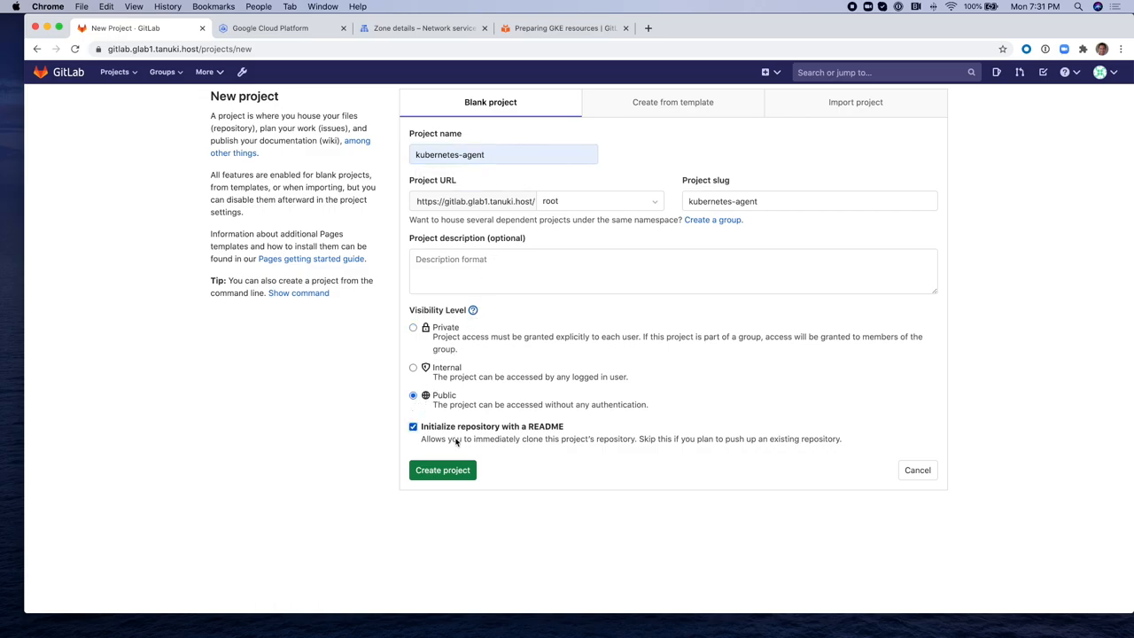
pyautogui.click(443, 470)
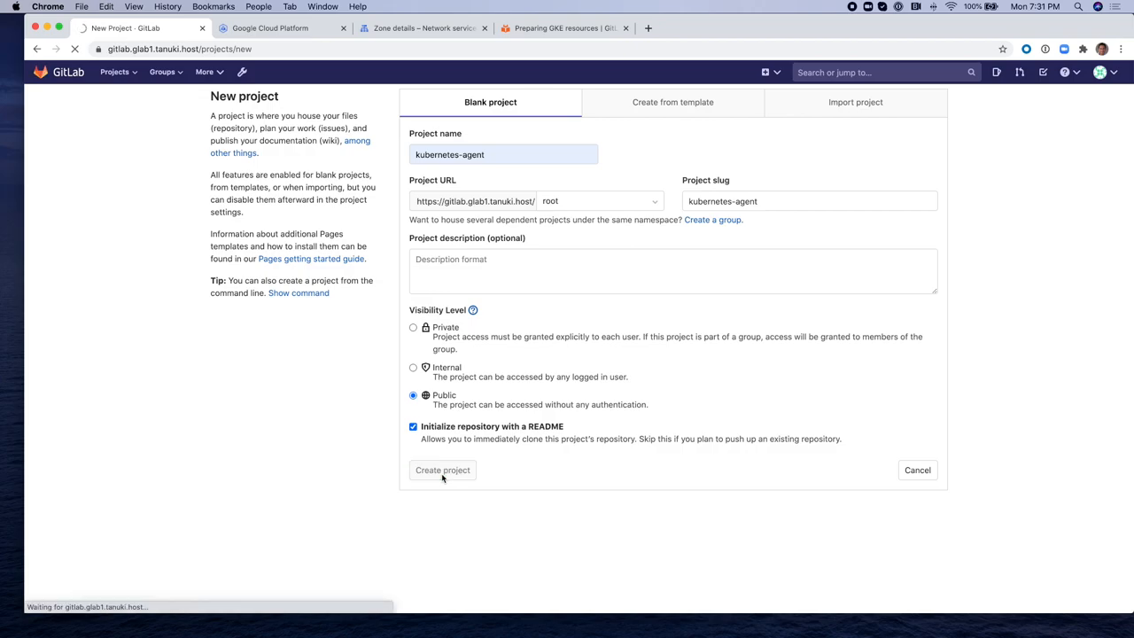
pyautogui.click(444, 470)
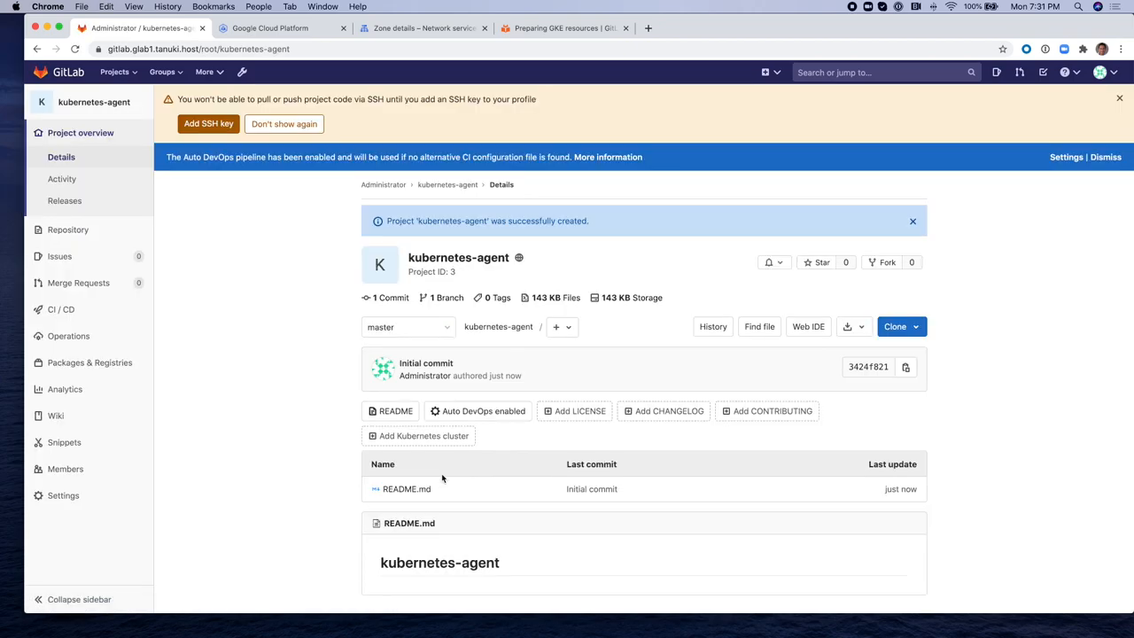
pyautogui.moveTo(702, 262)
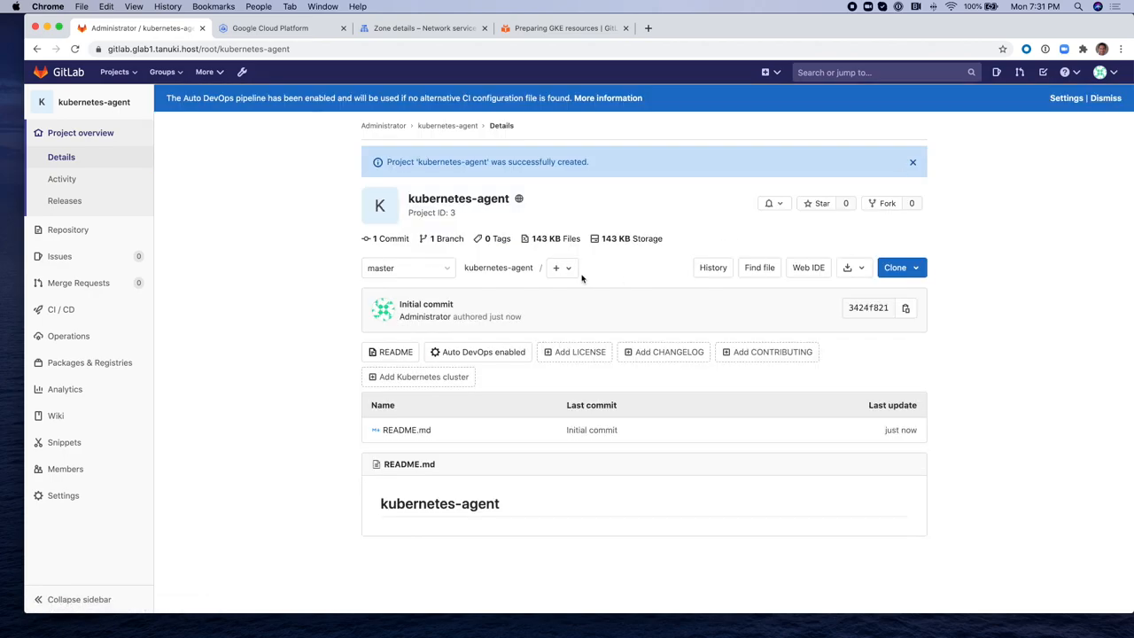
# - Create a new .gitlab/agents/agent1 directory in kubernetes-agent
pyautogui.click(557, 268)
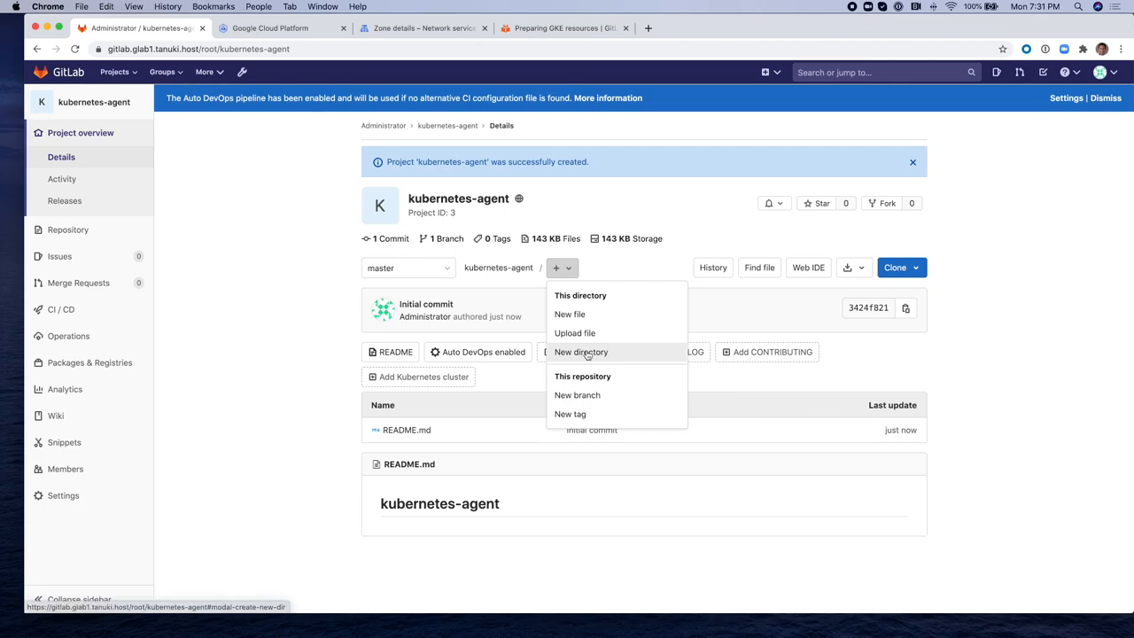
pyautogui.click(582, 351)
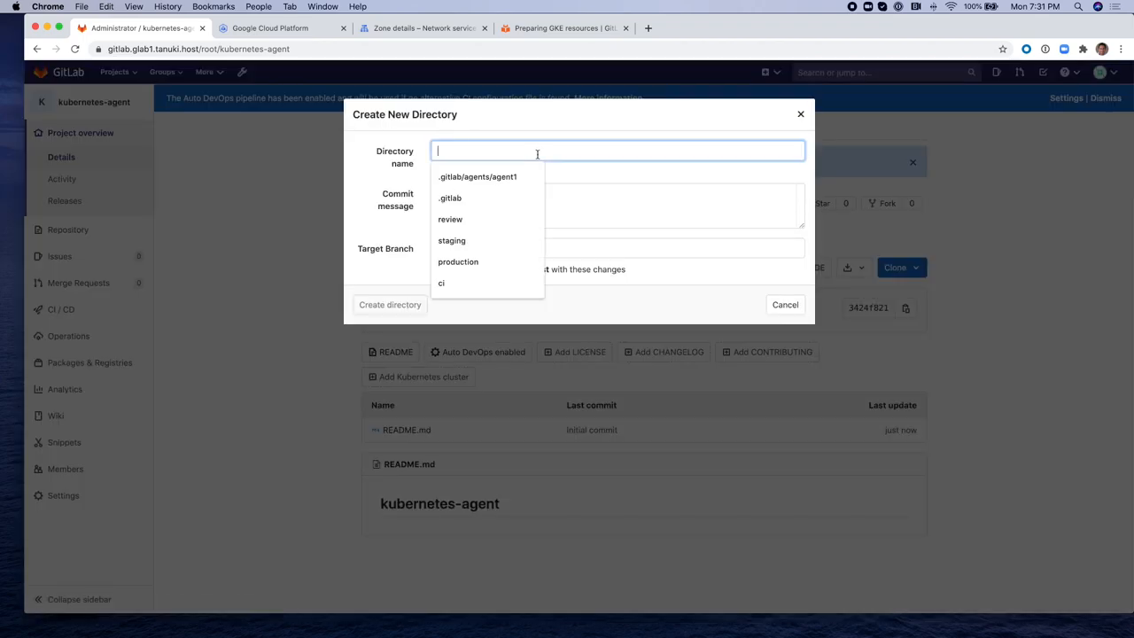
pyautogui.click(477, 177)
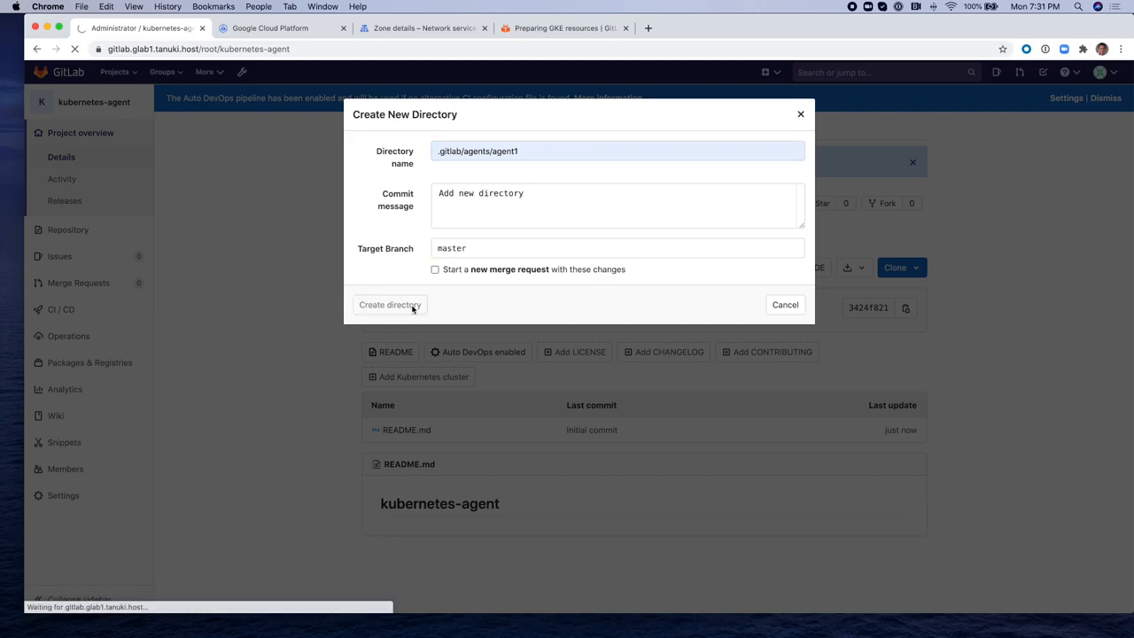
pyautogui.click(389, 305)
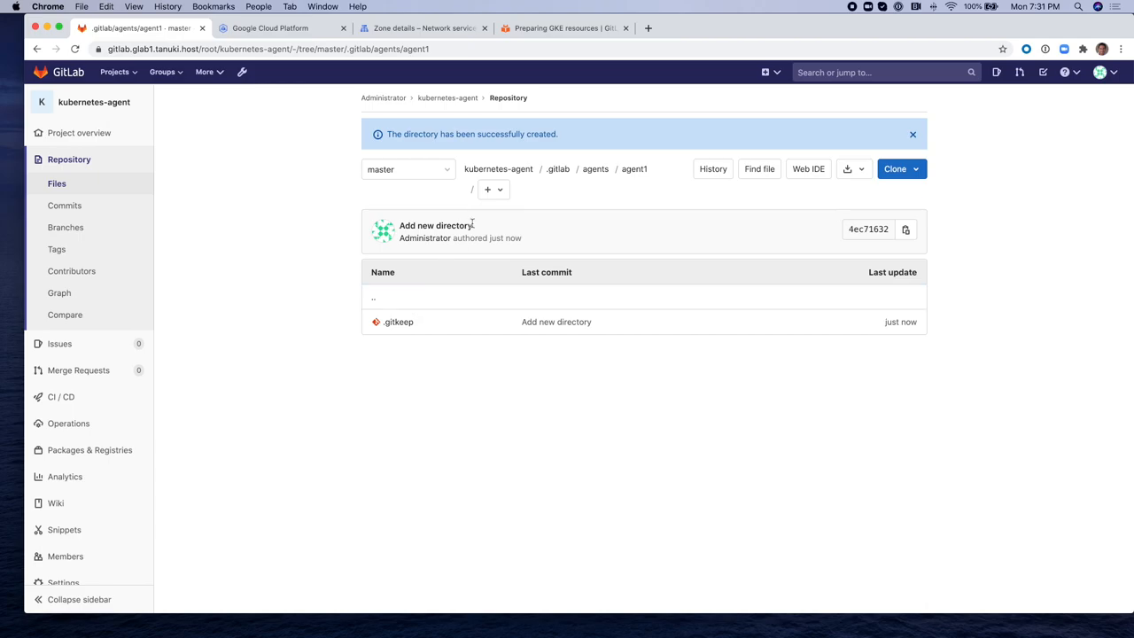
# - Start a new file named config.yaml inside the agent1 directory
pyautogui.click(493, 189)
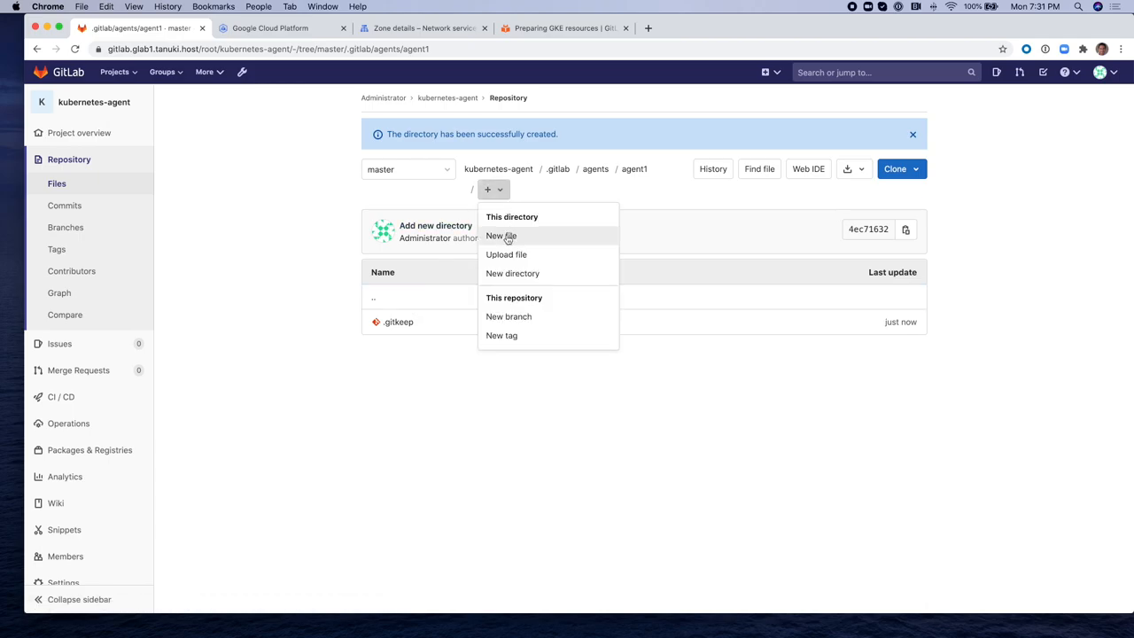
pyautogui.click(500, 236)
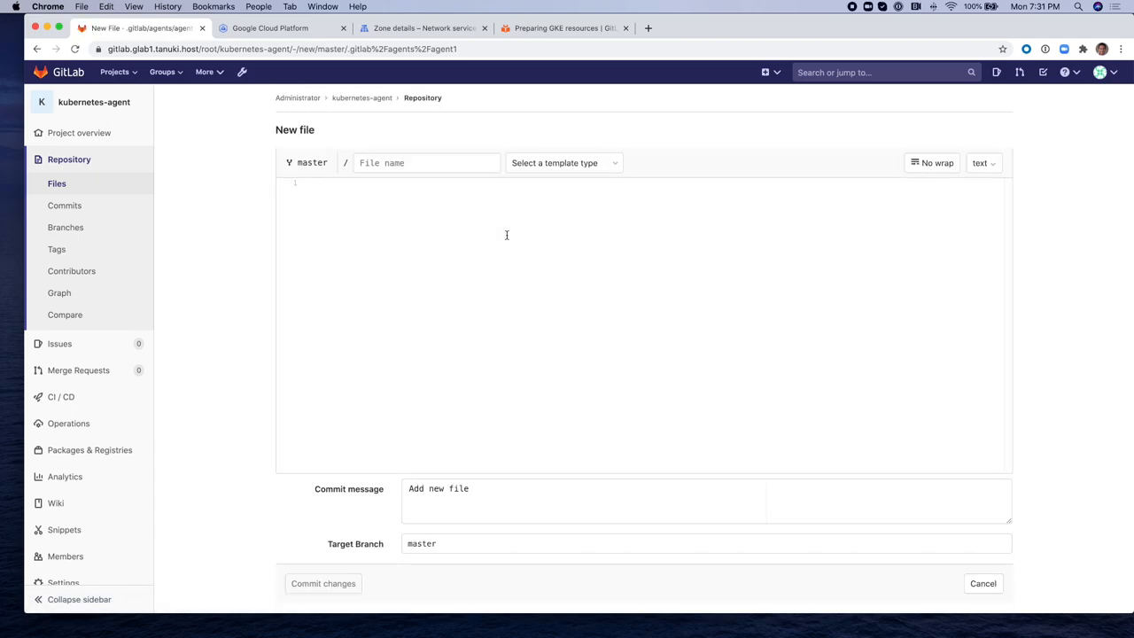
pyautogui.write('con')
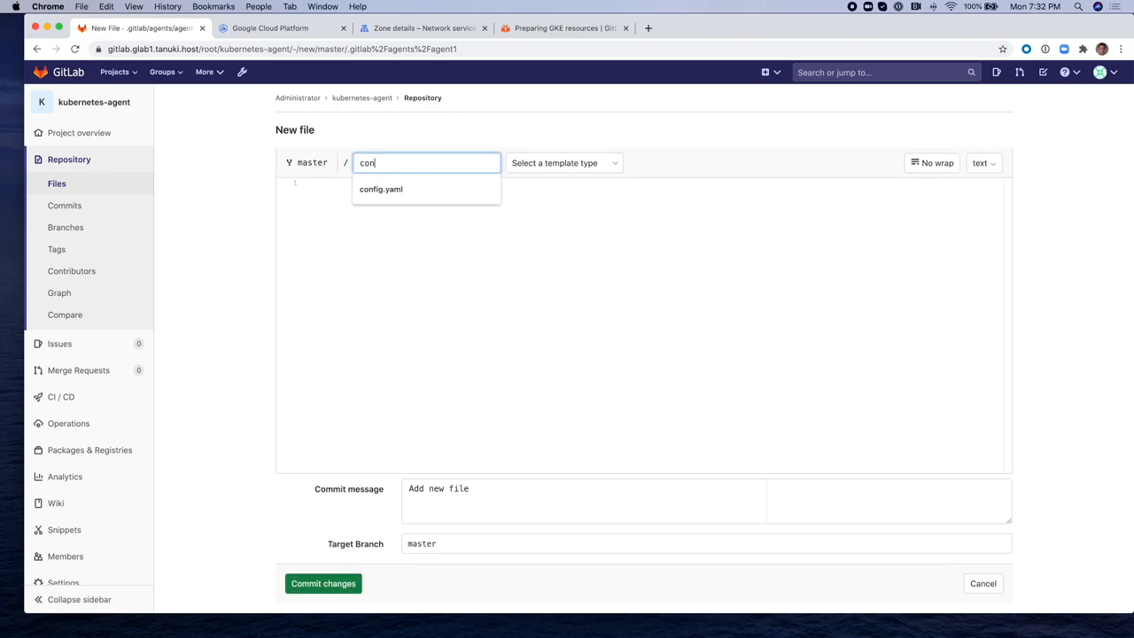
pyautogui.click(379, 188)
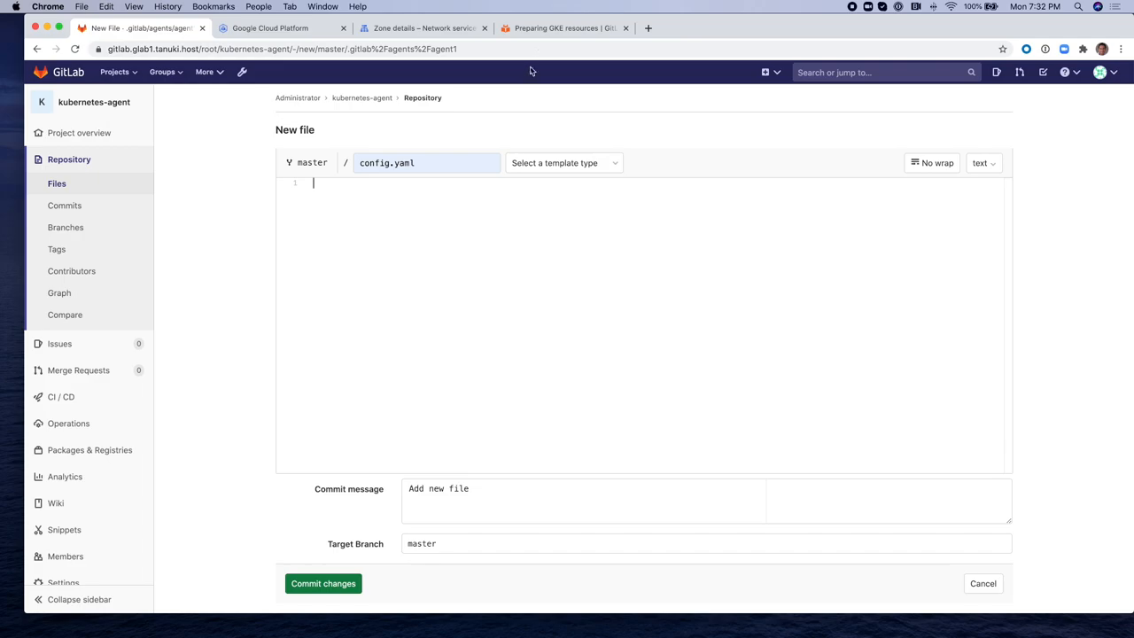
pyautogui.click(564, 28)
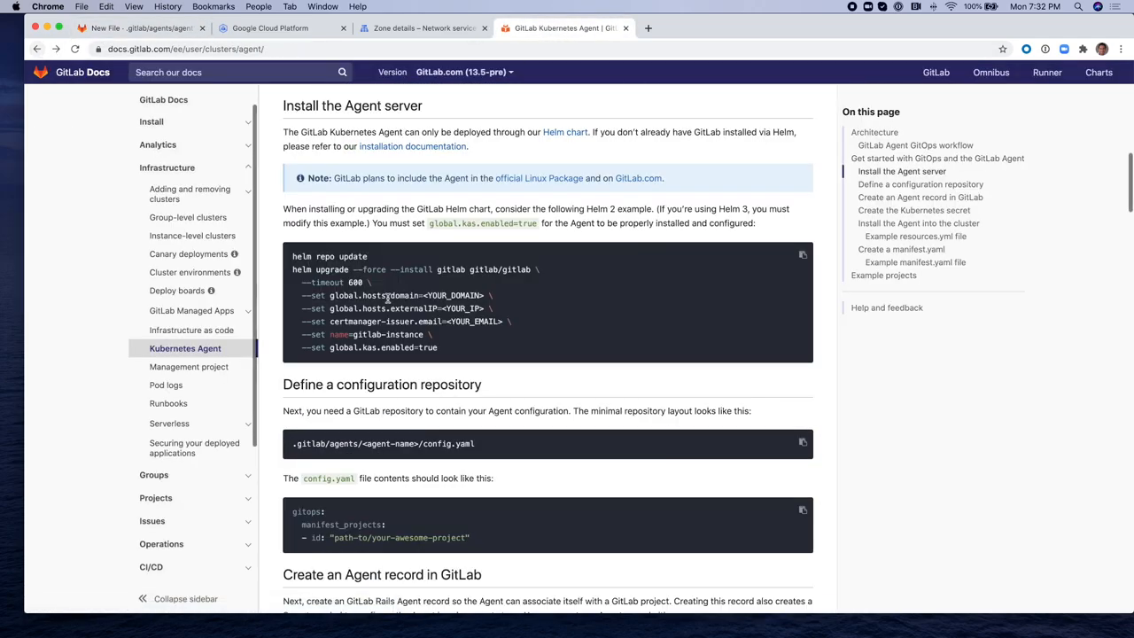
# - Copy the example config.yaml gitops snippet from the GitLab Docs and return to the editor
pyautogui.scroll(-3)
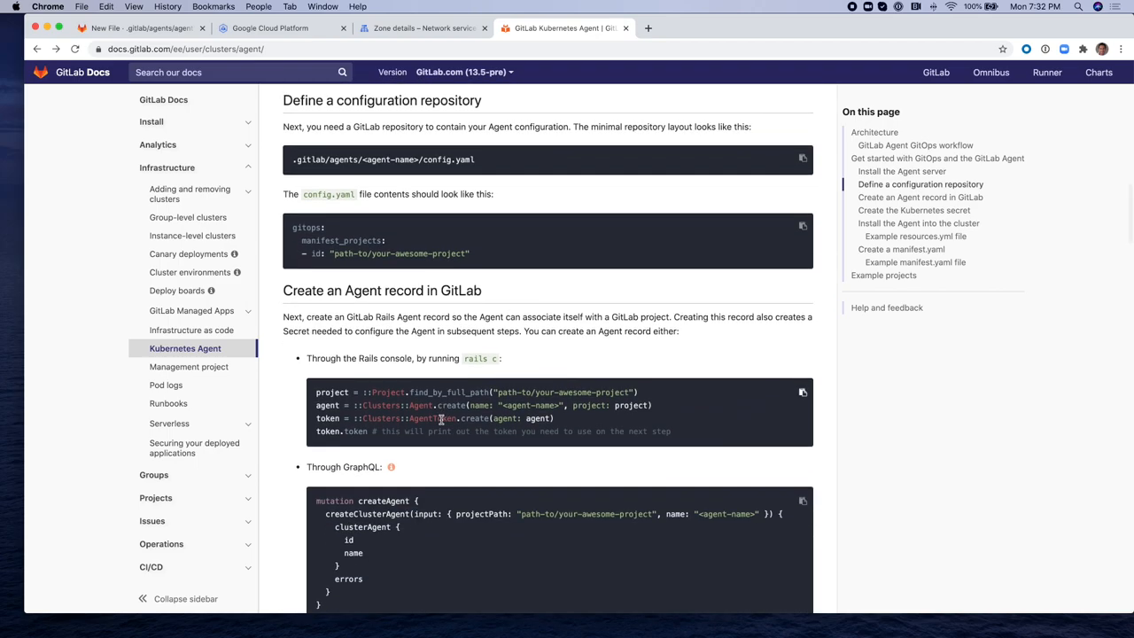
pyautogui.scroll(-3)
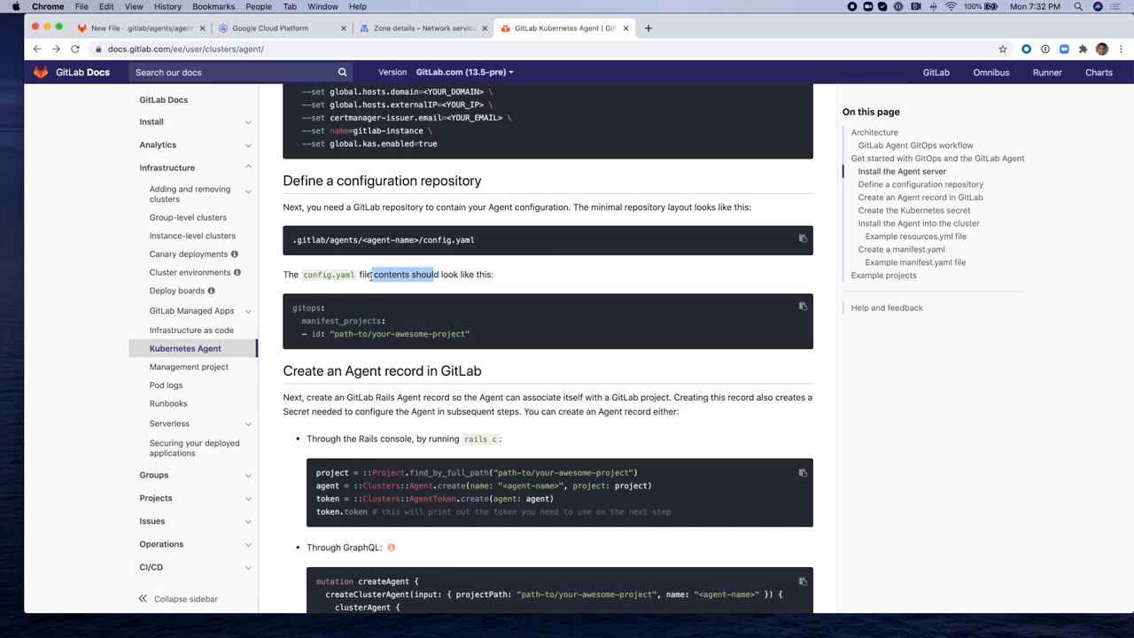
pyautogui.click(803, 308)
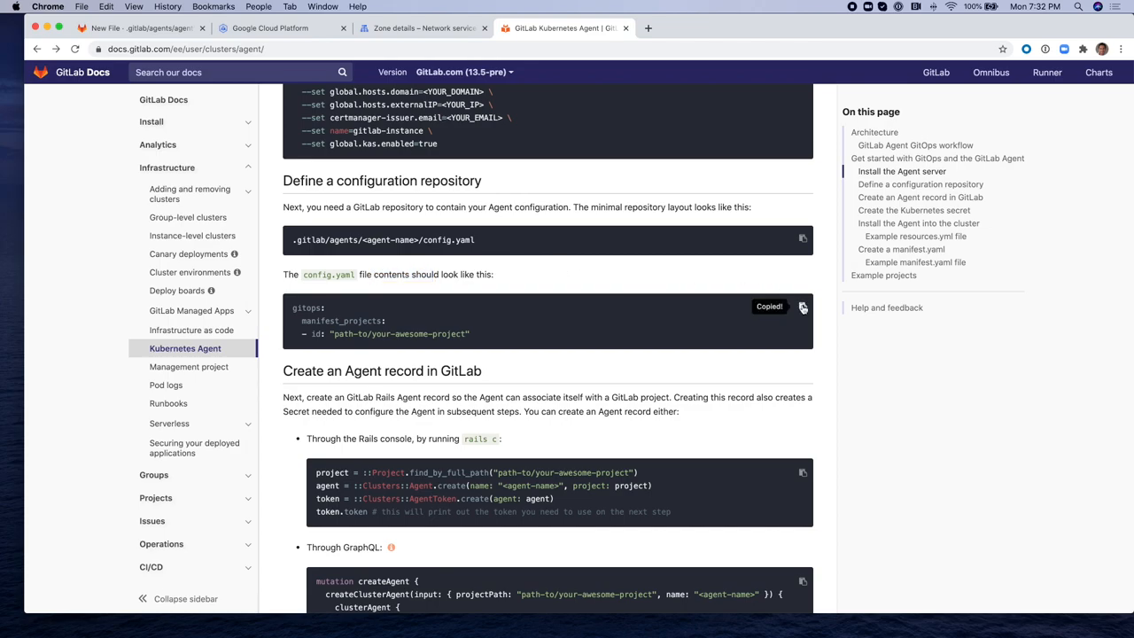
pyautogui.click(142, 28)
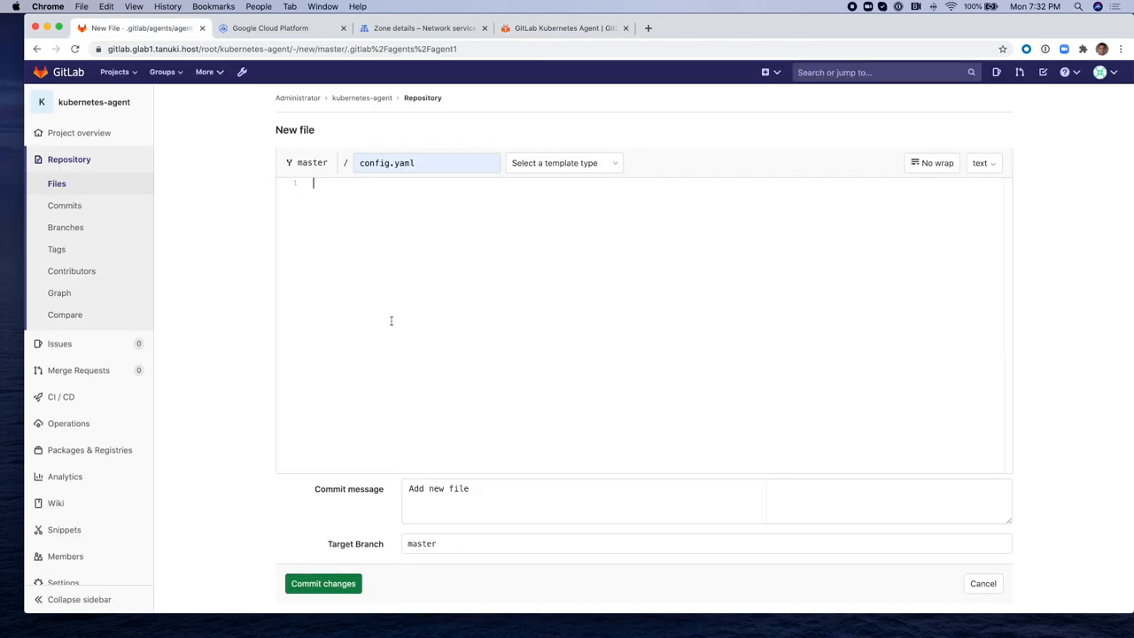
# - Commit config.yaml with manifest_projects id set to root/gitops-project
pyautogui.write('gitops:')
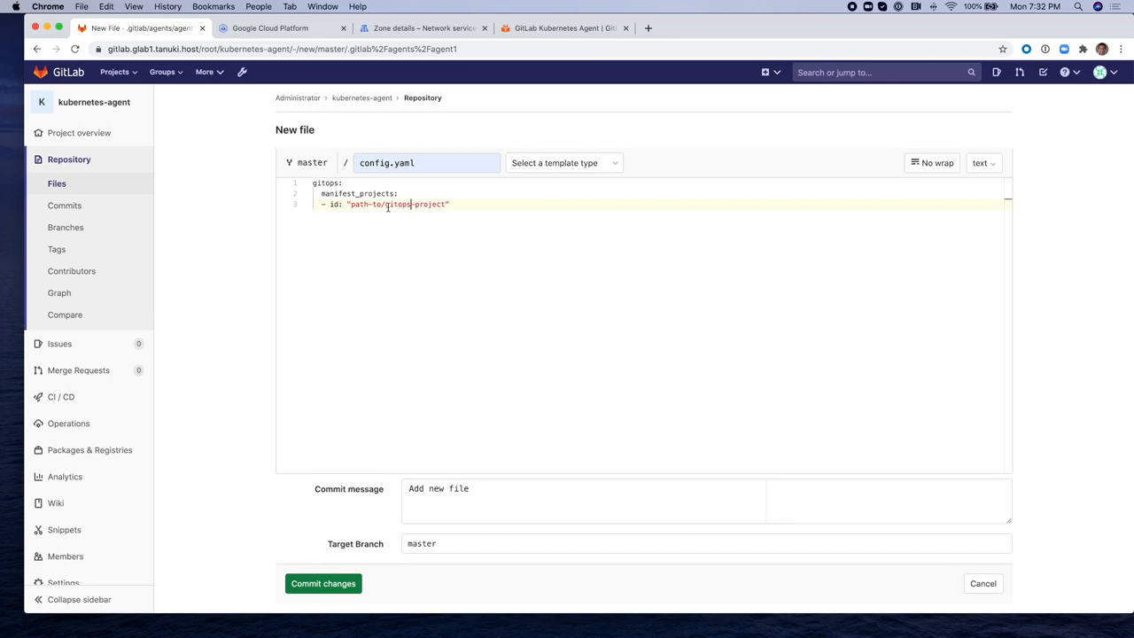
pyautogui.doubleClick(363, 203)
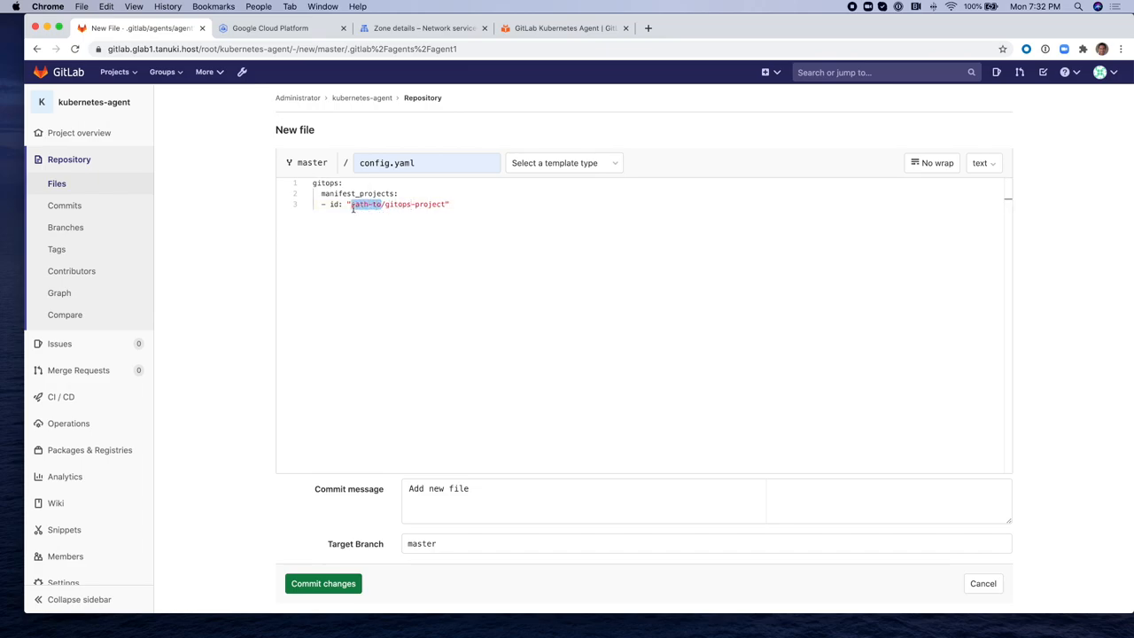
pyautogui.write('root')
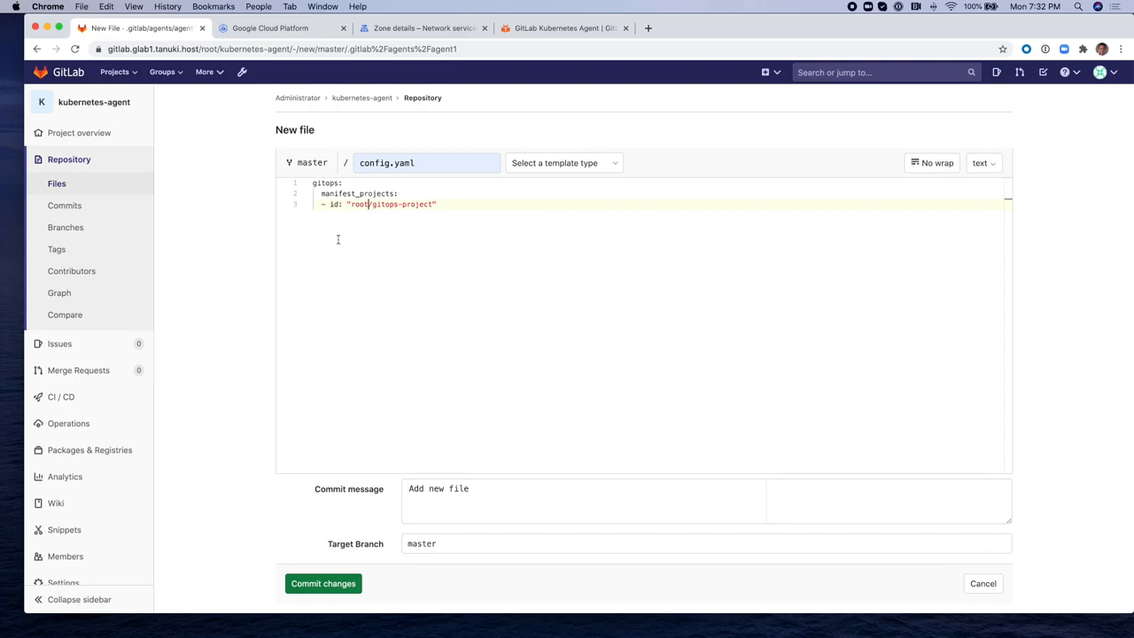
pyautogui.moveTo(336, 576)
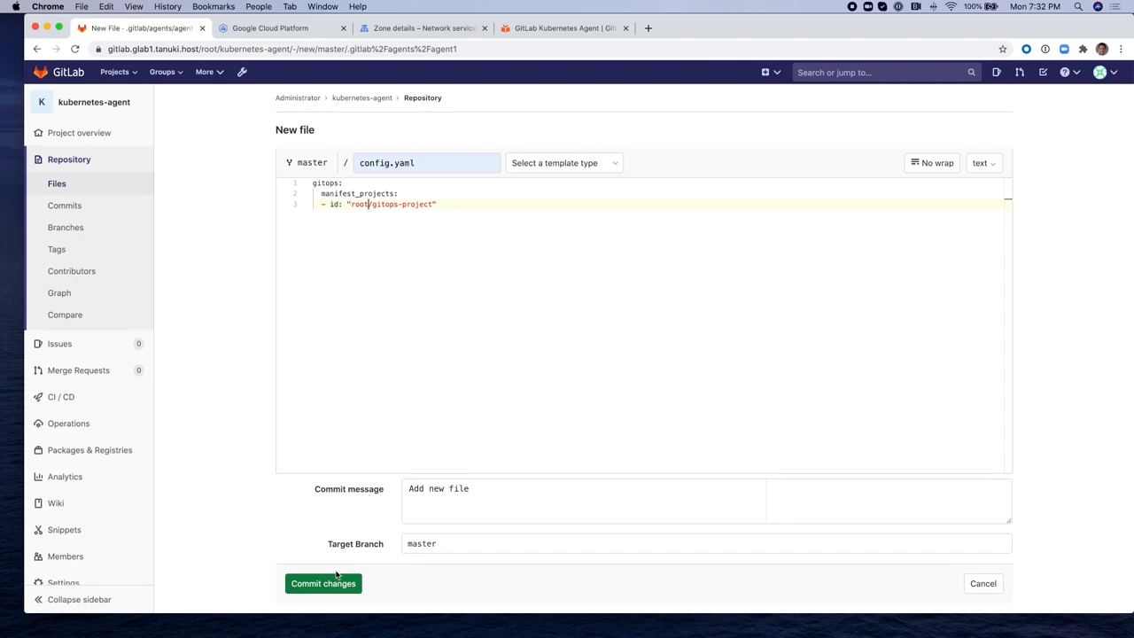
pyautogui.click(322, 583)
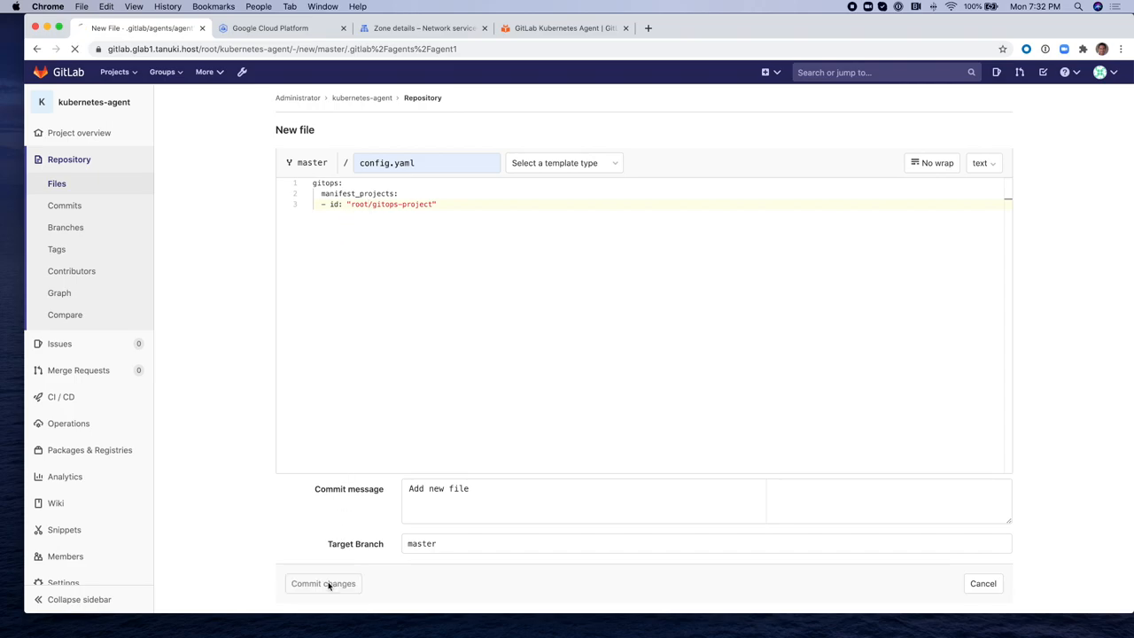
pyautogui.click(322, 583)
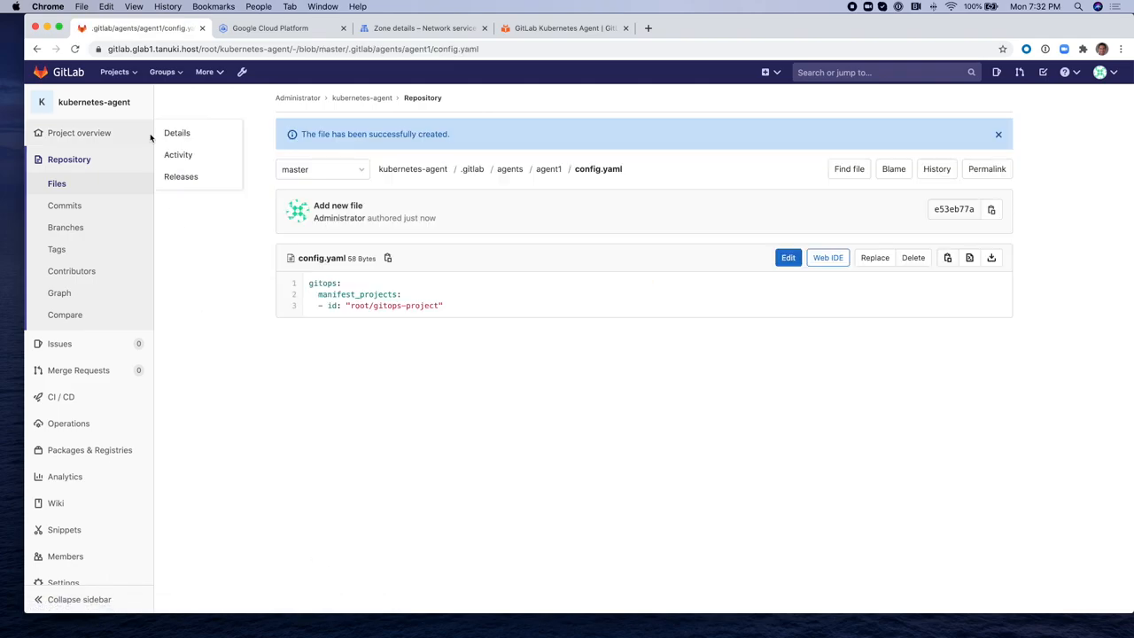
# - Go to Projects > Your projects
pyautogui.click(115, 71)
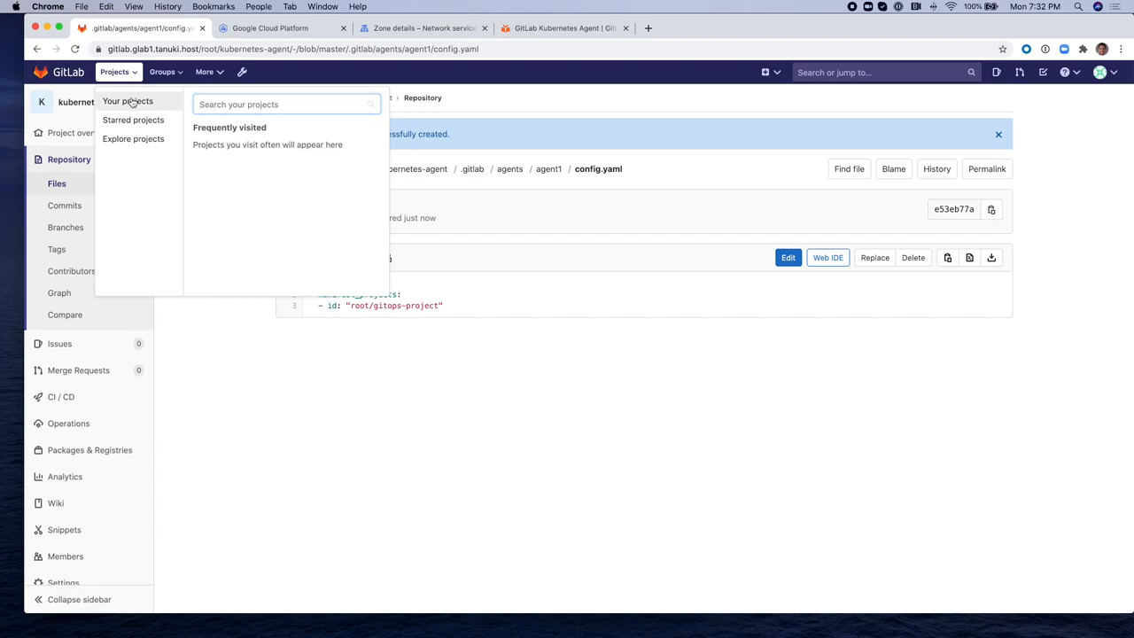
pyautogui.click(128, 101)
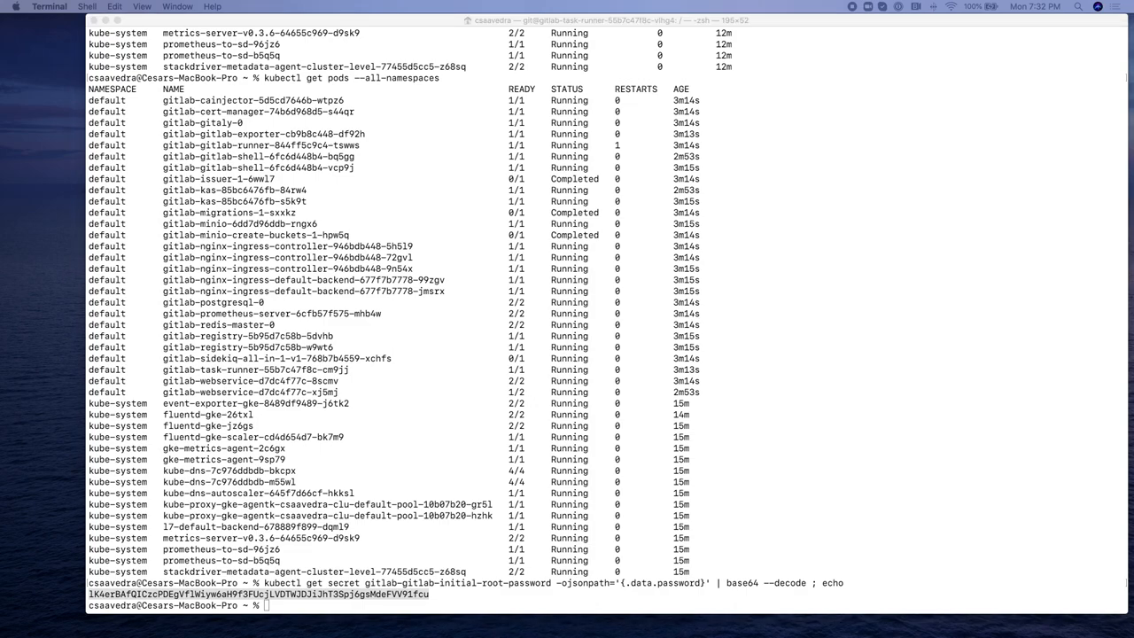
# - Open a shell in the task-runner pod and start the GitLab Rails console
pyautogui.write('kubectl get pods | grep task-runner')
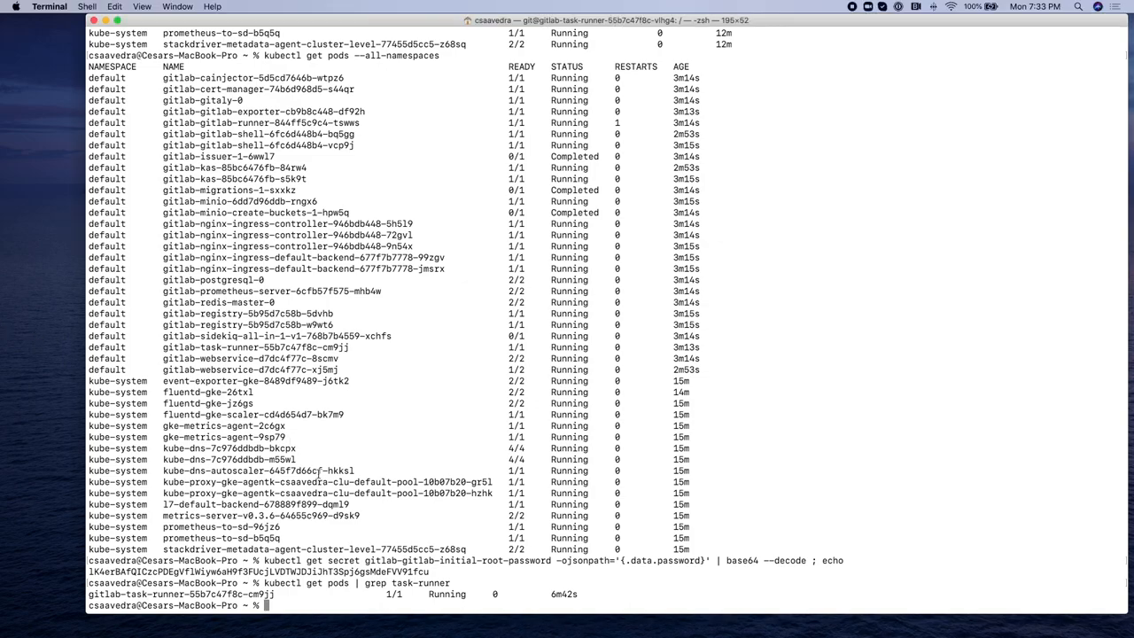
pyautogui.write('kubectl exec -it <task-runner-pod-name> bash')
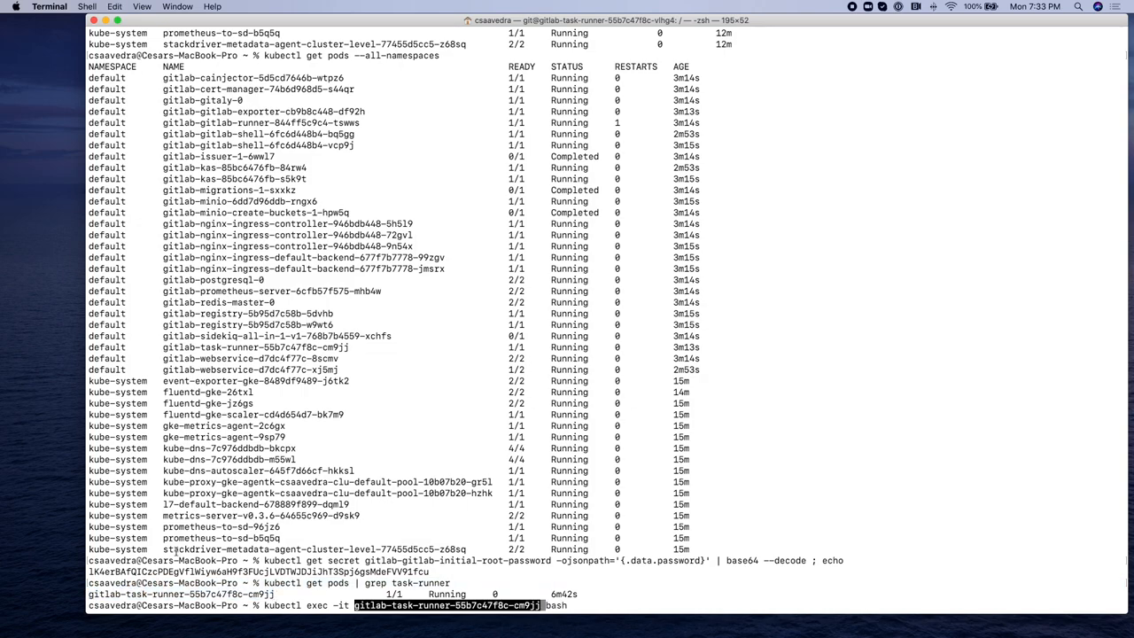
pyautogui.press('enter')
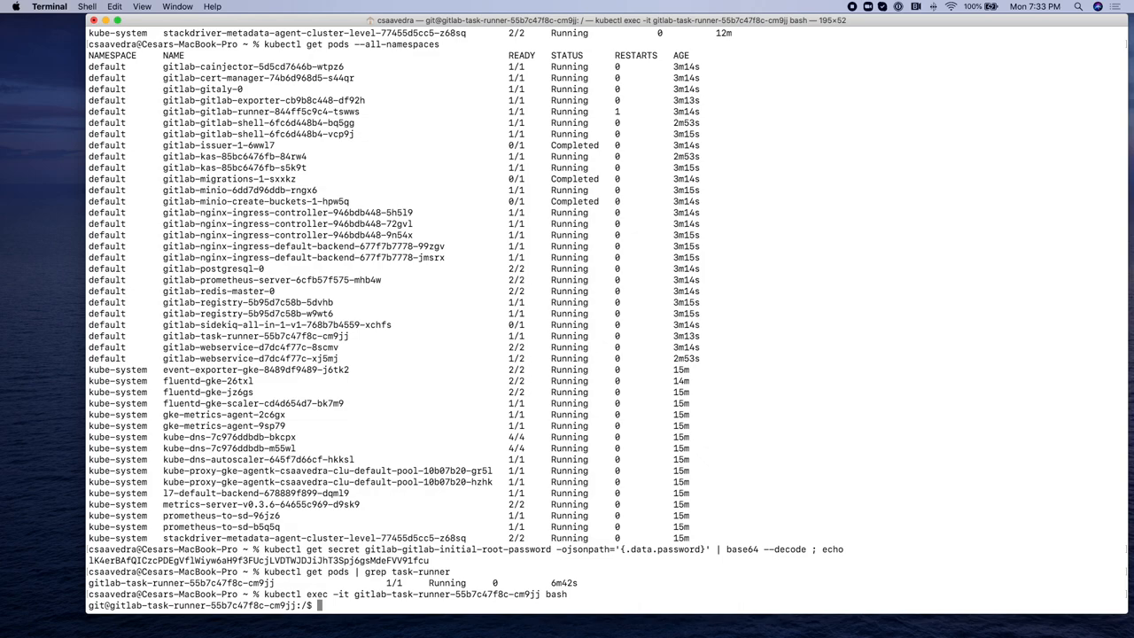
pyautogui.write('/srv/gitlab/bin/rails console')
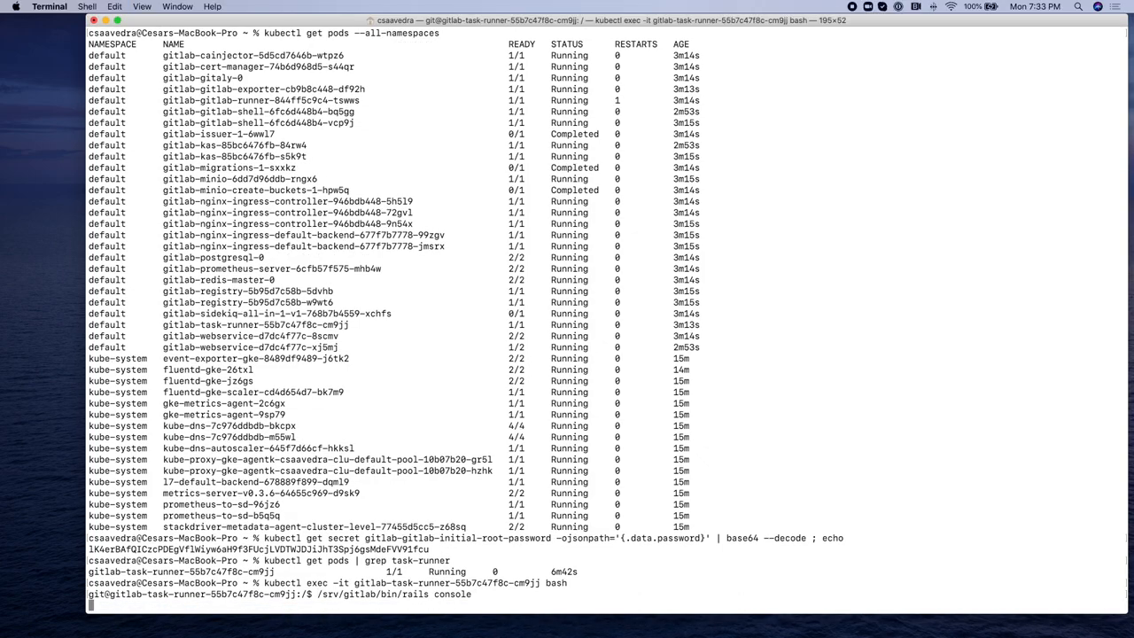
pyautogui.press('Return')
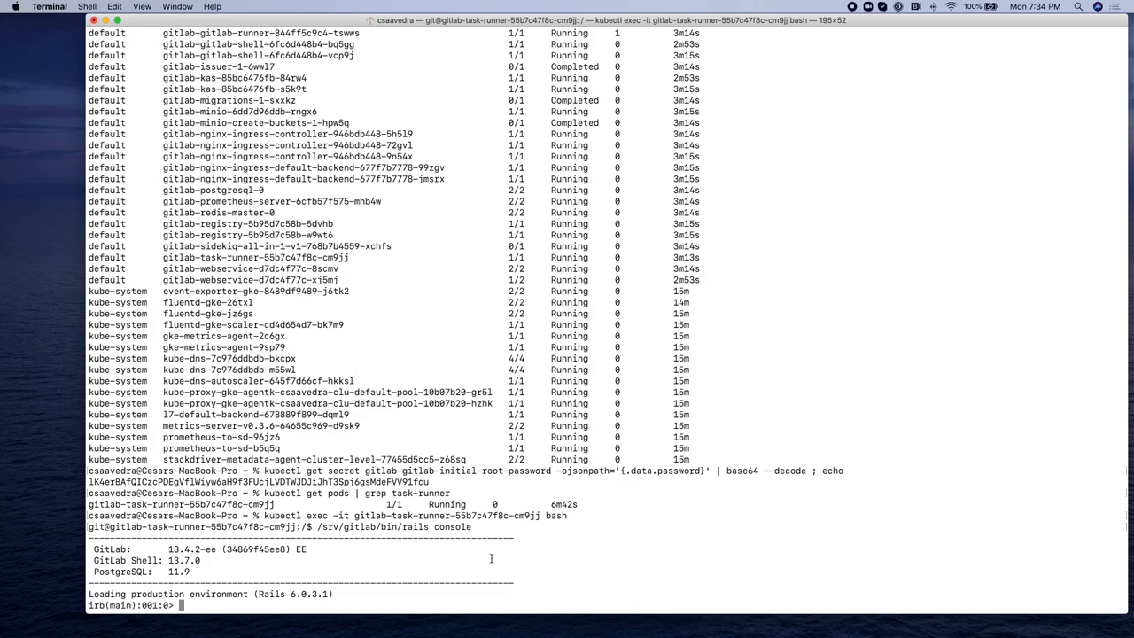
# - Find root/kubernetes-agent, create agent1 with an AgentToken, print the token and exit
pyautogui.write('project = ::Project.find_by_full_path("root/kubernetes-agent")')
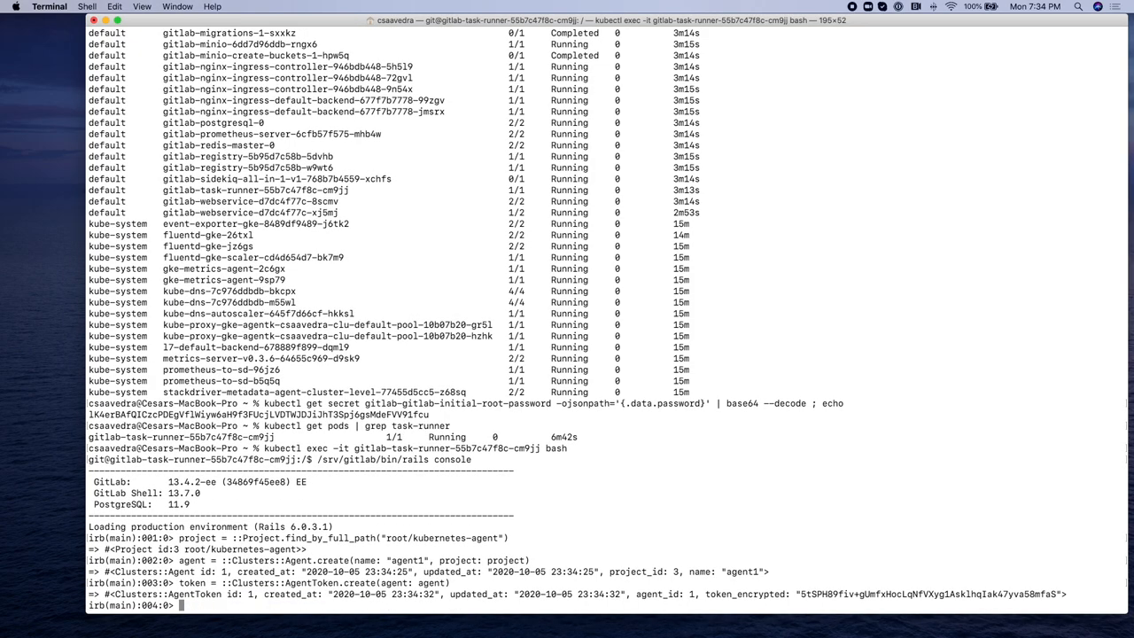
pyautogui.write('token')
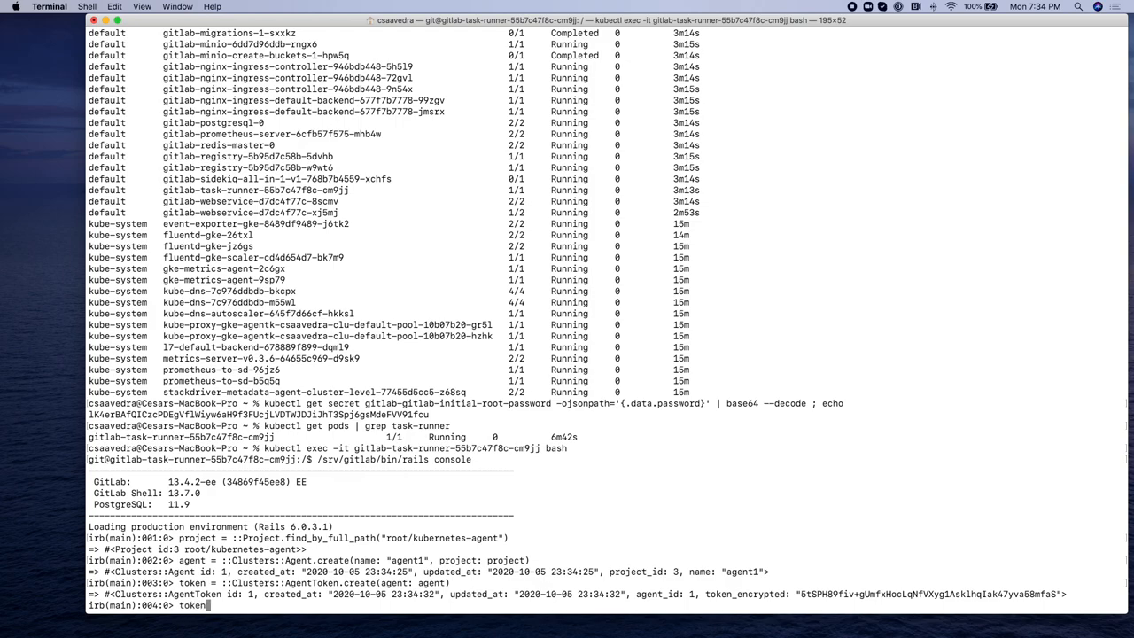
pyautogui.write('.token')
pyautogui.write('quit')
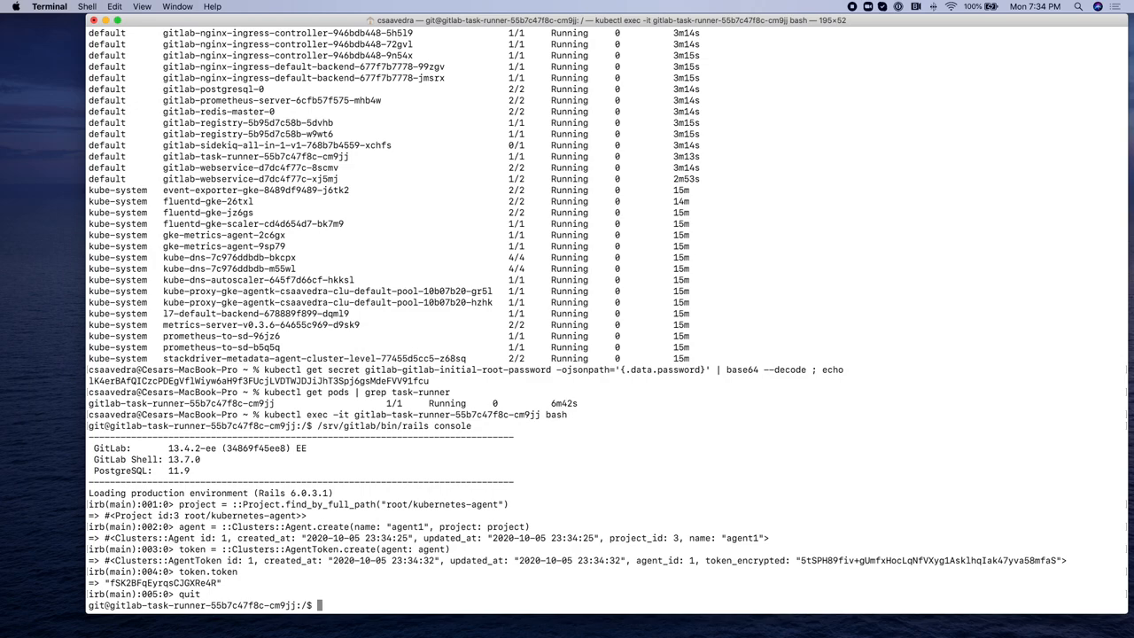
pyautogui.write('exit')
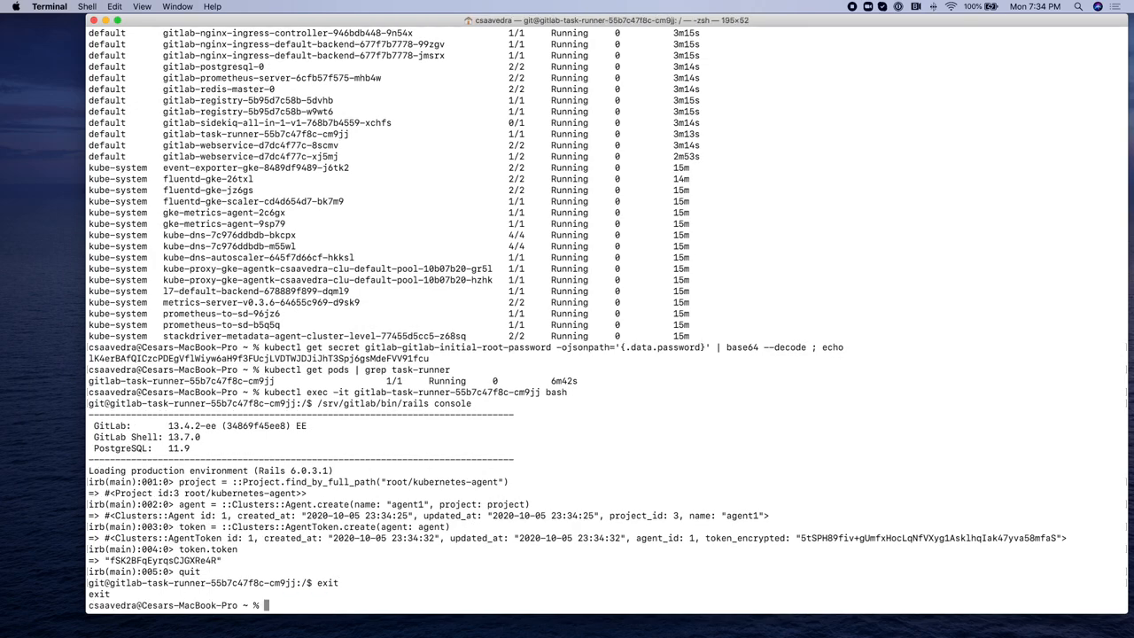
# - Create namespace gitlab-agent and secret gitlab-agent-token holding the agent token
pyautogui.write('kubectl create namespace gitlab-agent')
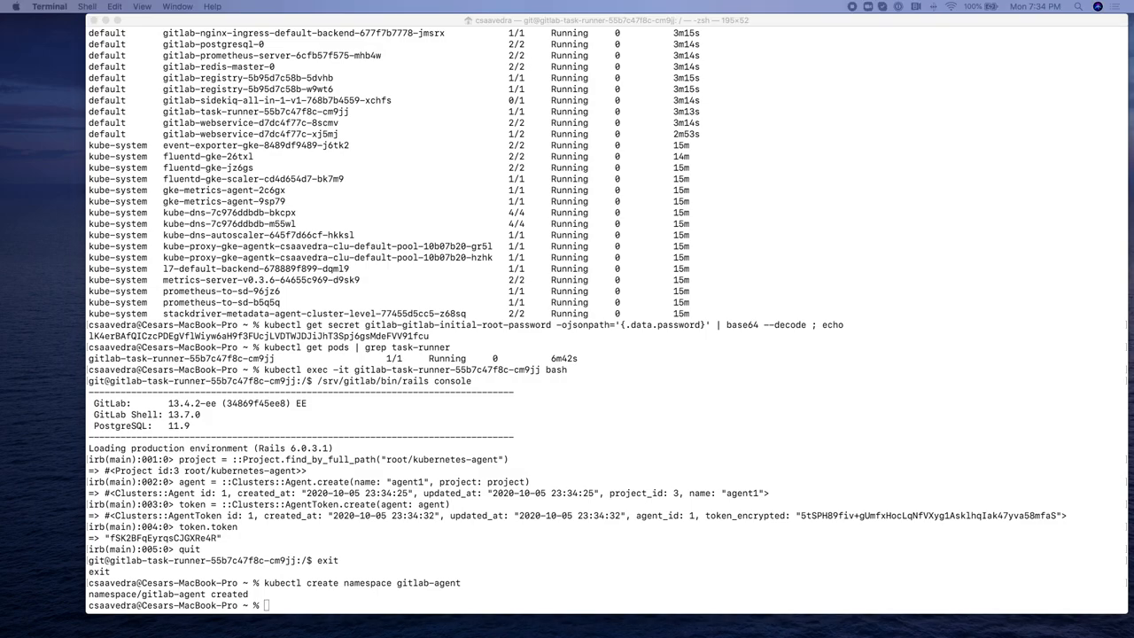
pyautogui.write("kubectl create secret generic -n gitlab-agent gitlab-agent-token --from-literal=token='")
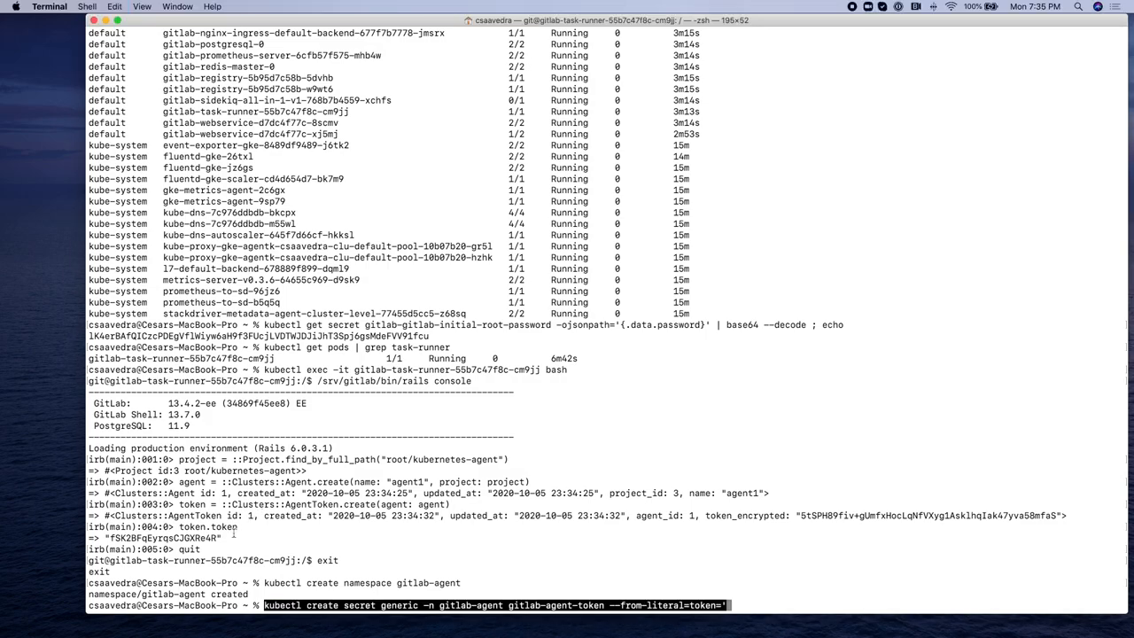
pyautogui.doubleClick(167, 539)
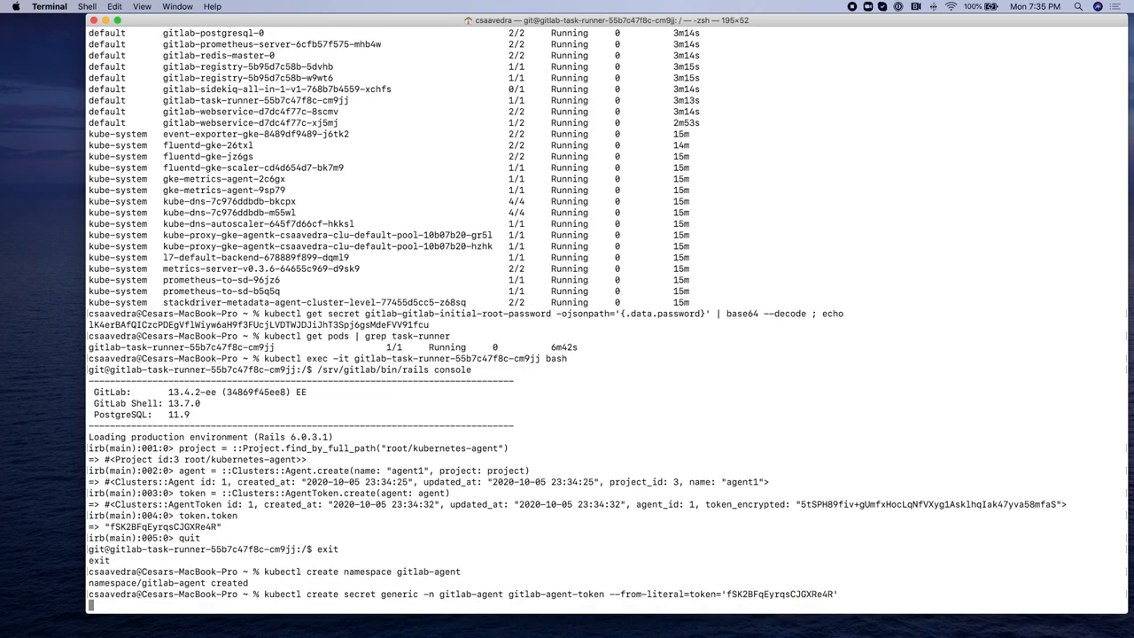
pyautogui.press('Return')
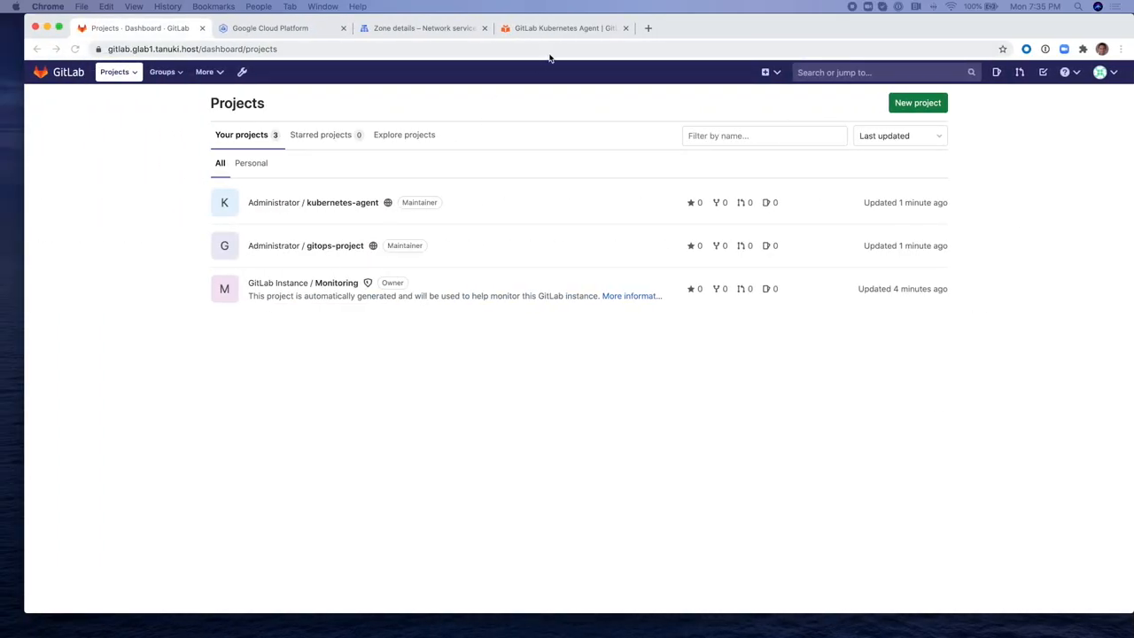
# - Bring up the example resources.yml under 'Install the Agent into the cluster' in GitLab Docs
pyautogui.click(564, 28)
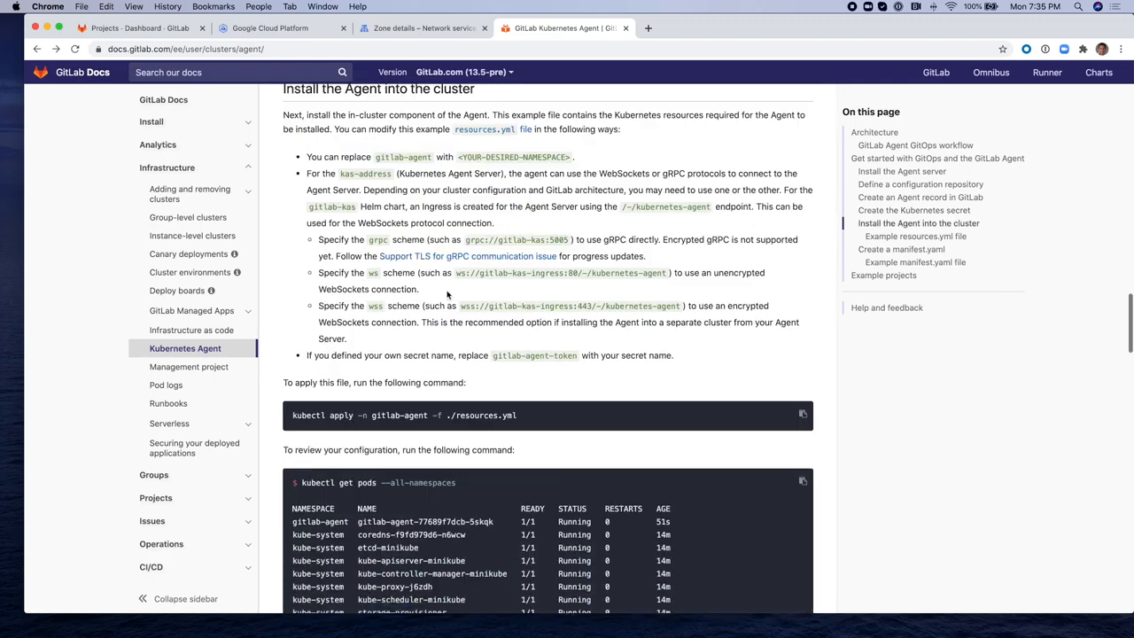
pyautogui.scroll(-3)
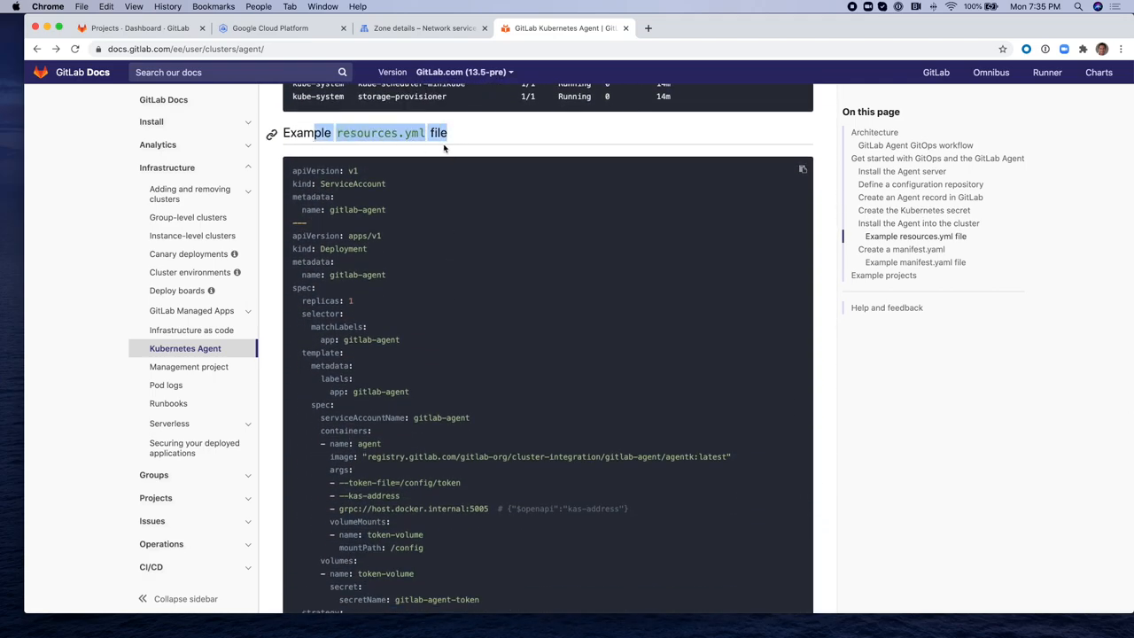
pyautogui.click(801, 170)
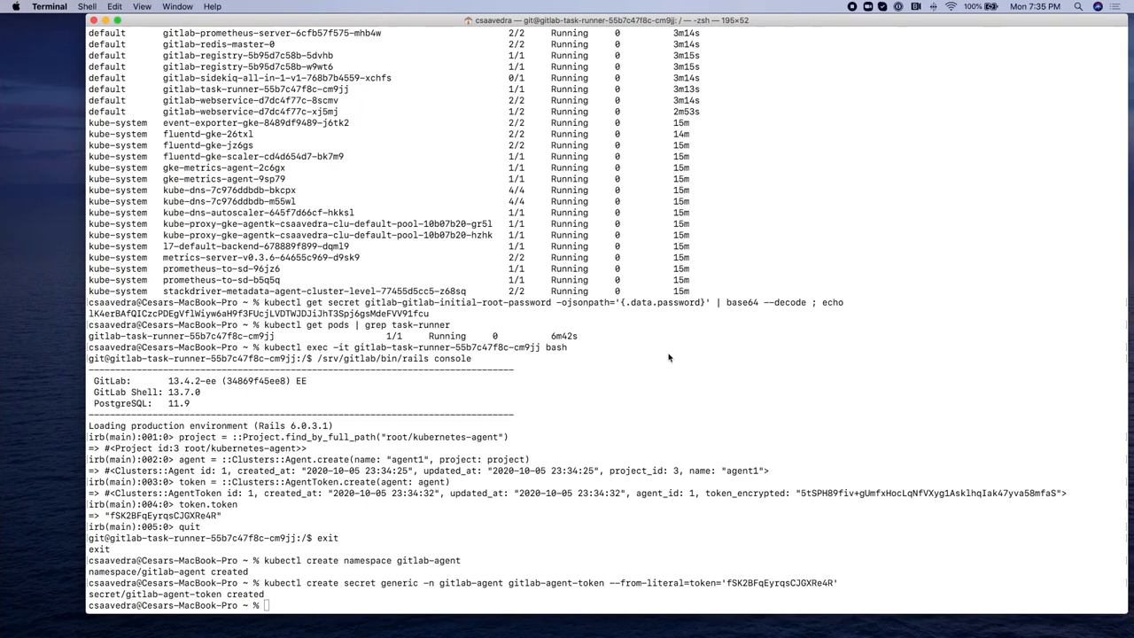
pyautogui.moveTo(634, 416)
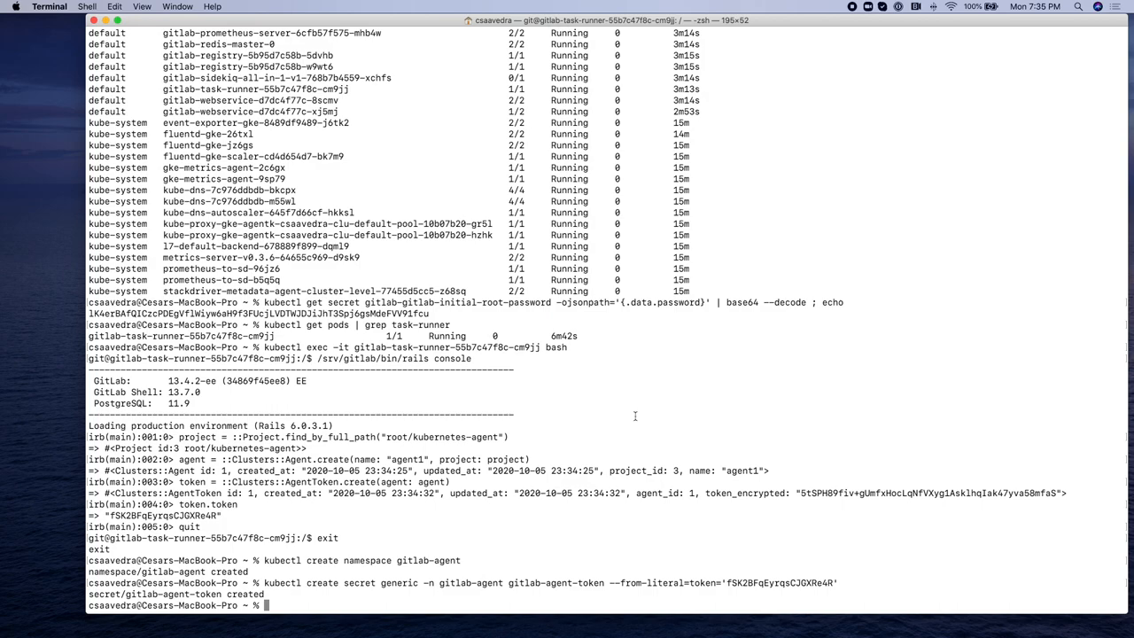
# - Review the contents of resources.yml with cat
pyautogui.write('cat resou')
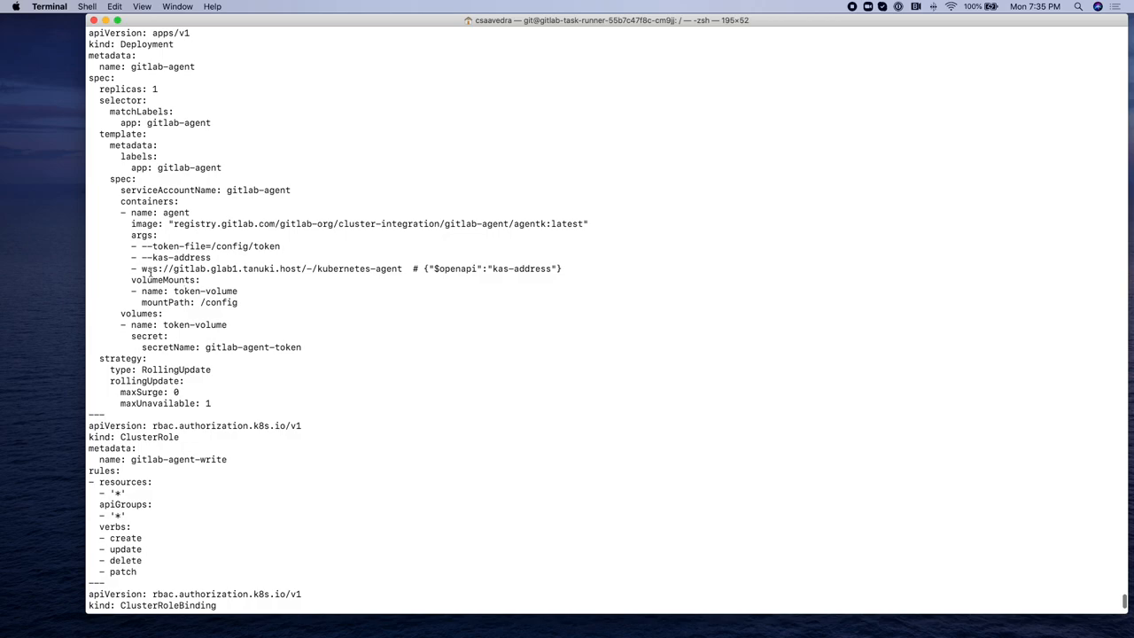
pyautogui.moveTo(138, 269); pyautogui.dragTo(413, 269)
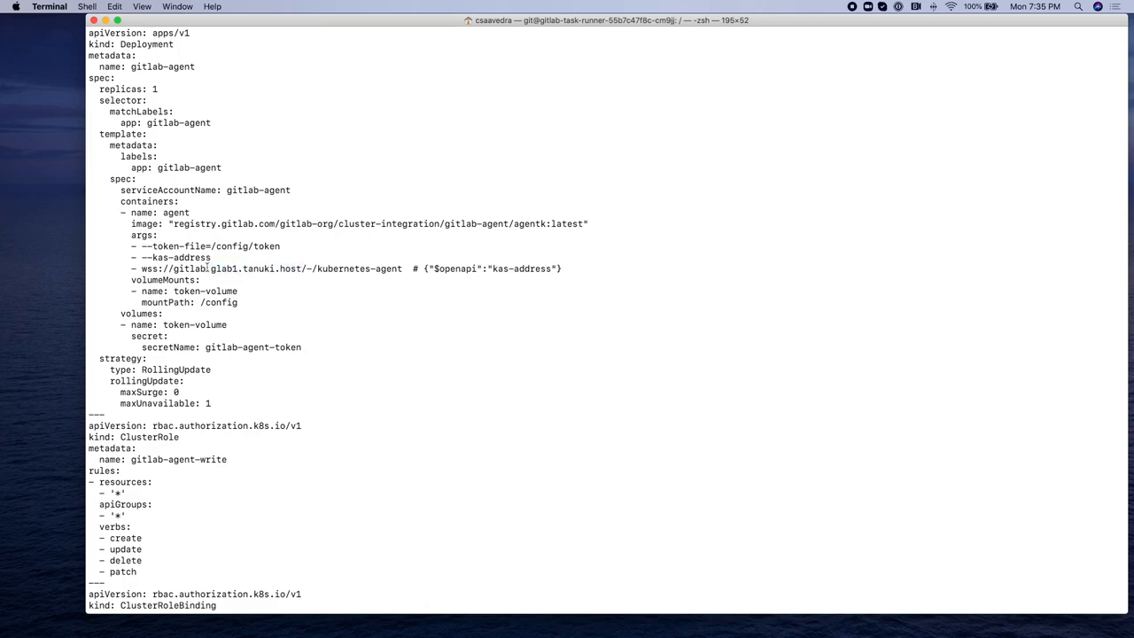
pyautogui.doubleClick(186, 270)
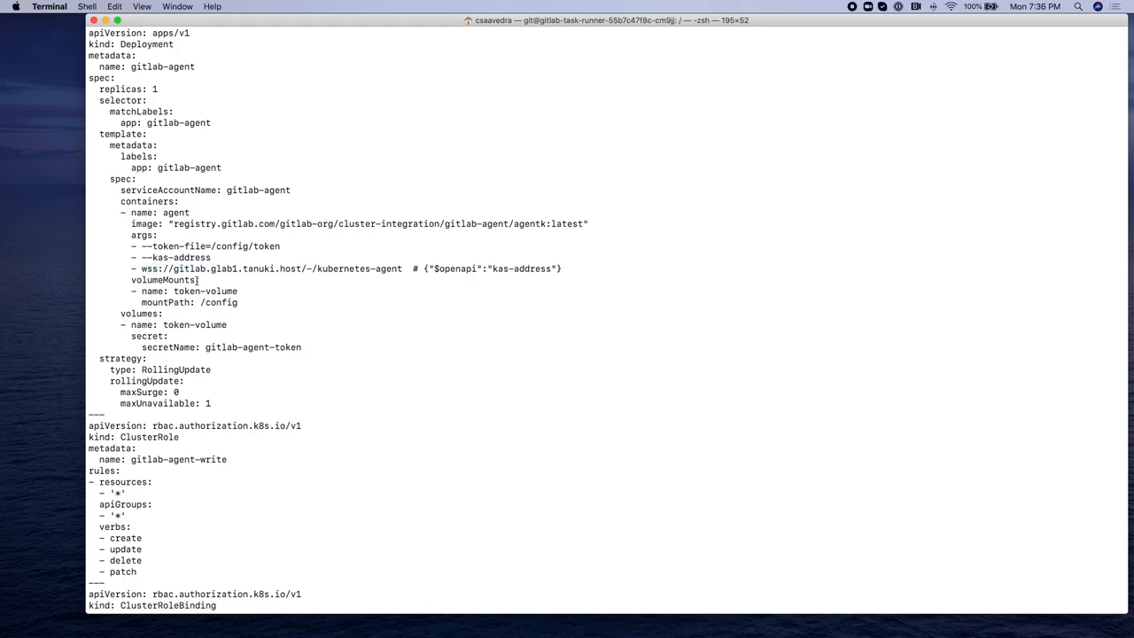
pyautogui.scroll(-3)
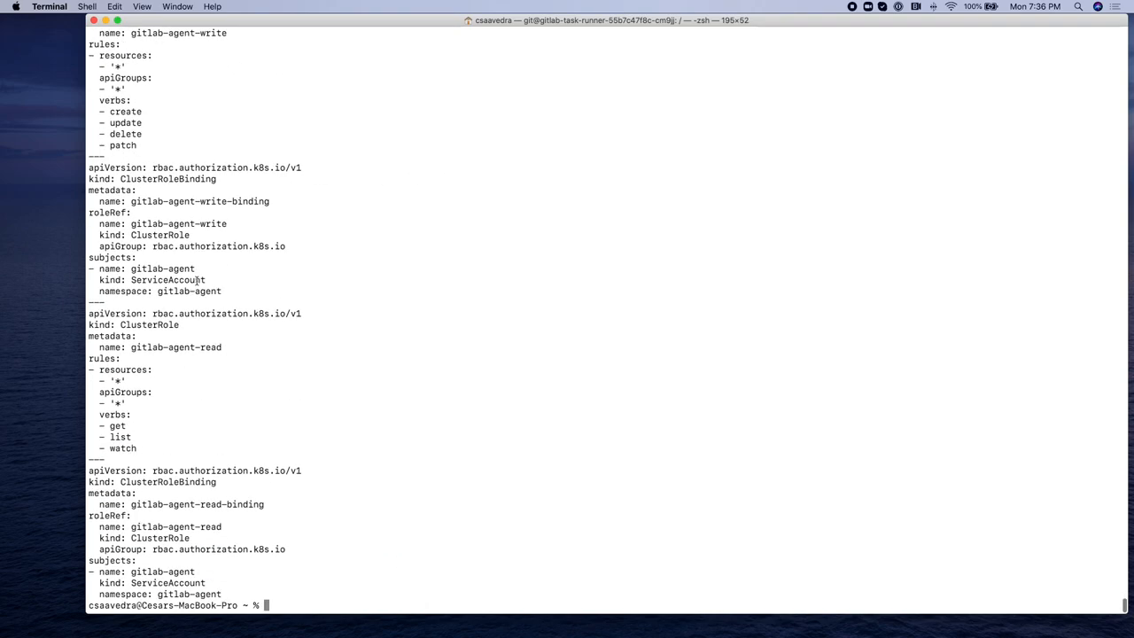
# - Apply resources.yml to the gitlab-agent namespace and list pods in all namespaces
pyautogui.write('kubectl apply -n gitlab-agent -f ./resources.yml')
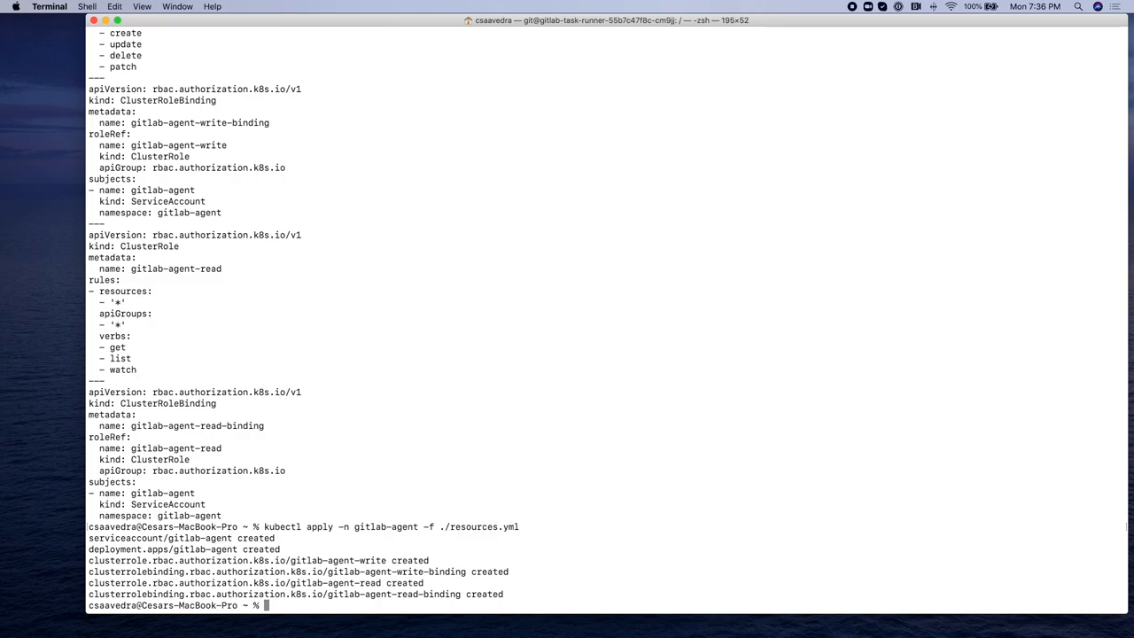
pyautogui.write('kubectl get pods --all-namespaces')
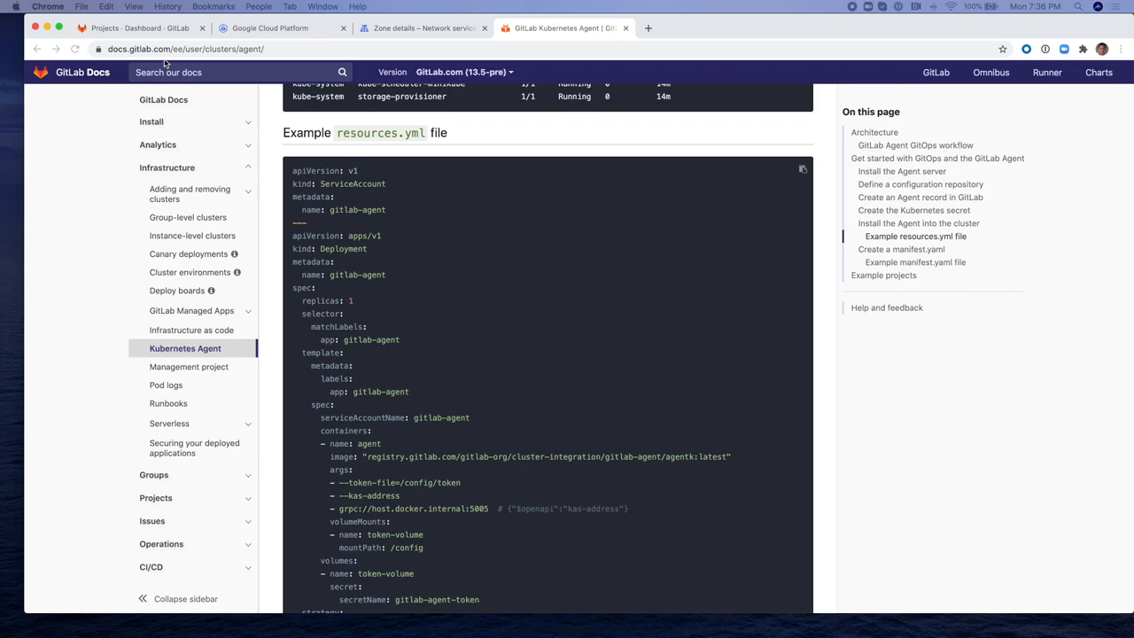
# - Open manifest.yaml in gitops-project for editing
pyautogui.click(133, 28)
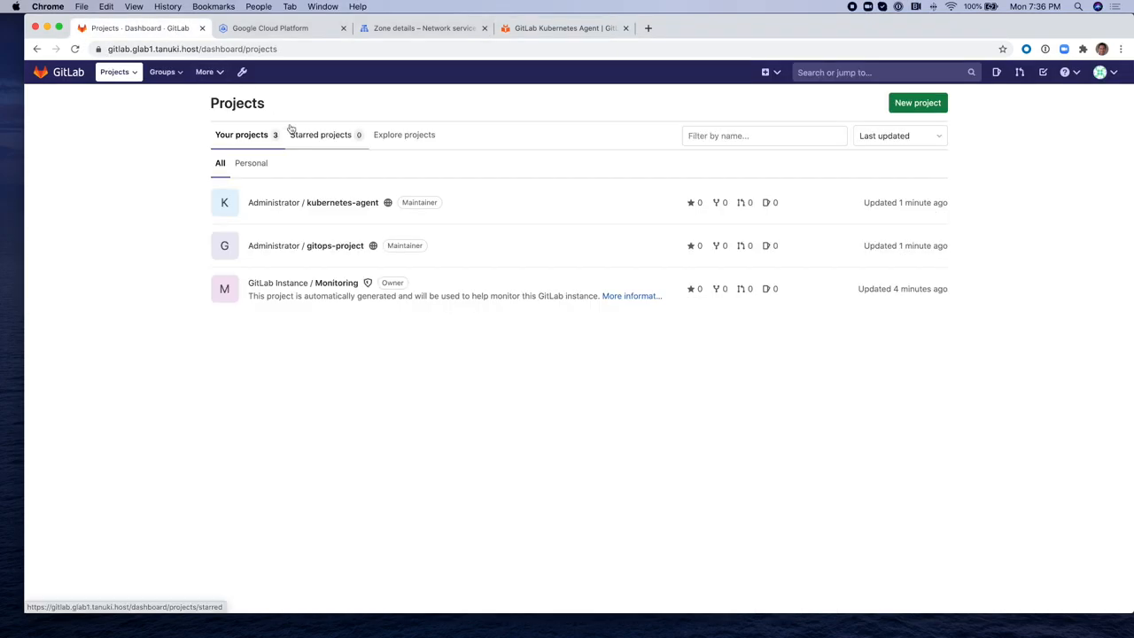
pyautogui.moveTo(330, 248)
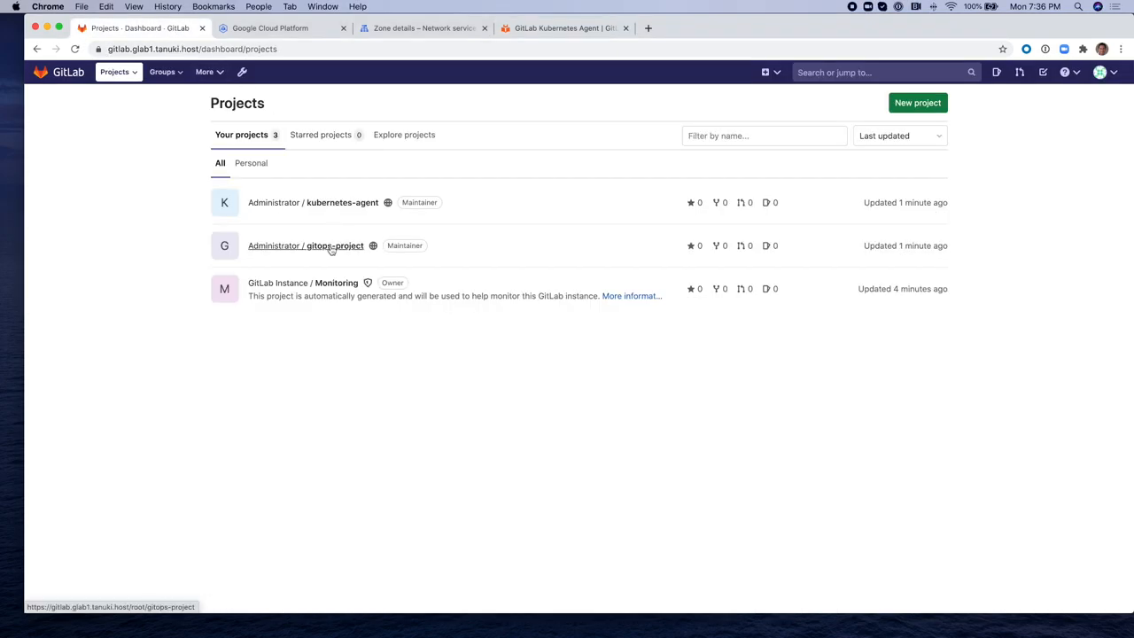
pyautogui.click(334, 244)
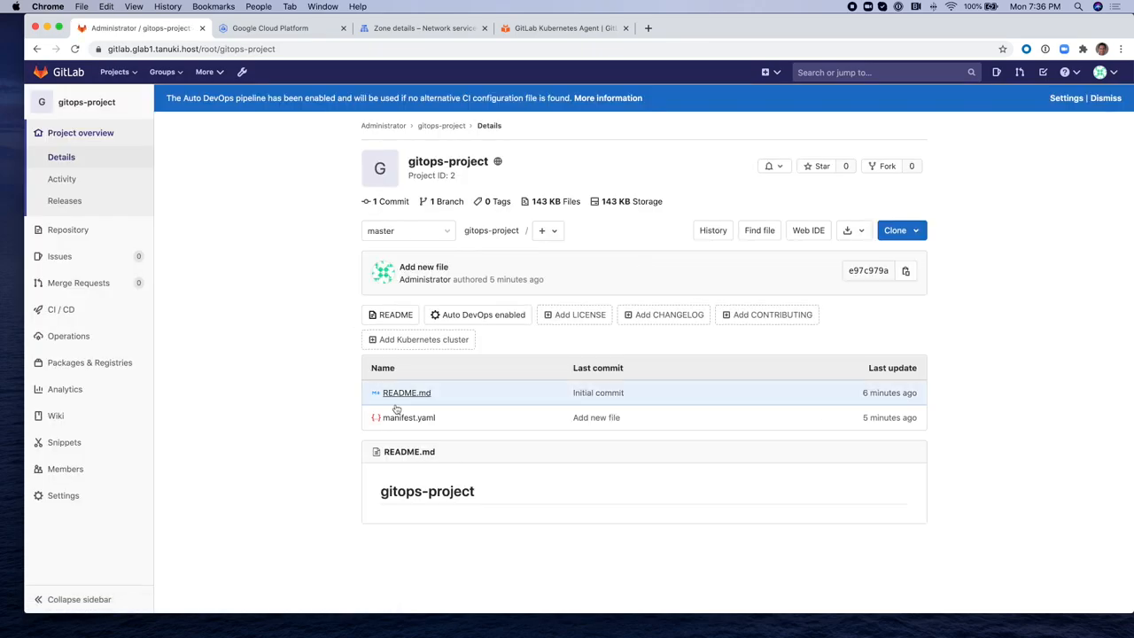
pyautogui.click(408, 418)
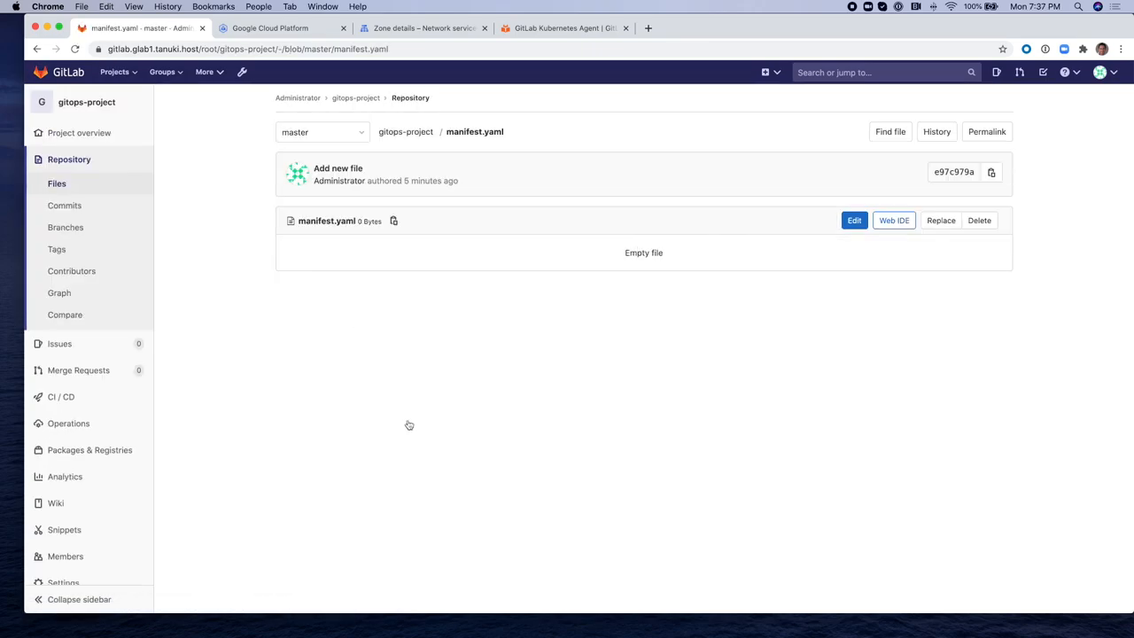
pyautogui.click(854, 220)
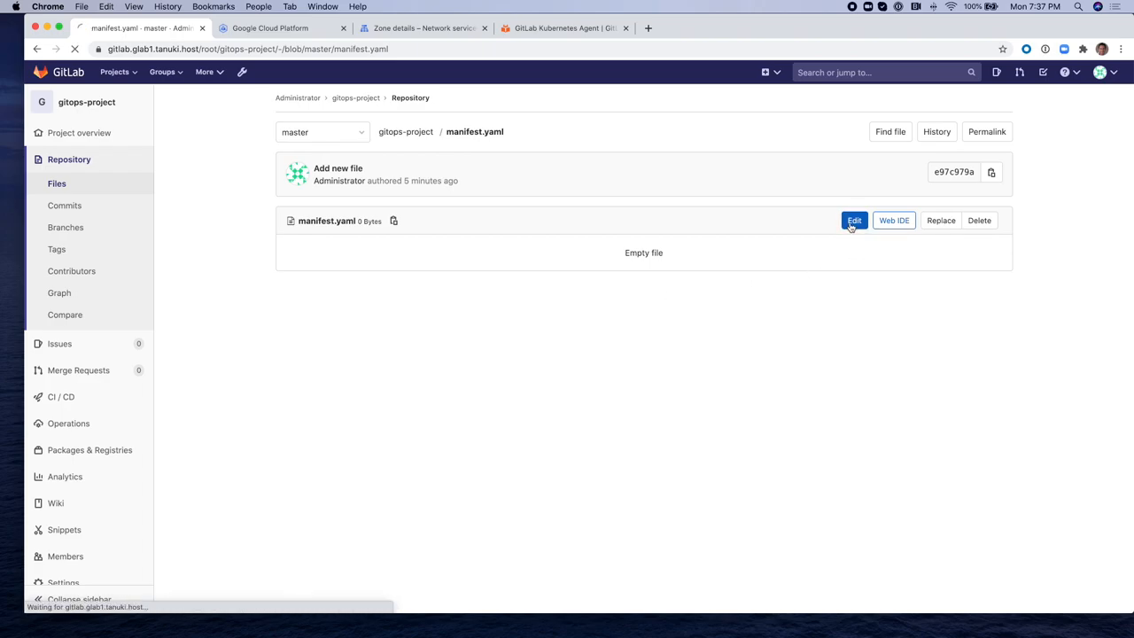
# - Review the example NGINX manifest in the docs and return to the editor
pyautogui.click(563, 29)
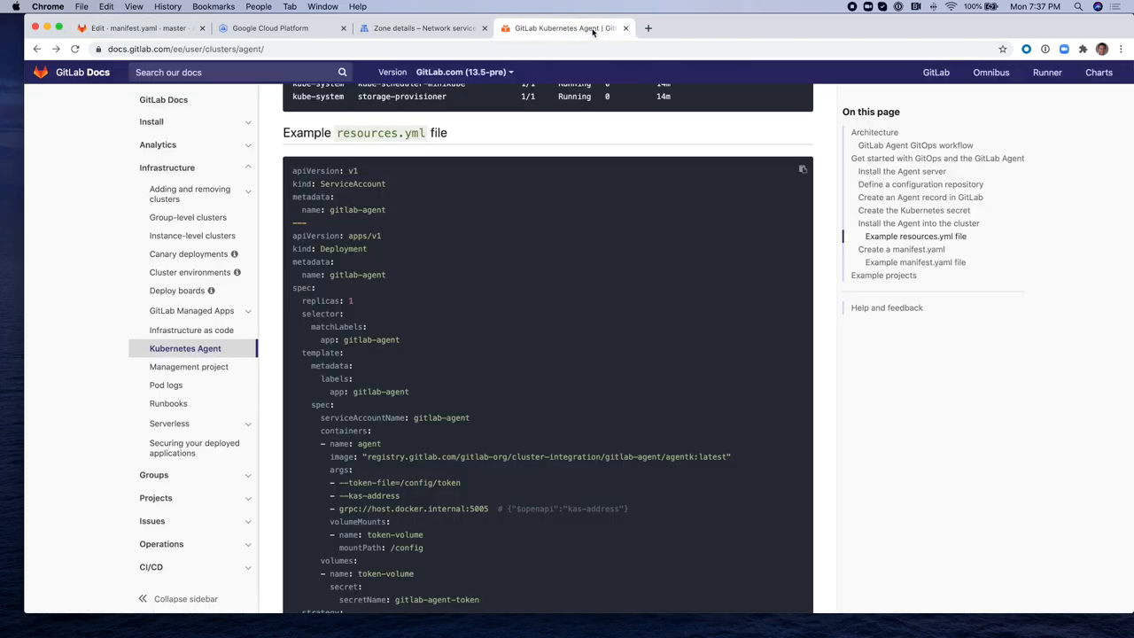
pyautogui.scroll(-3)
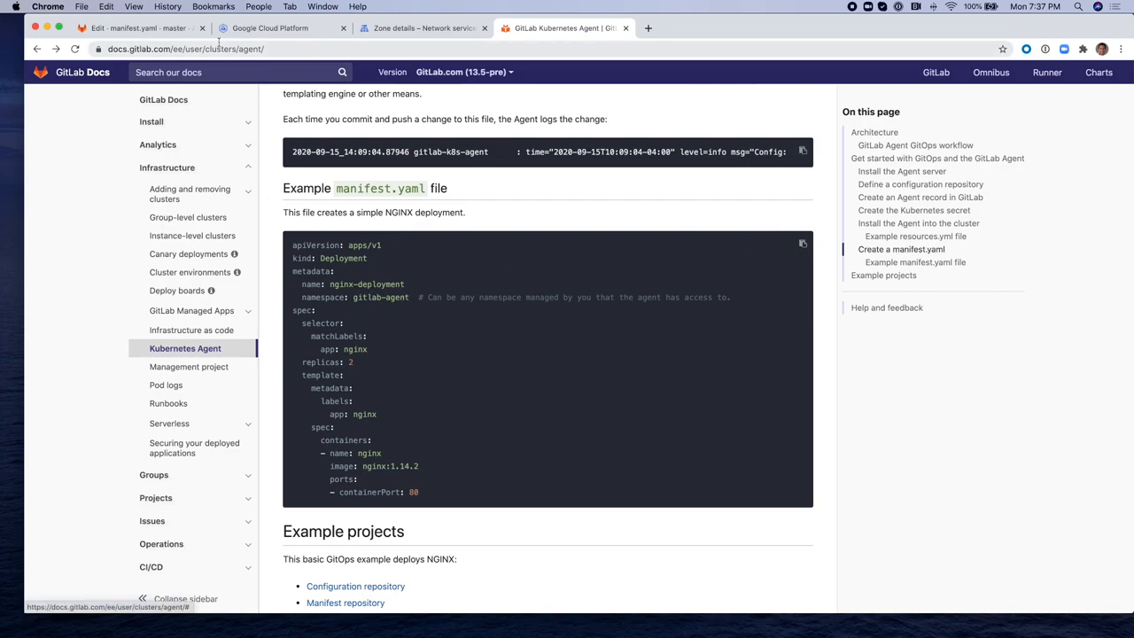
pyautogui.click(141, 28)
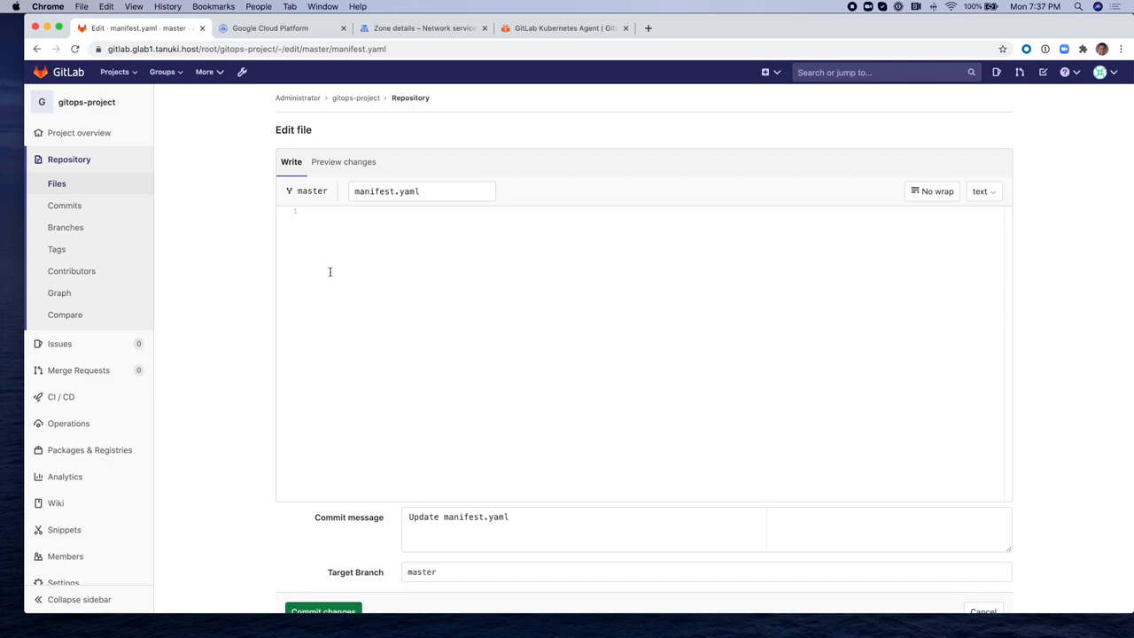
# - Commit manifest.yaml to master with nginx-deployment at 2 replicas of nginx 1.14.2 on port 80
pyautogui.write('apiVersion: apps/v1')
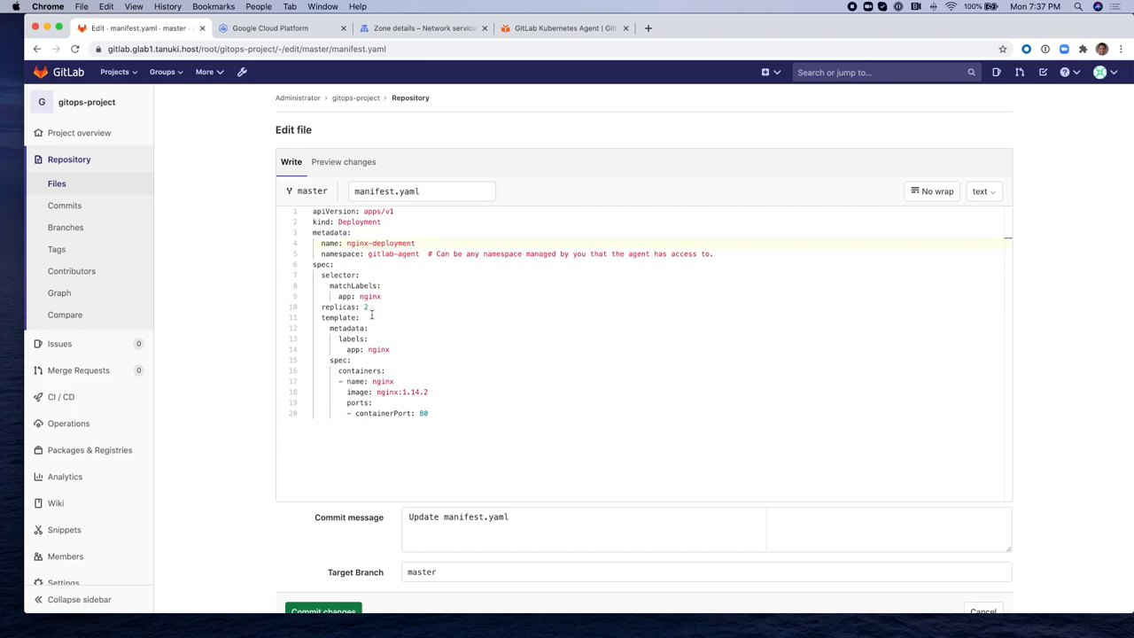
pyautogui.doubleClick(365, 306)
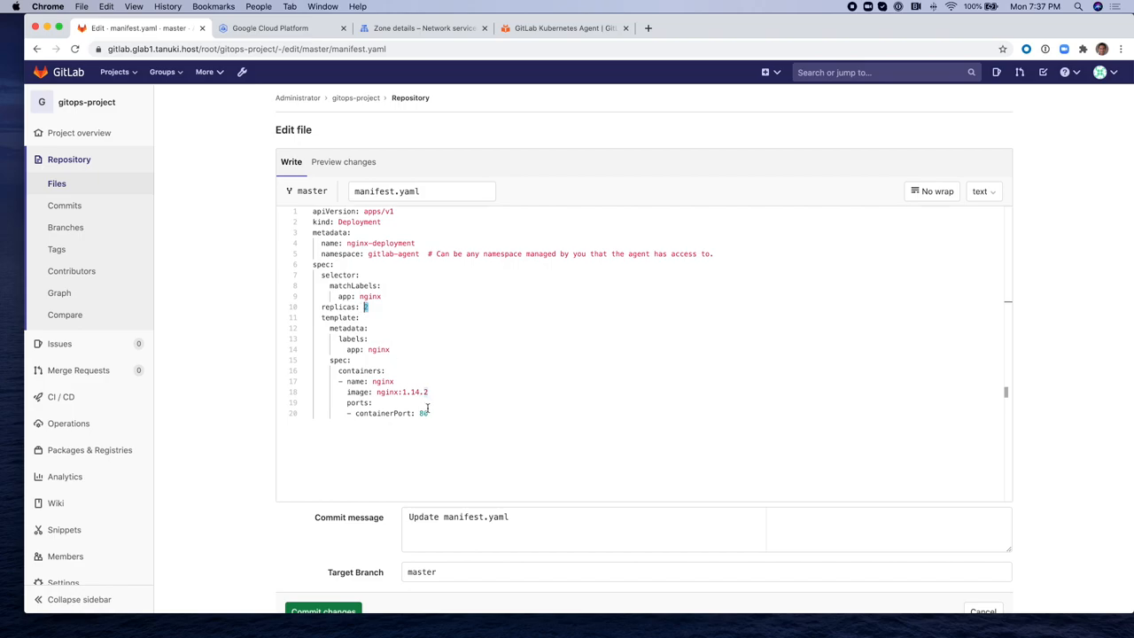
pyautogui.click(426, 413)
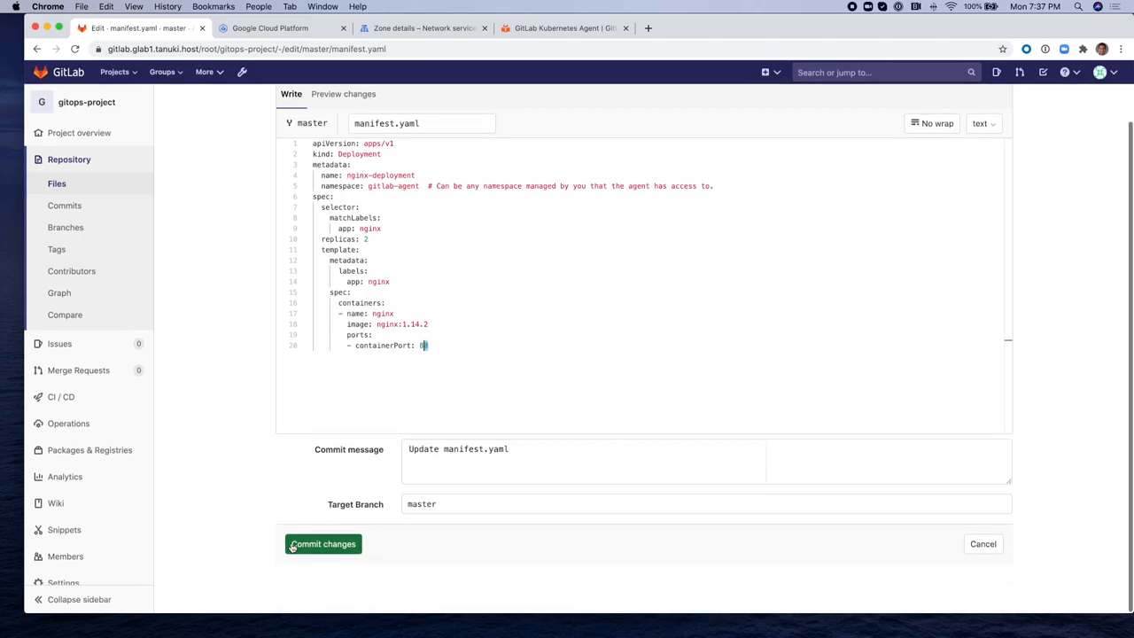
pyautogui.click(323, 544)
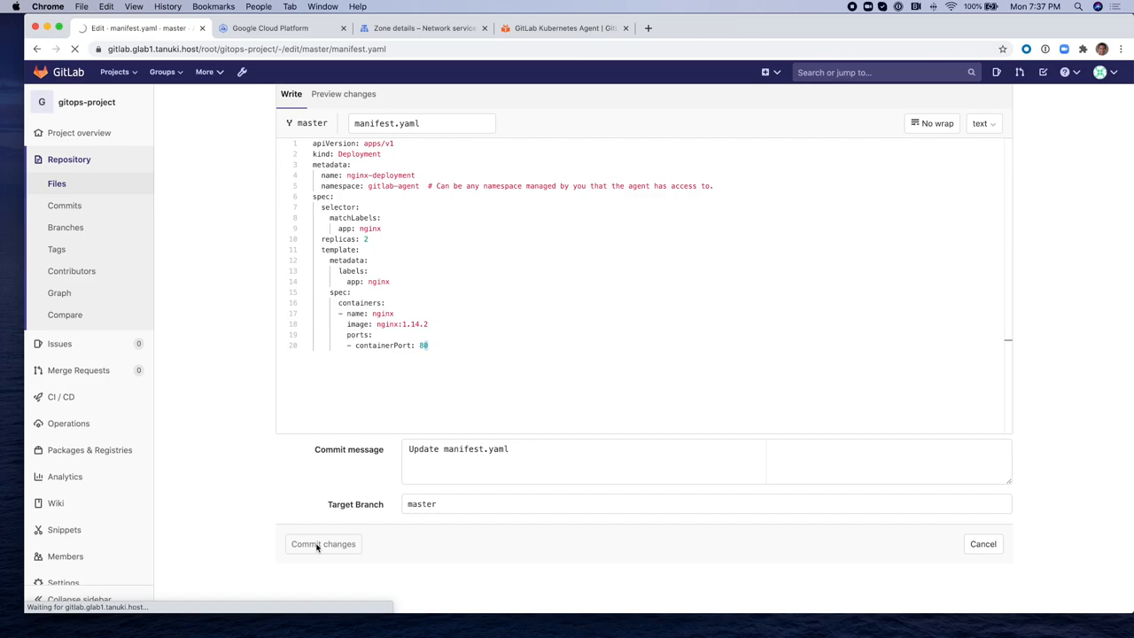
pyautogui.click(323, 542)
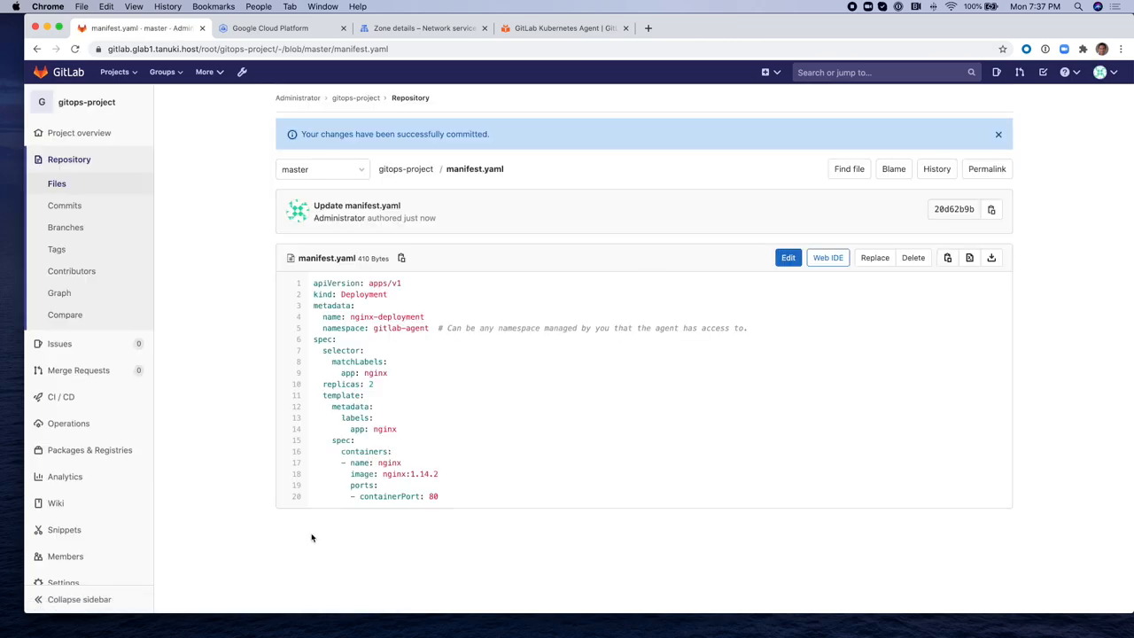
pyautogui.moveTo(297, 474)
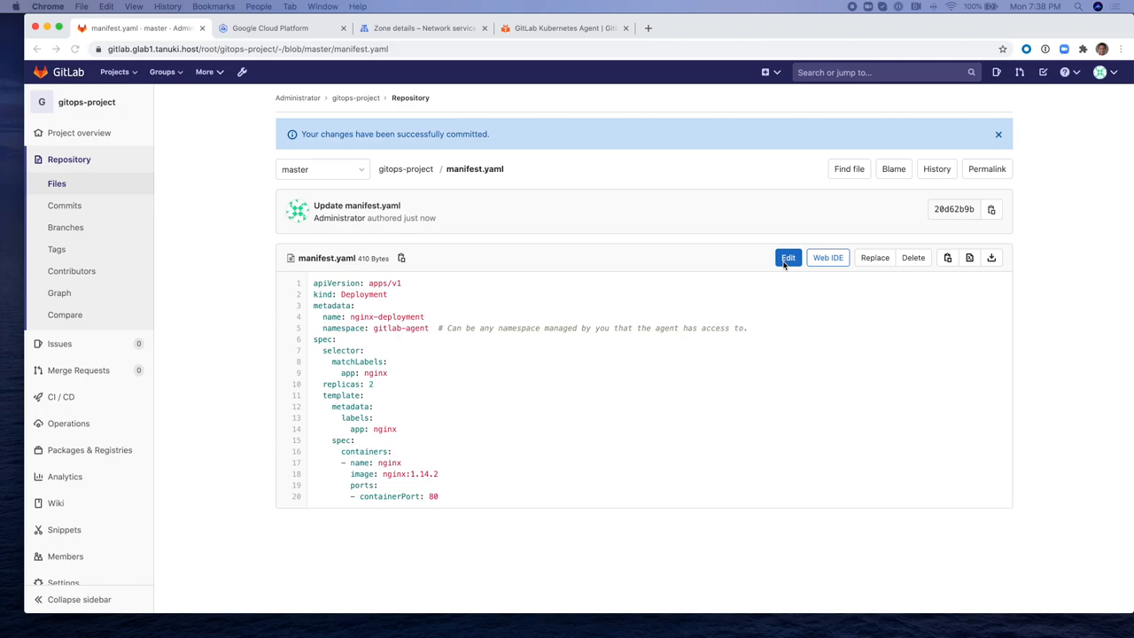
pyautogui.click(787, 259)
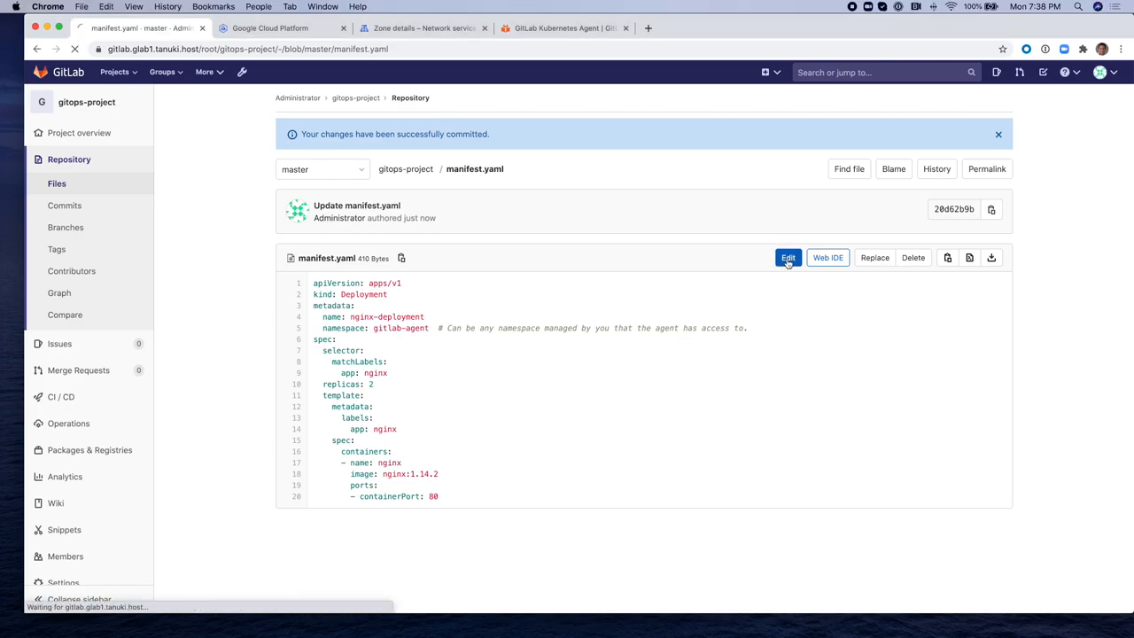
# - Change replicas from 2 to 3 in manifest.yaml and commit the change
pyautogui.click(787, 259)
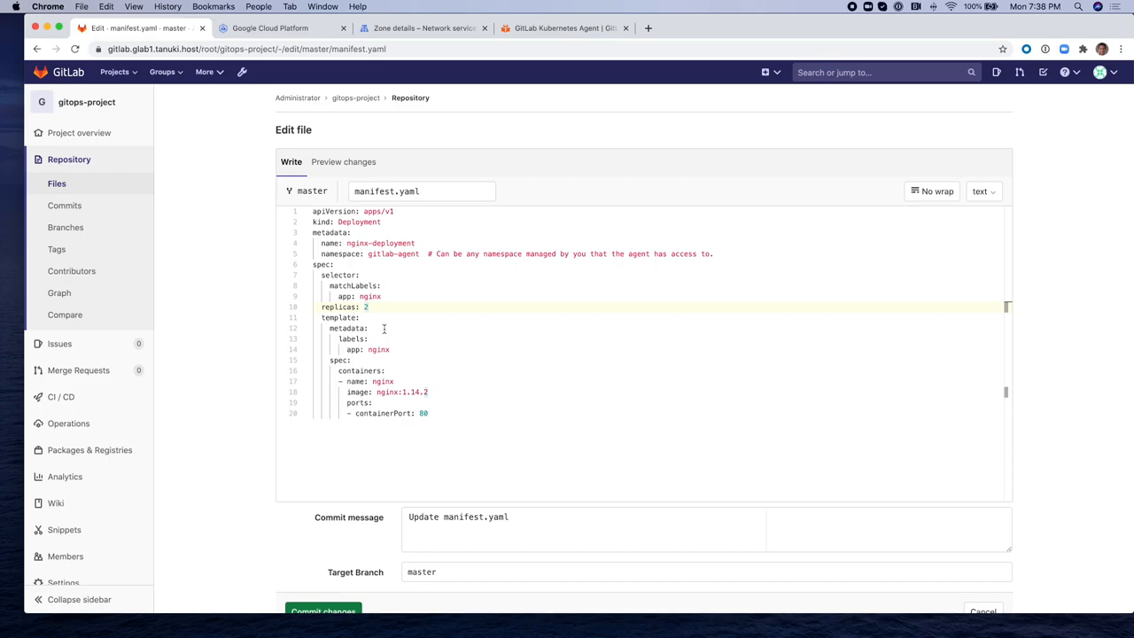
pyautogui.write('3')
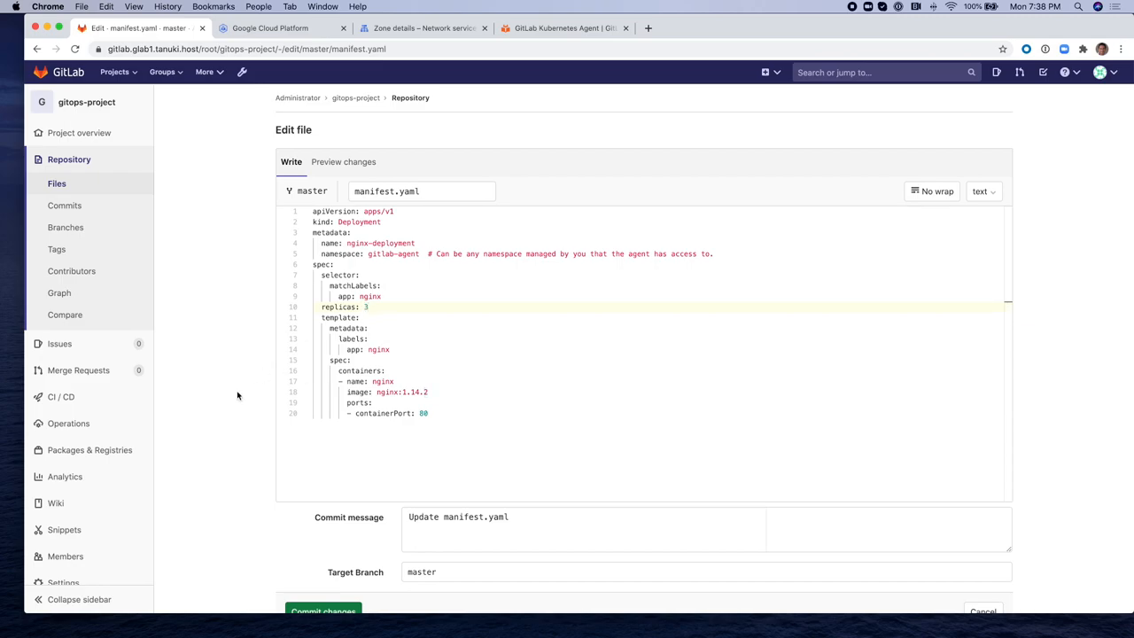
pyautogui.scroll(-3)
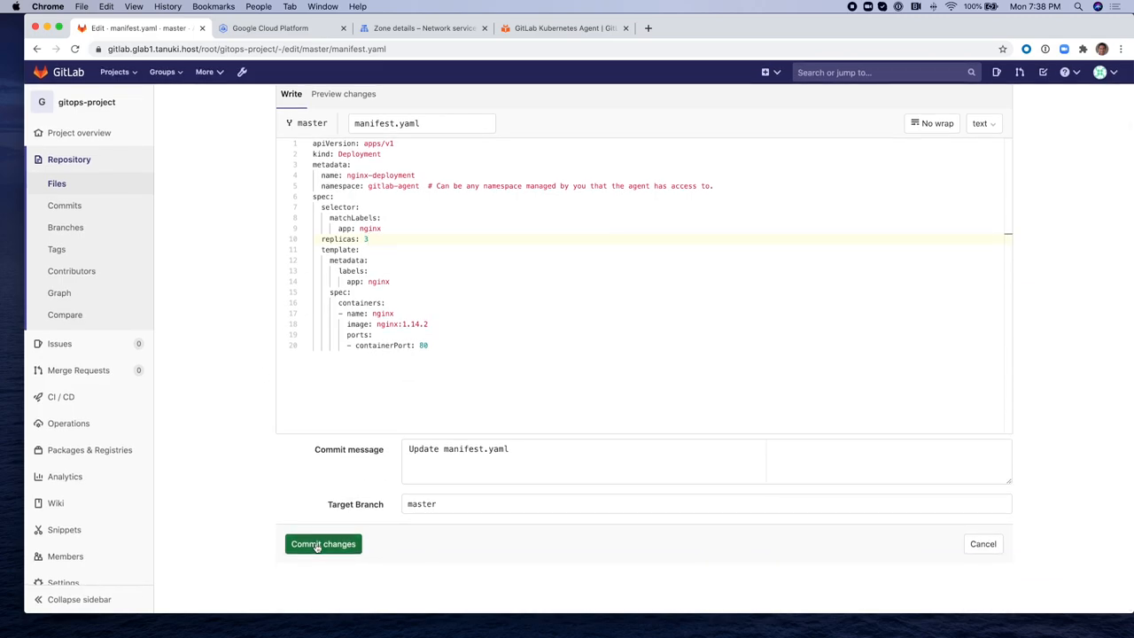
pyautogui.click(323, 543)
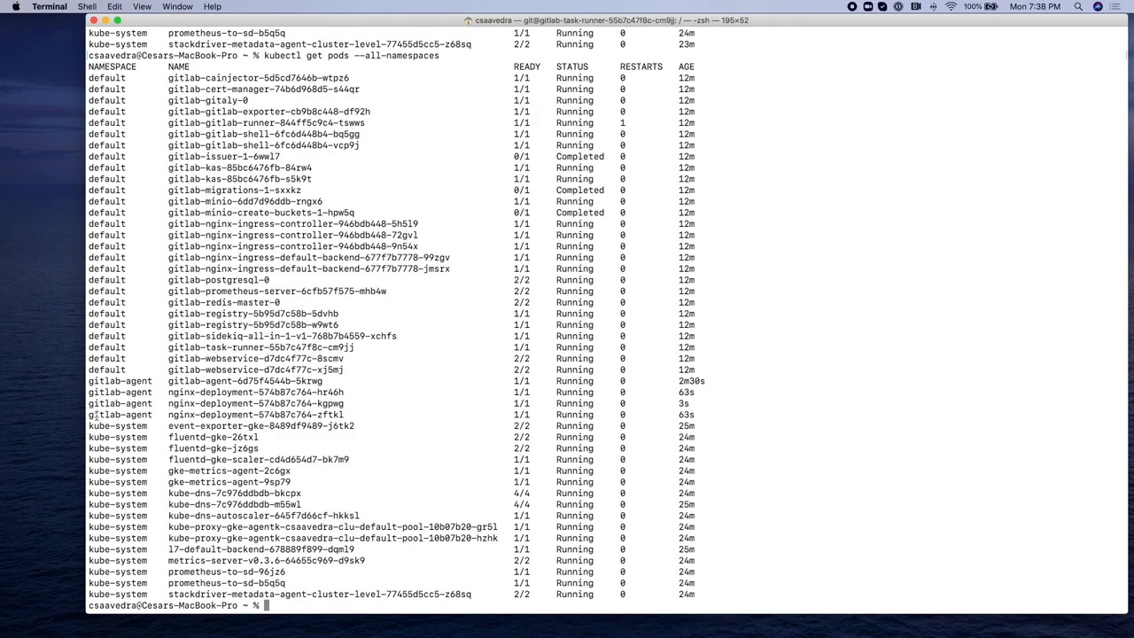
# - Check the nginx-deployment pods in the gitlab-agent namespace, then switch to the Google Cloud console
pyautogui.moveTo(177, 391); pyautogui.dragTo(354, 415)
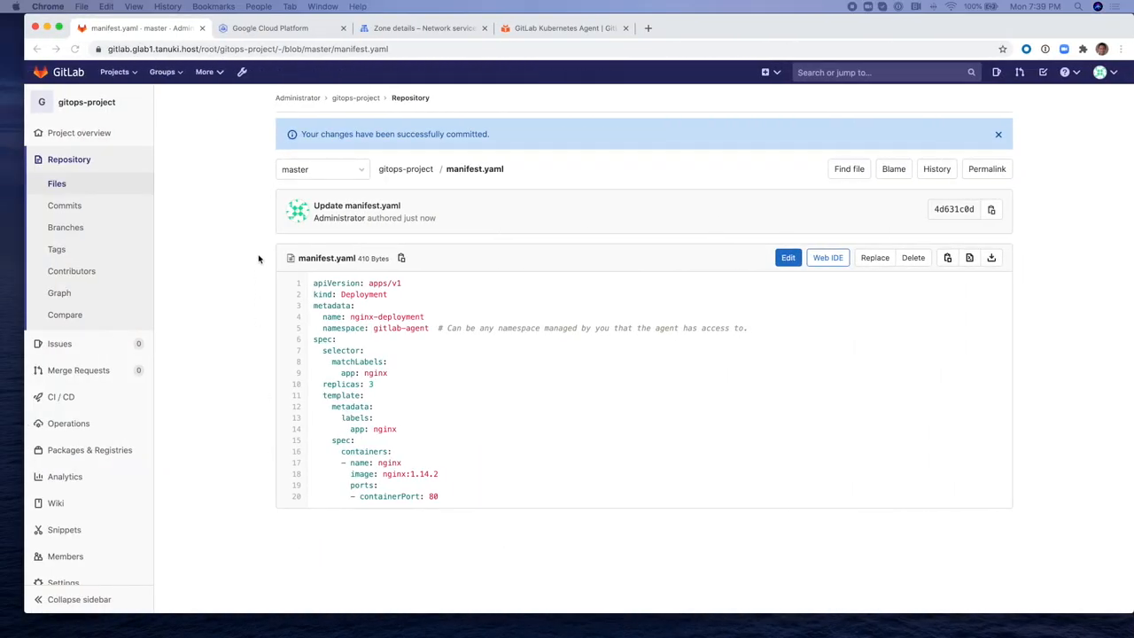
pyautogui.click(269, 28)
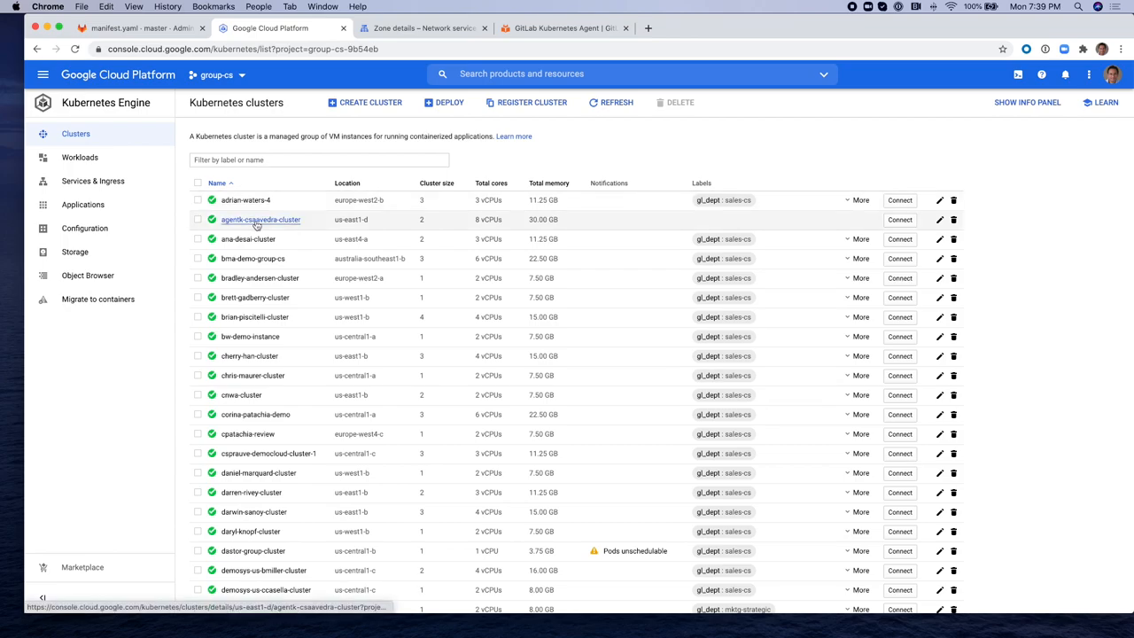
# - View agentk-csaavedra-cluster's GKE dashboard and expand the cluster and its first node to list pods
pyautogui.click(260, 220)
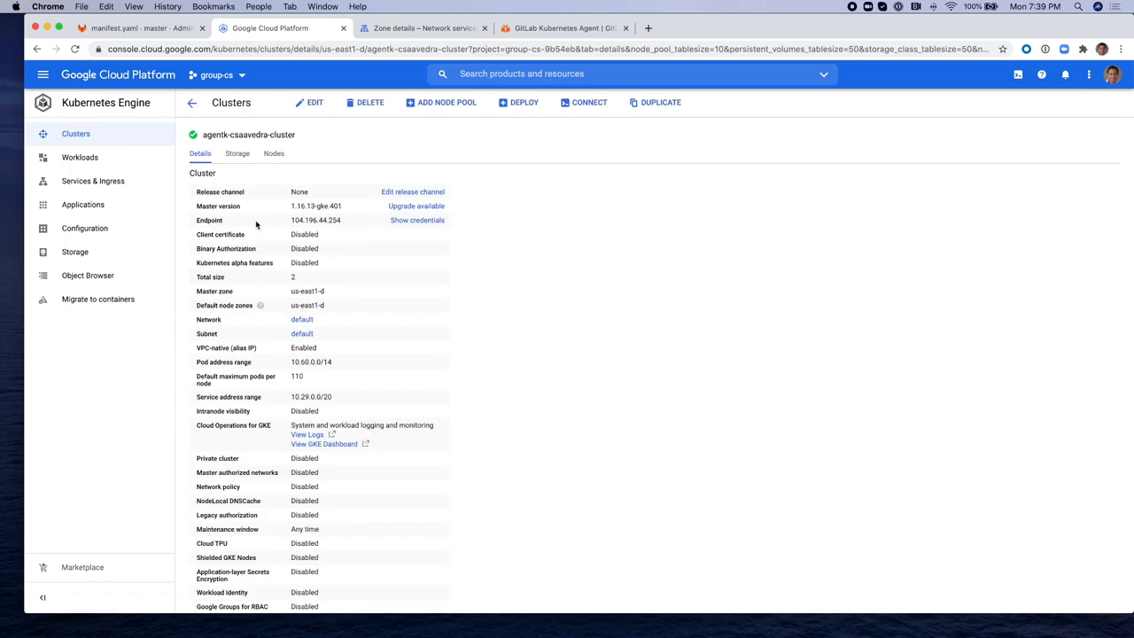
pyautogui.moveTo(324, 443)
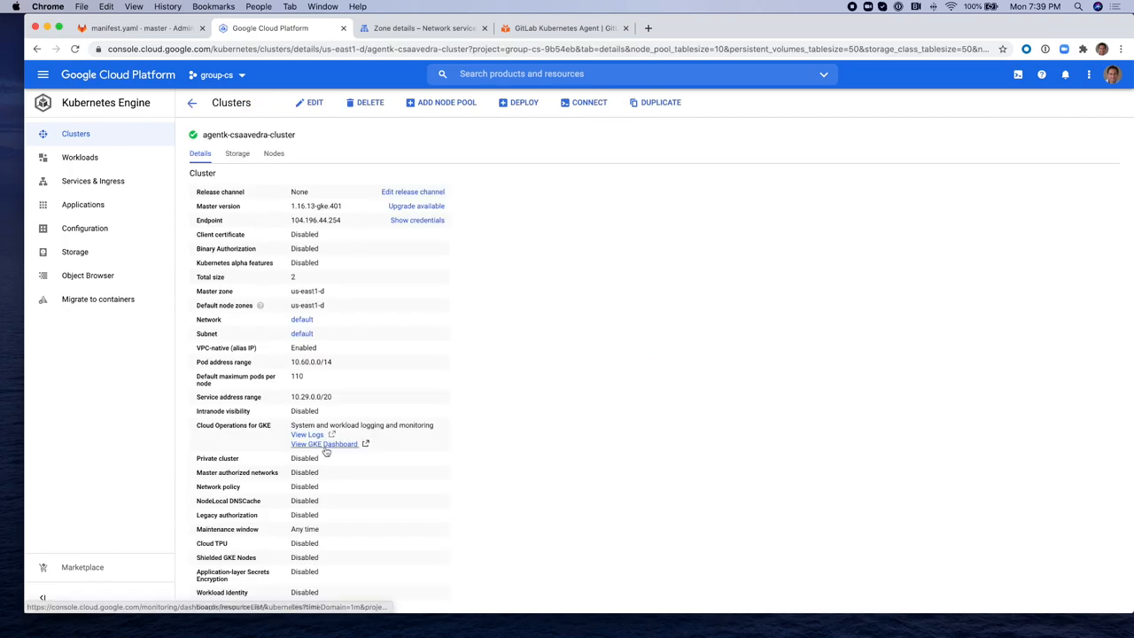
pyautogui.click(326, 443)
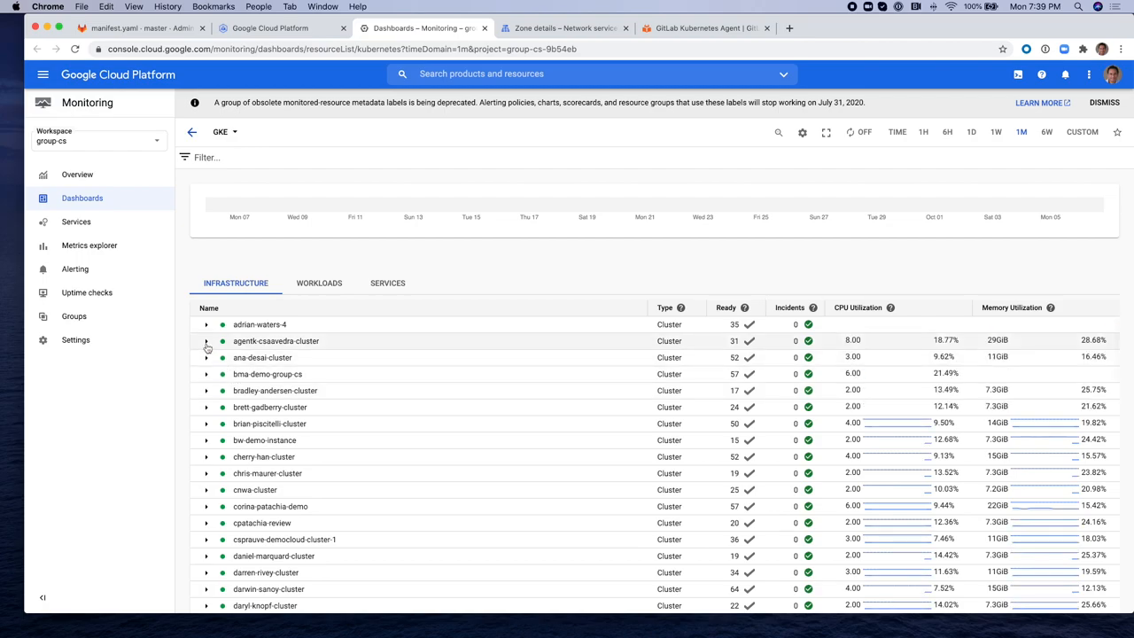
pyautogui.click(205, 341)
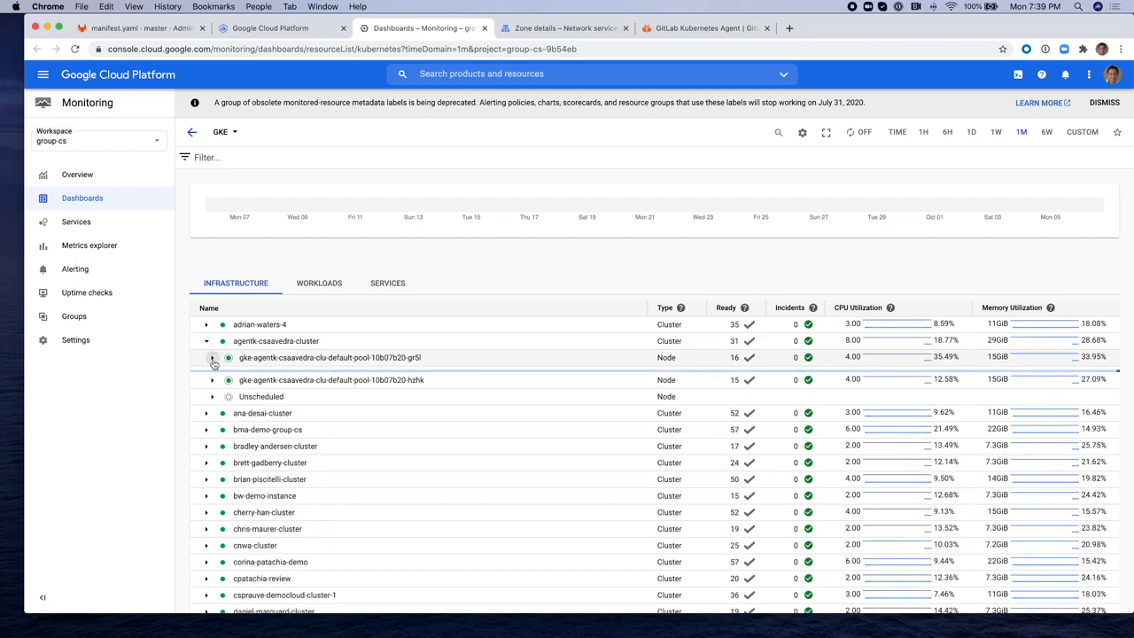
pyautogui.click(211, 358)
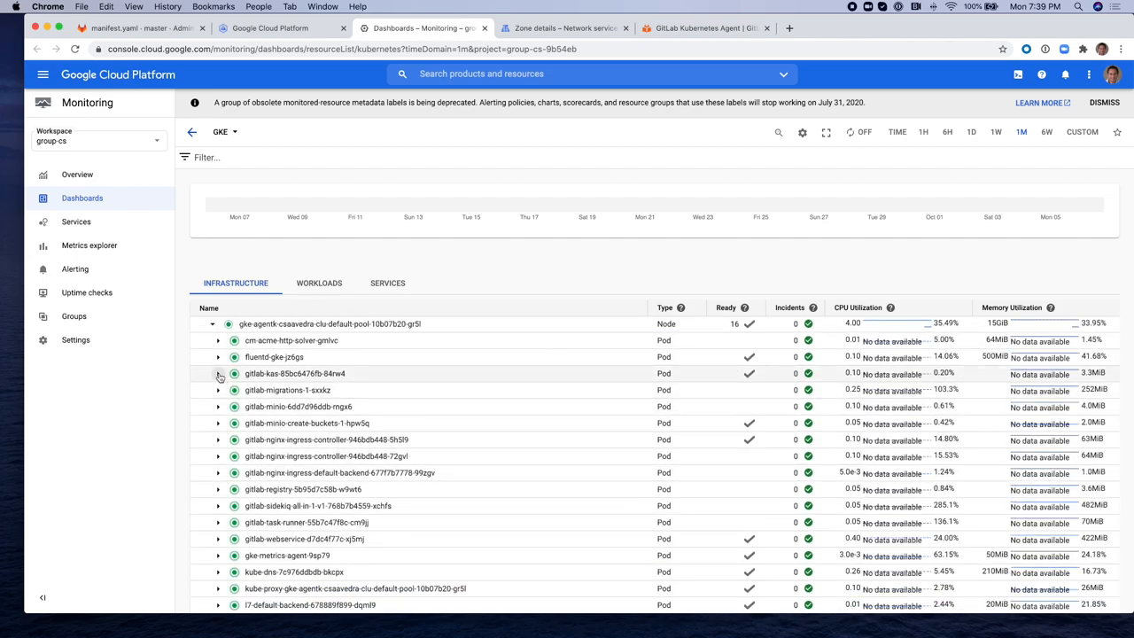
# - Show the gitlab-kas pod's kas container logs and expand the latest entries
pyautogui.click(218, 372)
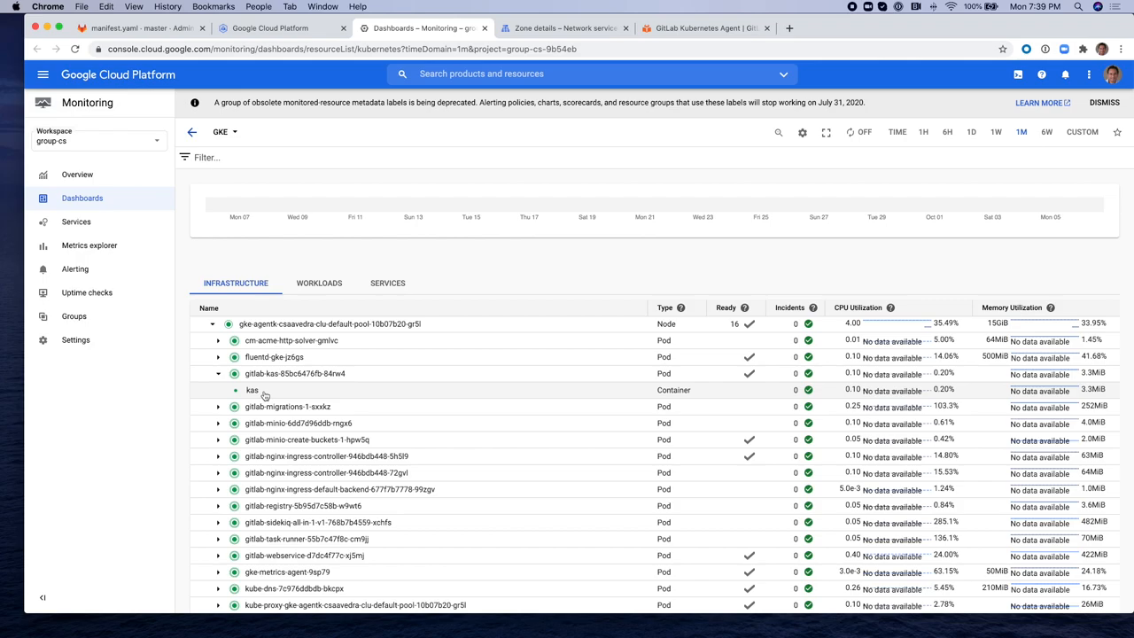
pyautogui.click(251, 389)
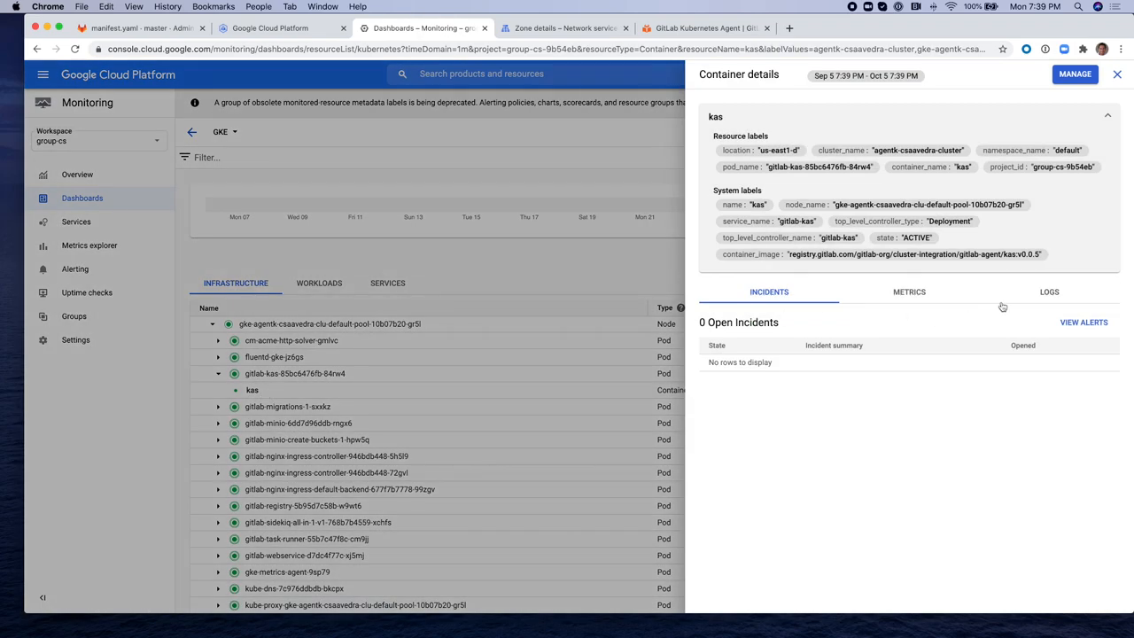
pyautogui.click(1049, 291)
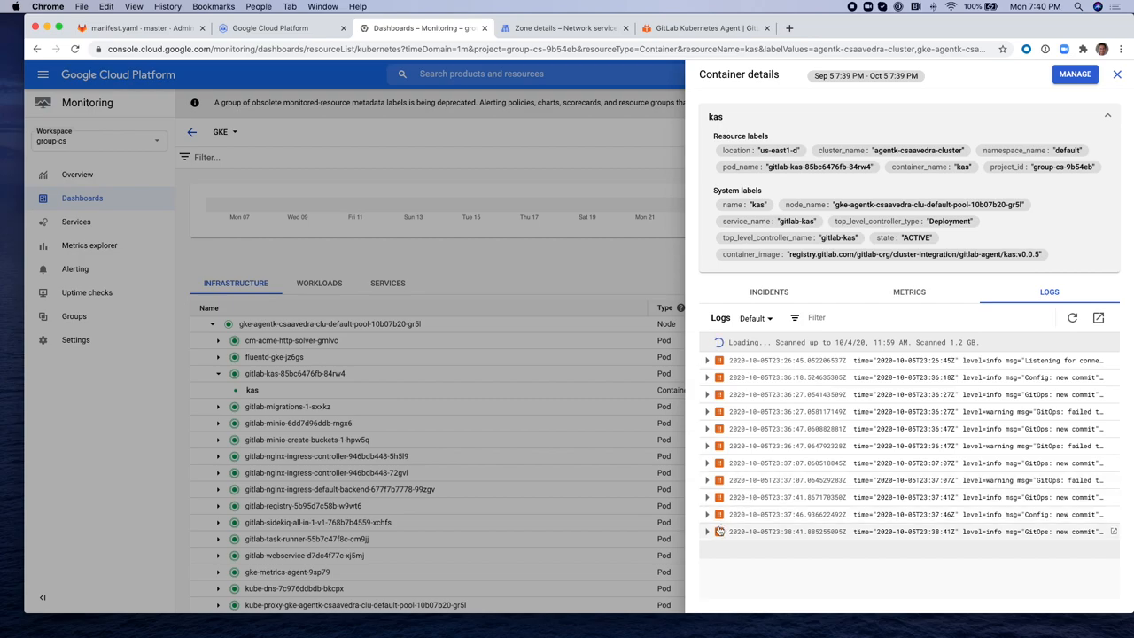
pyautogui.click(707, 532)
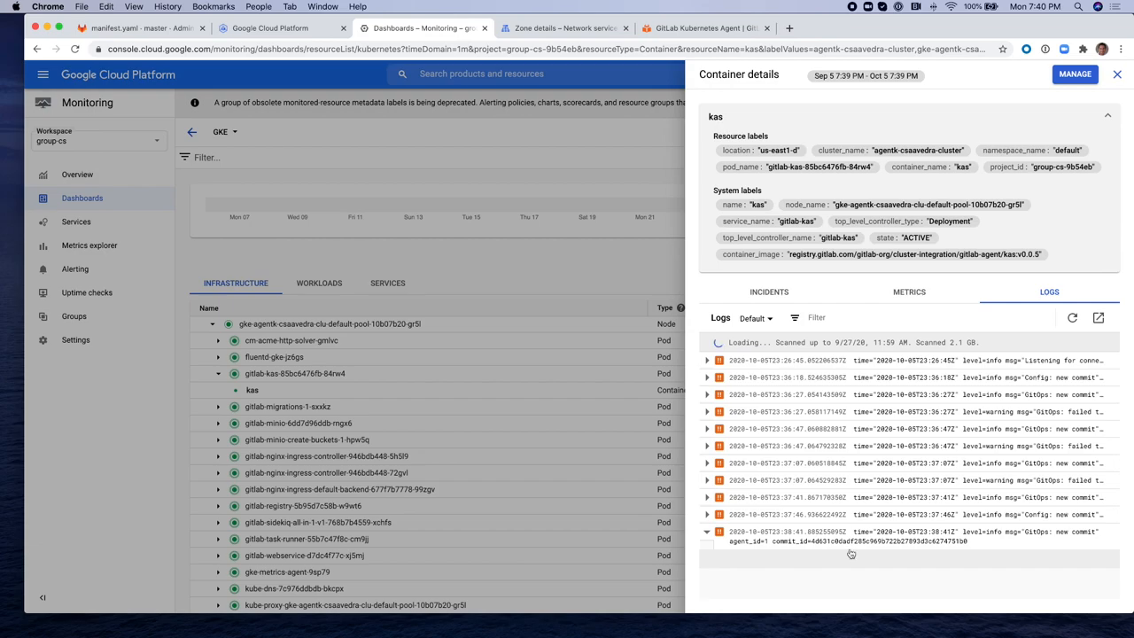
pyautogui.click(707, 362)
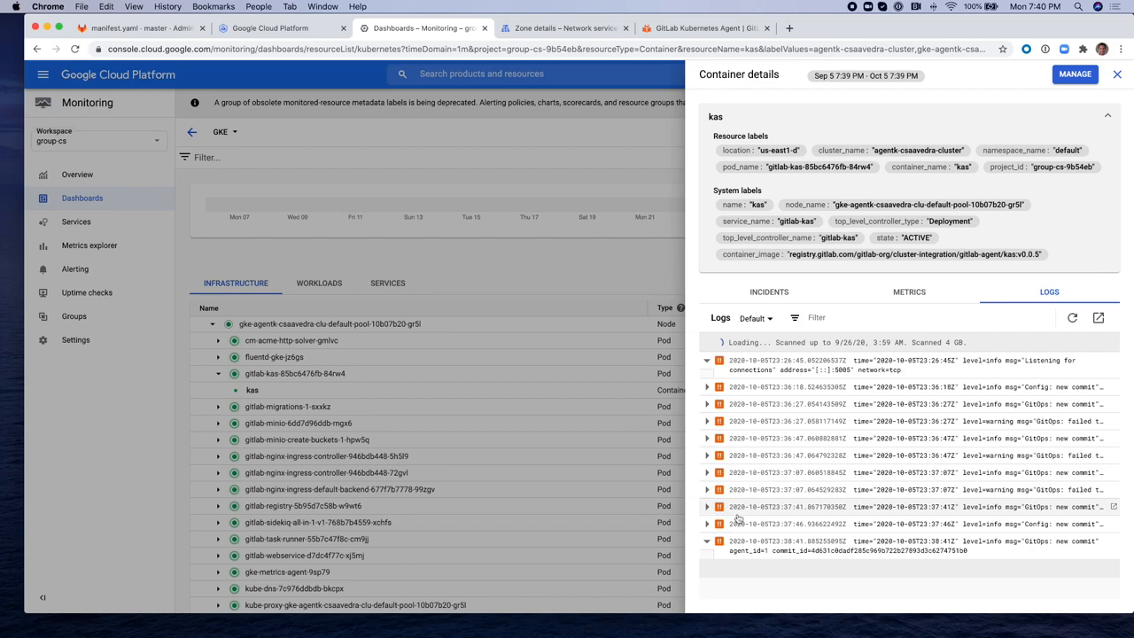
# - Expand the GitOps new-commit and failed-synchronize entries, then close the container details
pyautogui.click(707, 525)
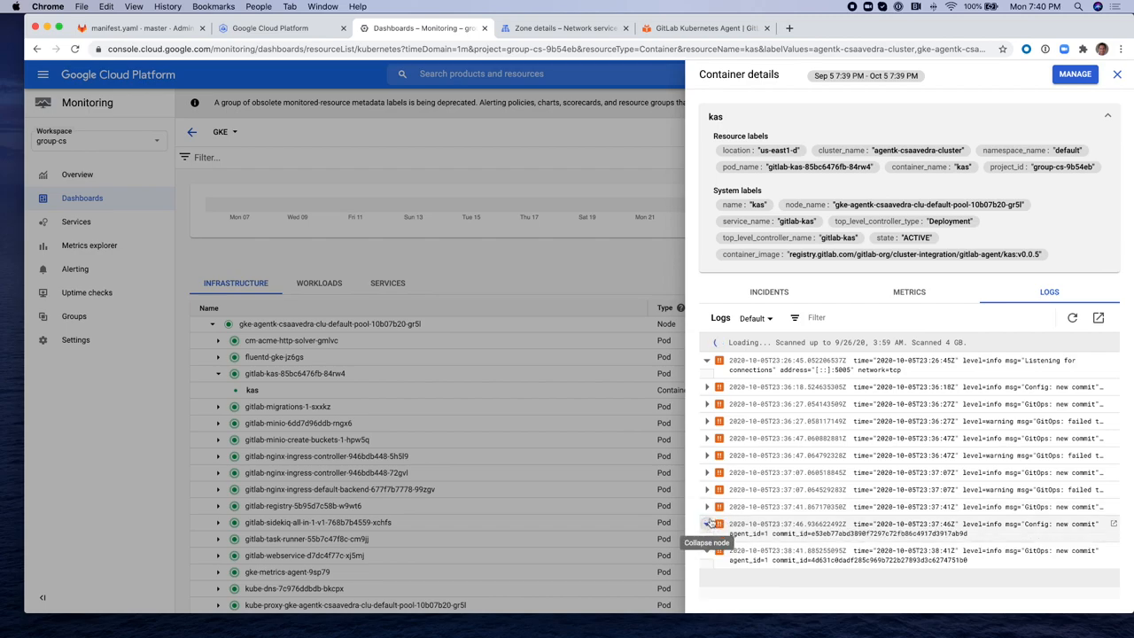
pyautogui.click(707, 523)
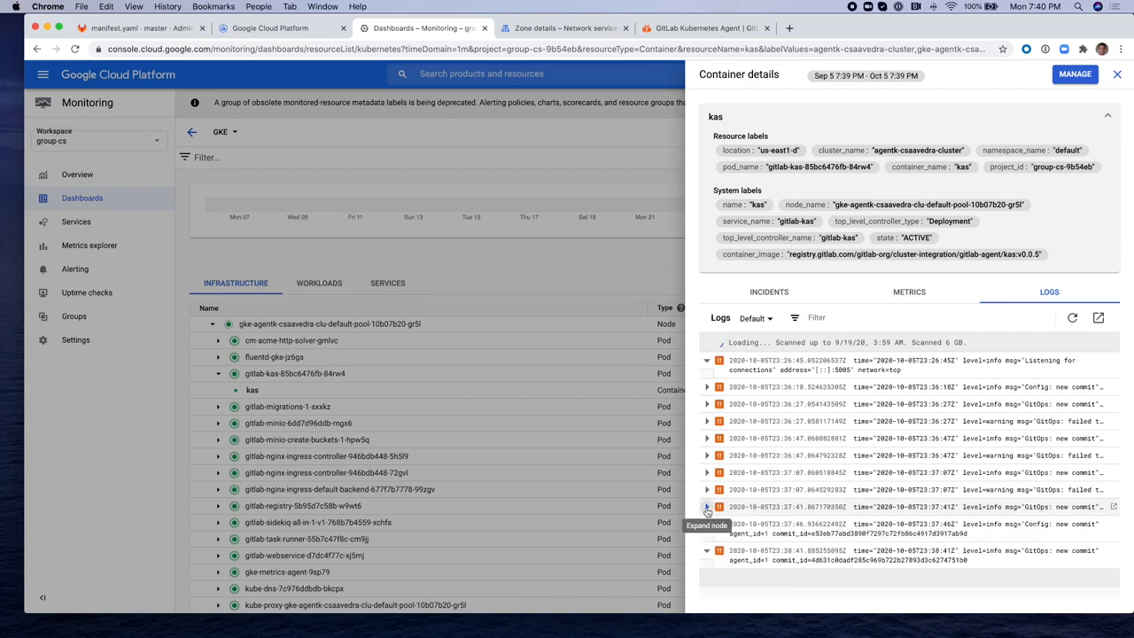
pyautogui.click(707, 507)
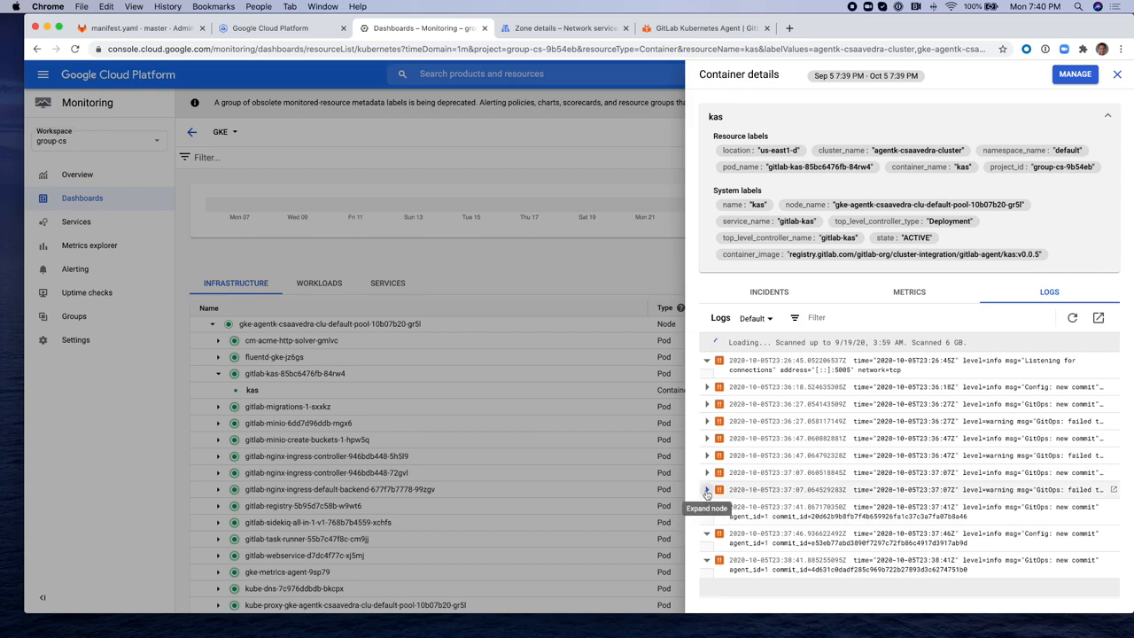
pyautogui.click(708, 489)
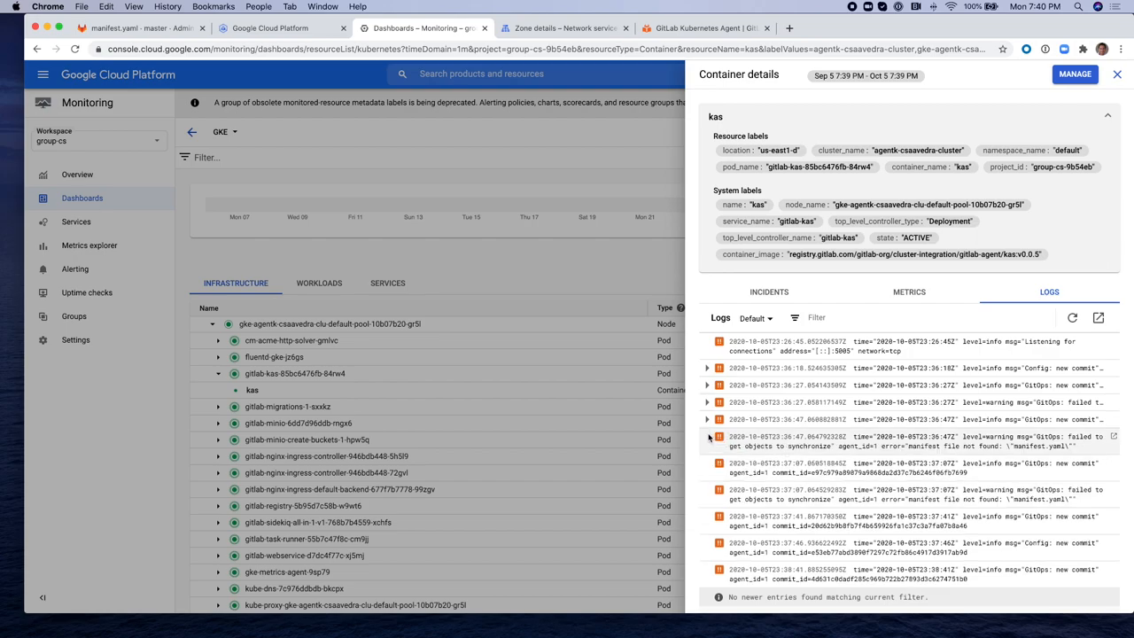
pyautogui.moveTo(707, 419)
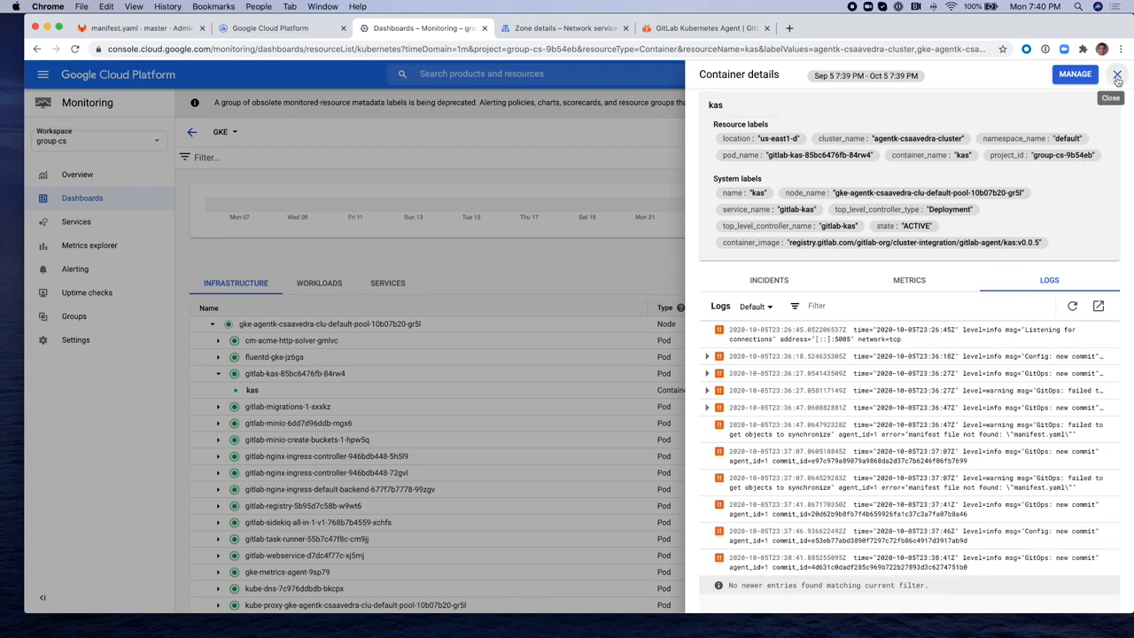
pyautogui.click(1117, 75)
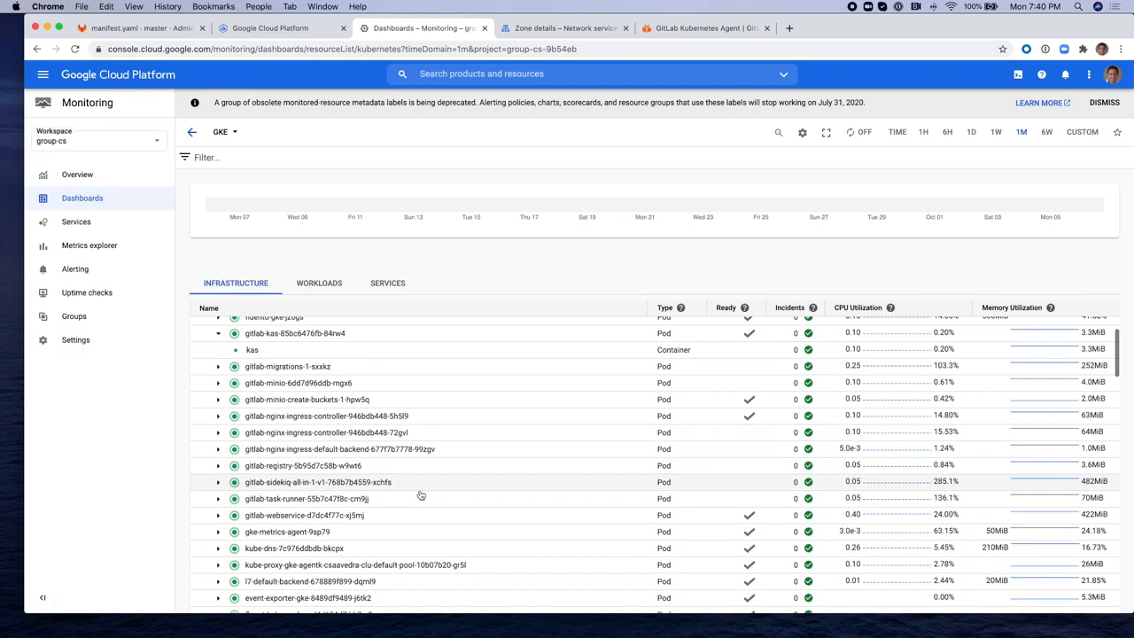
# - Expand the gitlab-agent pod and view details of its agent container
pyautogui.scroll(-3)
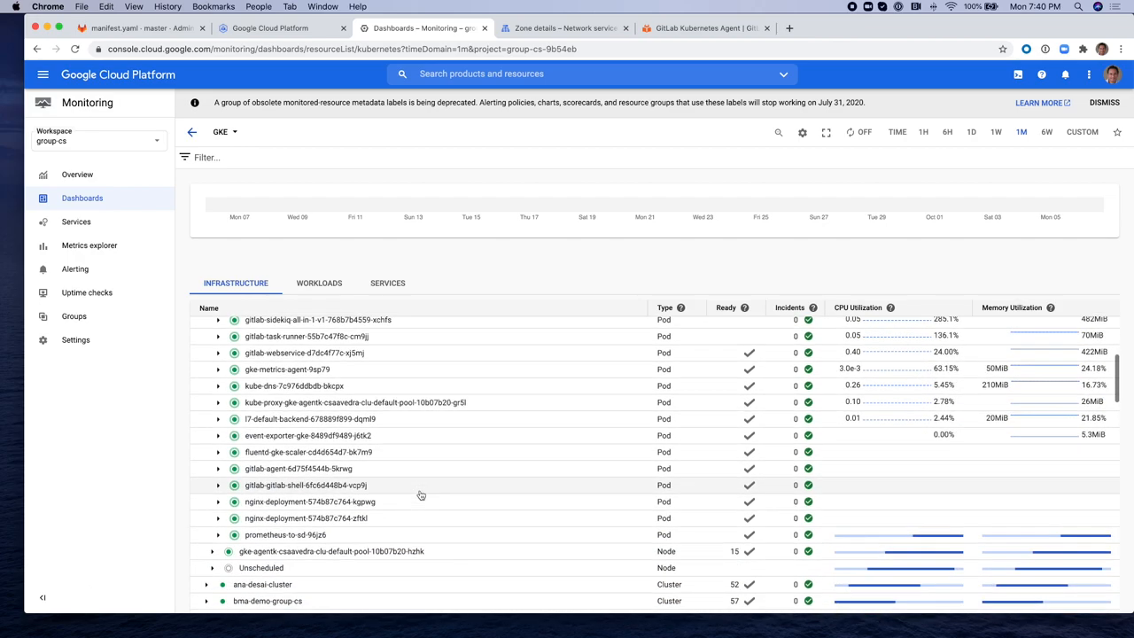
pyautogui.scroll(-3)
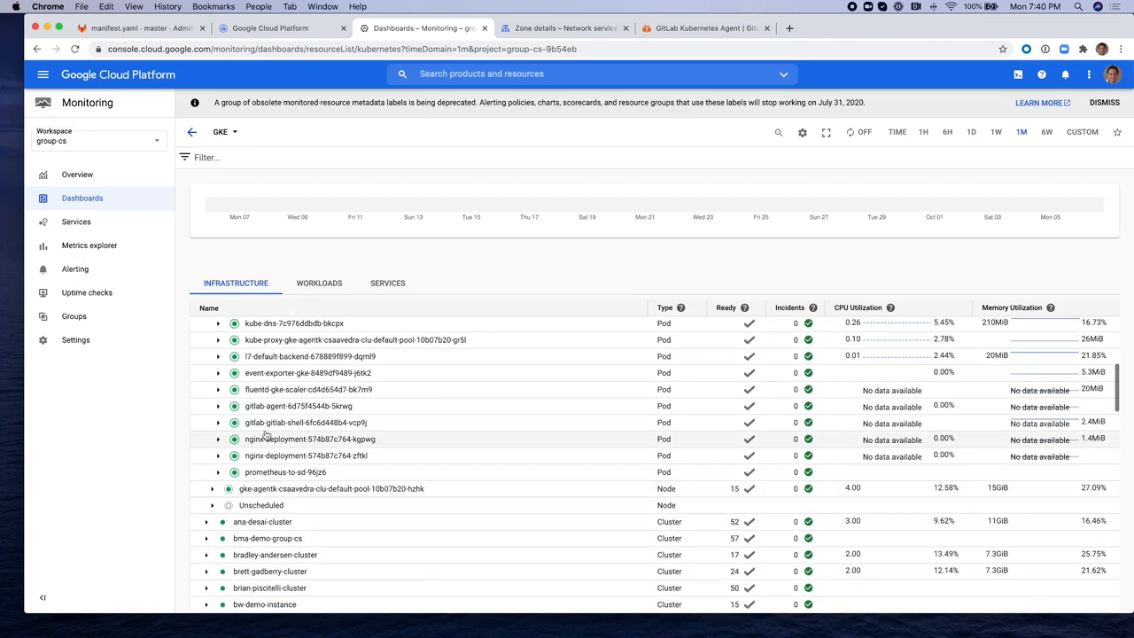
pyautogui.click(217, 406)
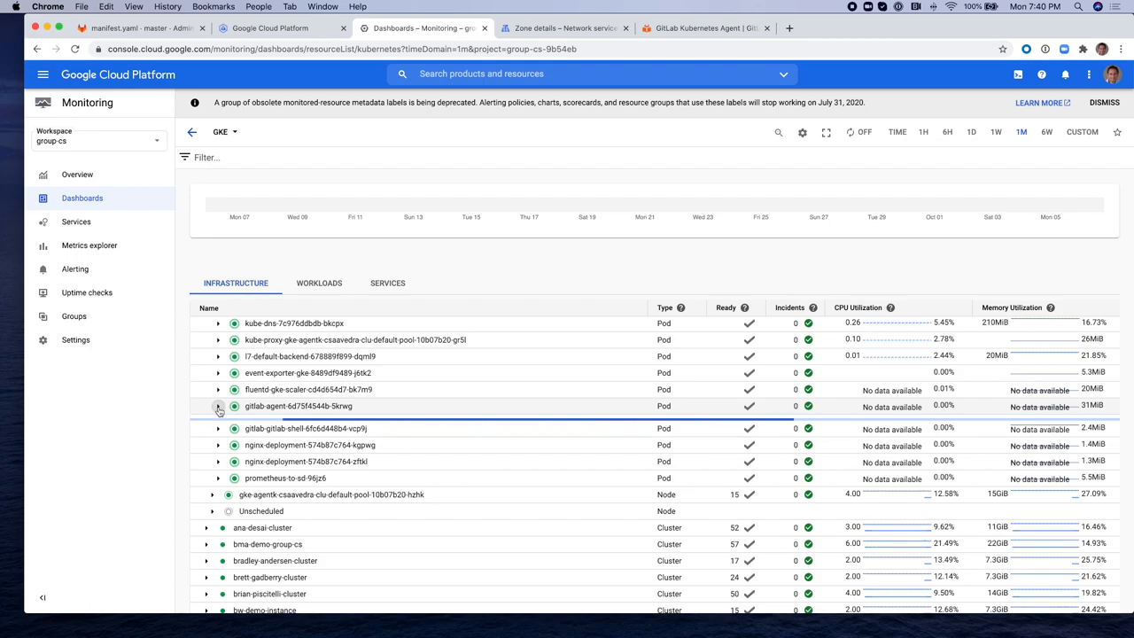
pyautogui.click(216, 406)
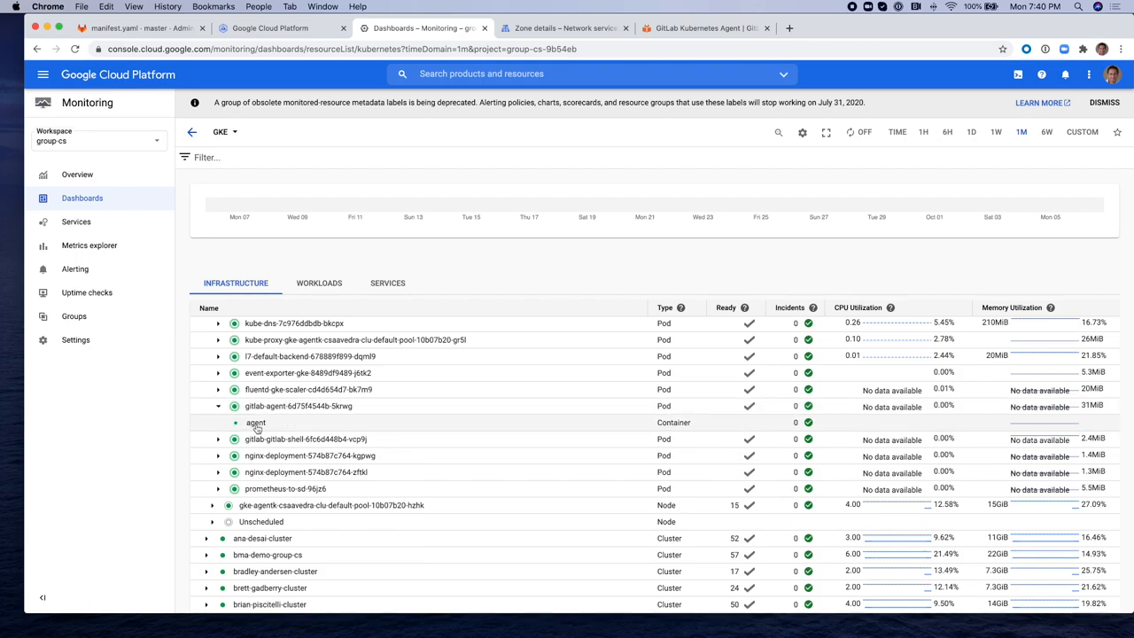
pyautogui.click(256, 422)
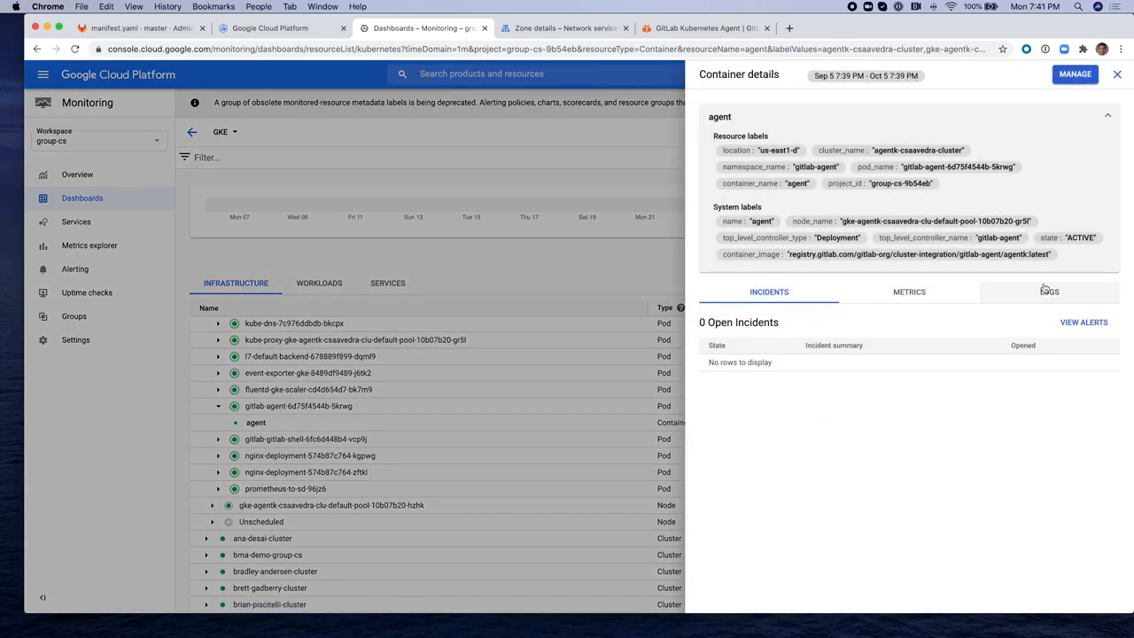
# - Show the agent container's logs with the sync worker start, cluster-cache and throttling entries expanded
pyautogui.click(1049, 291)
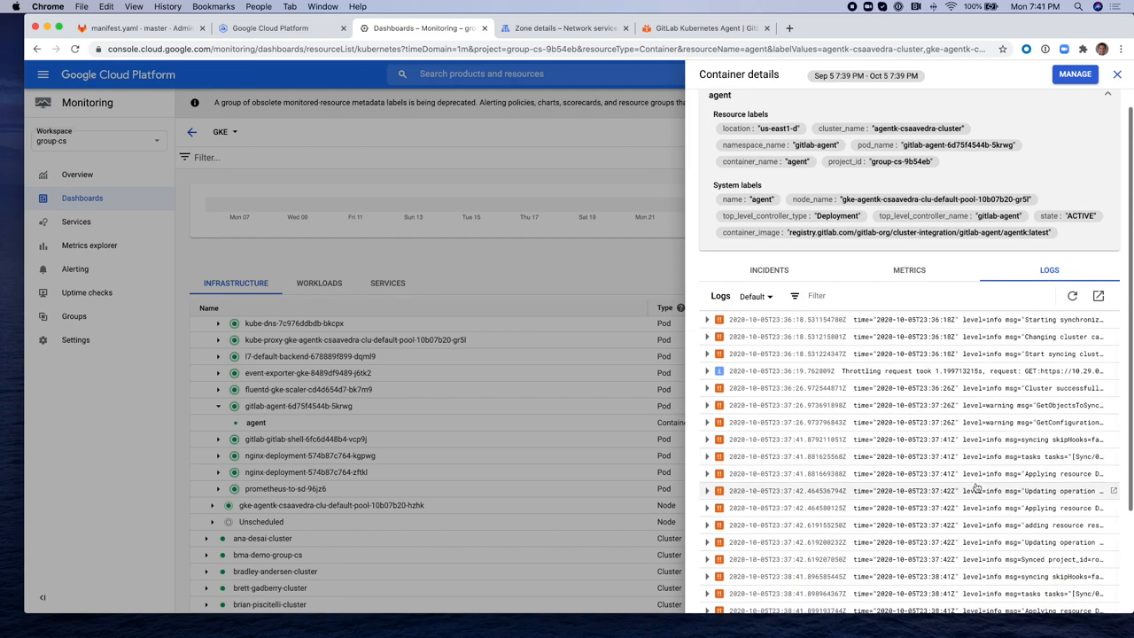
pyautogui.scroll(-3)
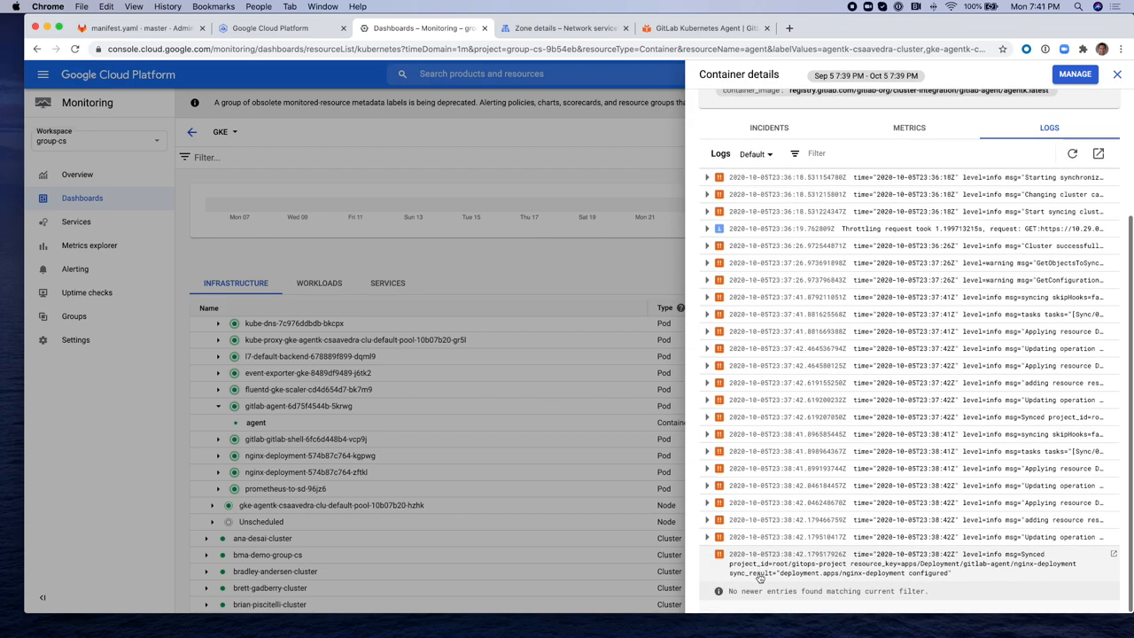
pyautogui.moveTo(858, 581)
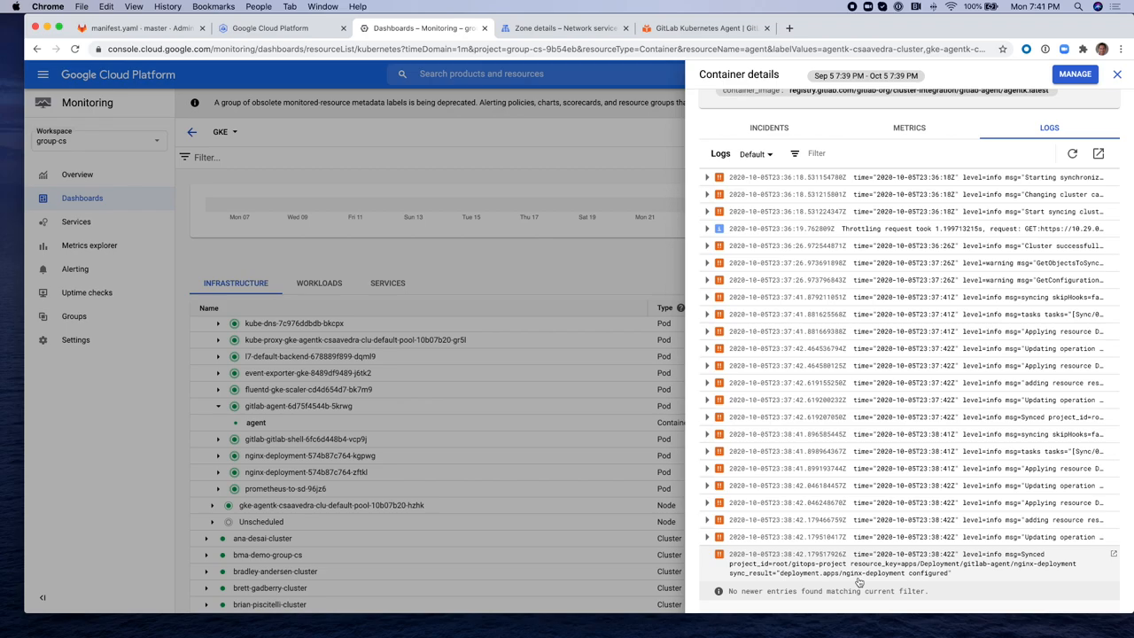
pyautogui.moveTo(860, 551)
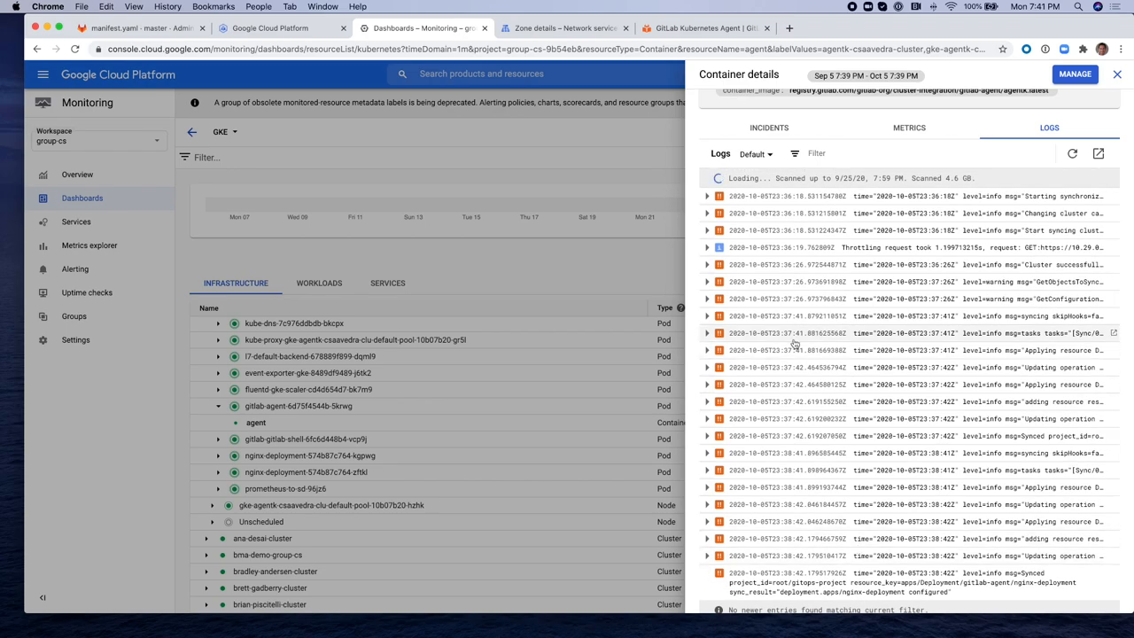
pyautogui.click(709, 195)
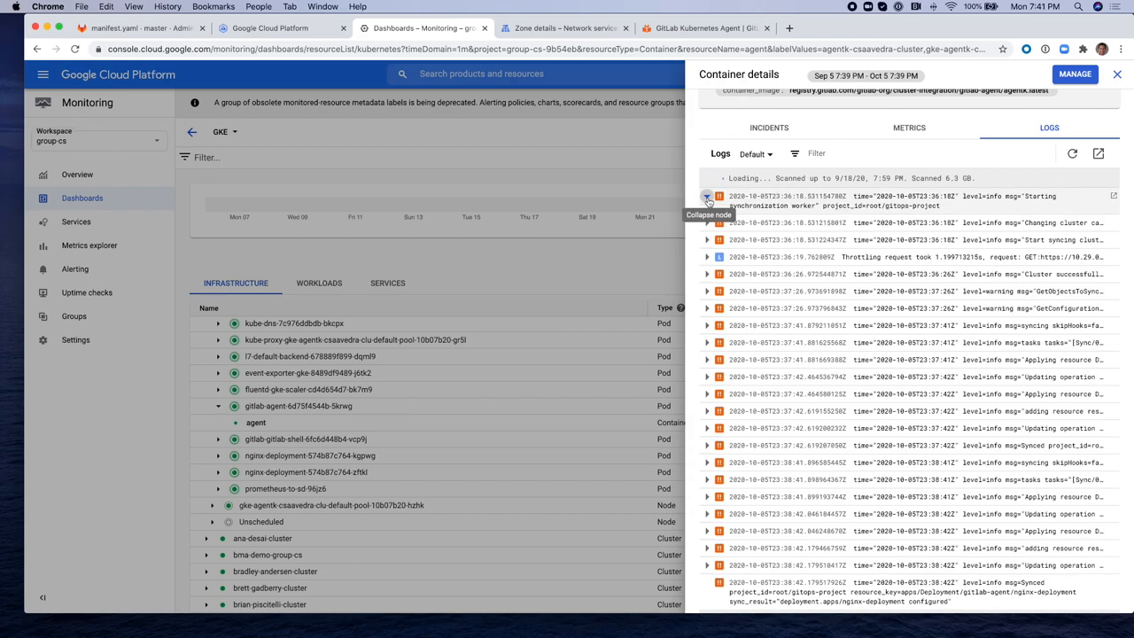
pyautogui.click(709, 195)
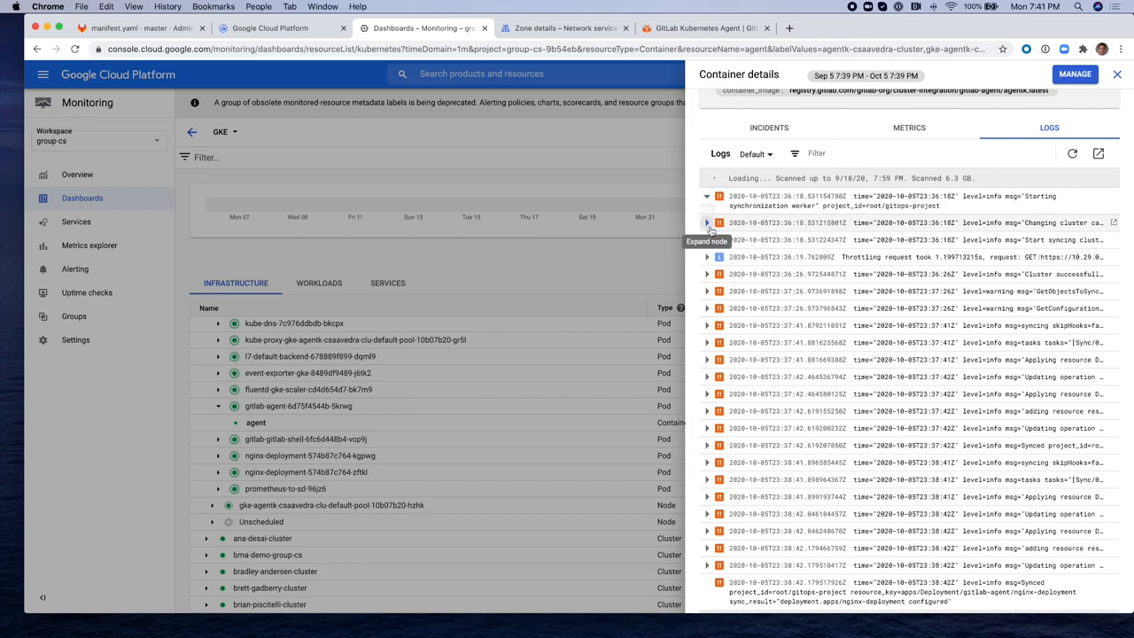
pyautogui.click(709, 223)
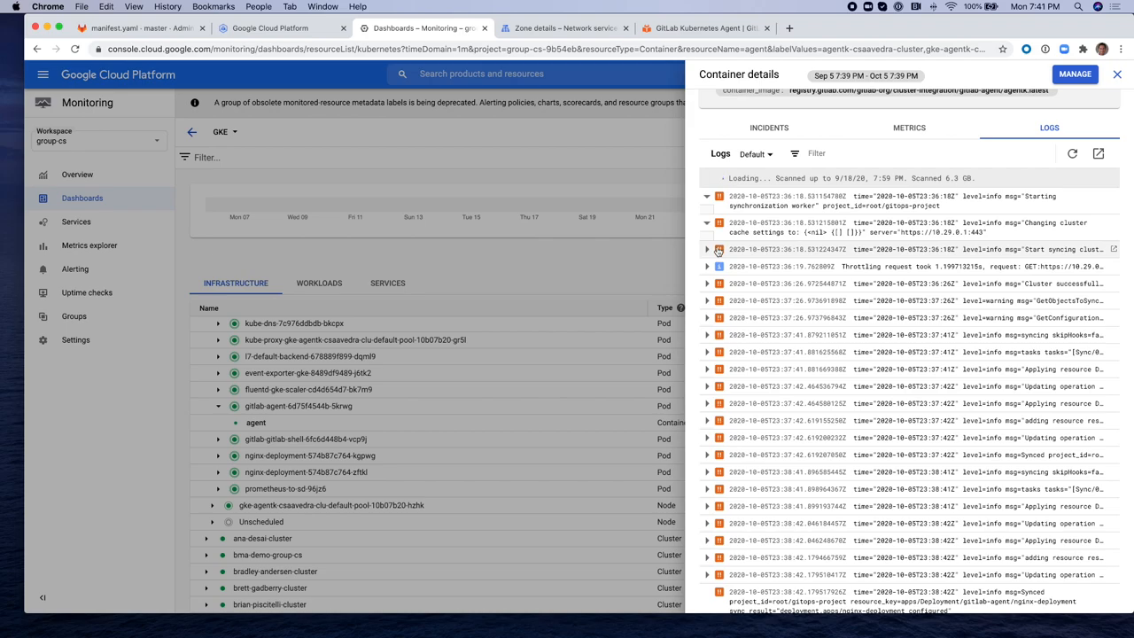
pyautogui.moveTo(708, 248)
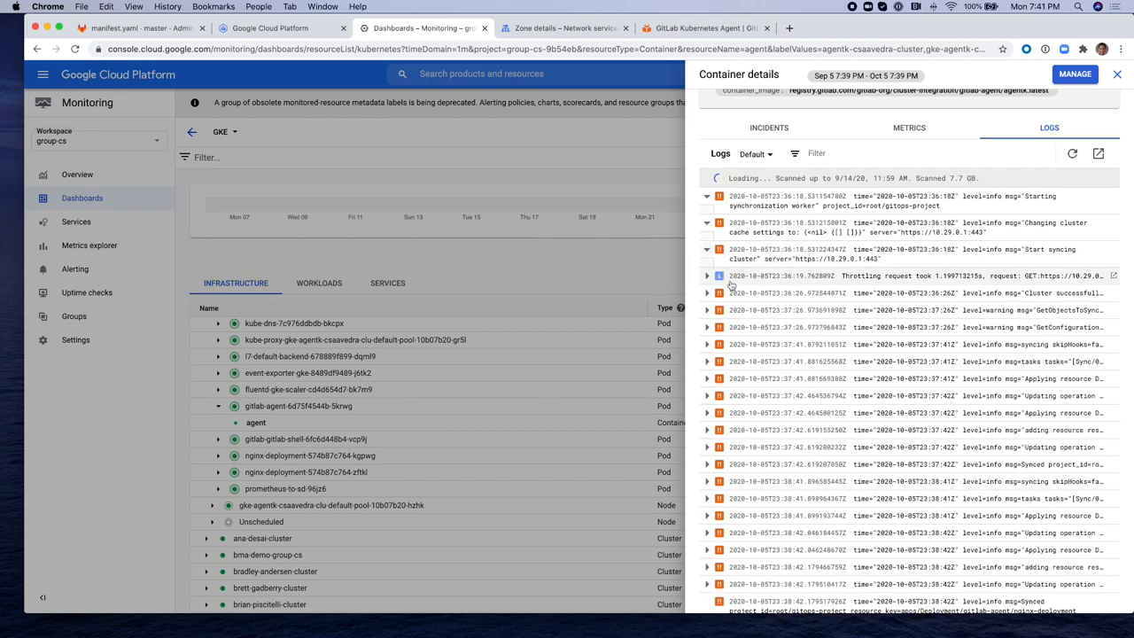
pyautogui.moveTo(707, 276)
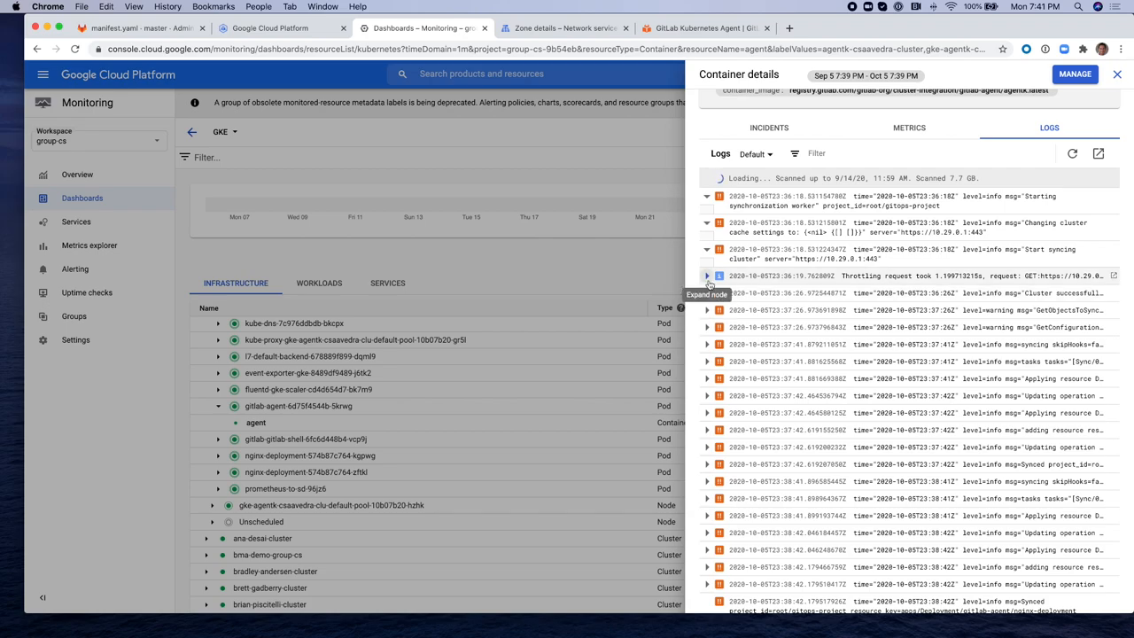
pyautogui.click(707, 277)
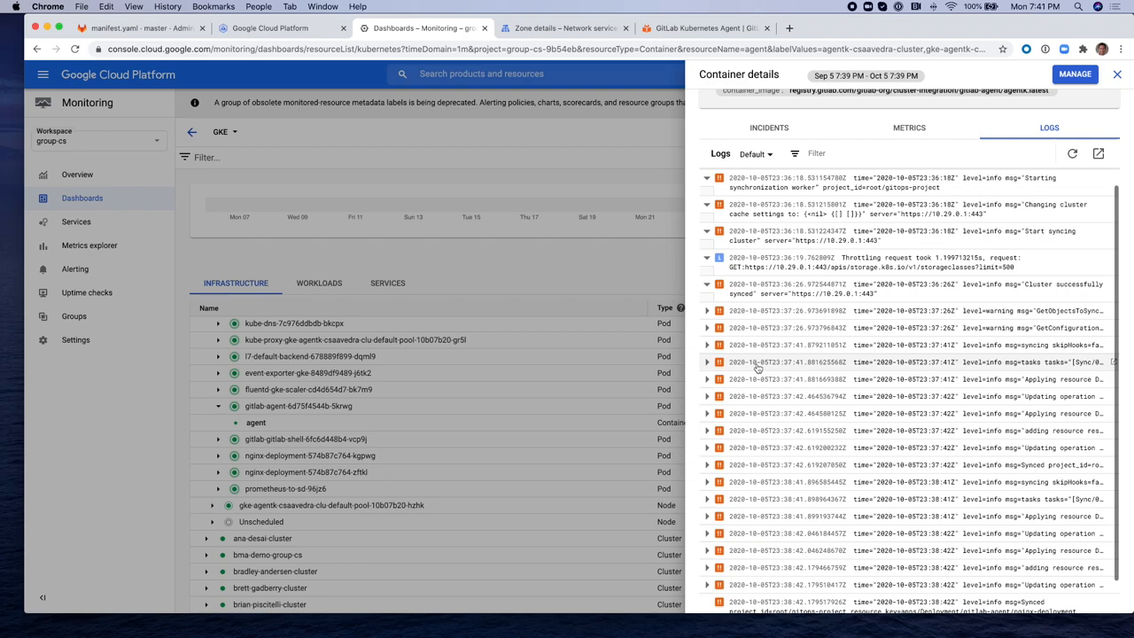
pyautogui.scroll(-3)
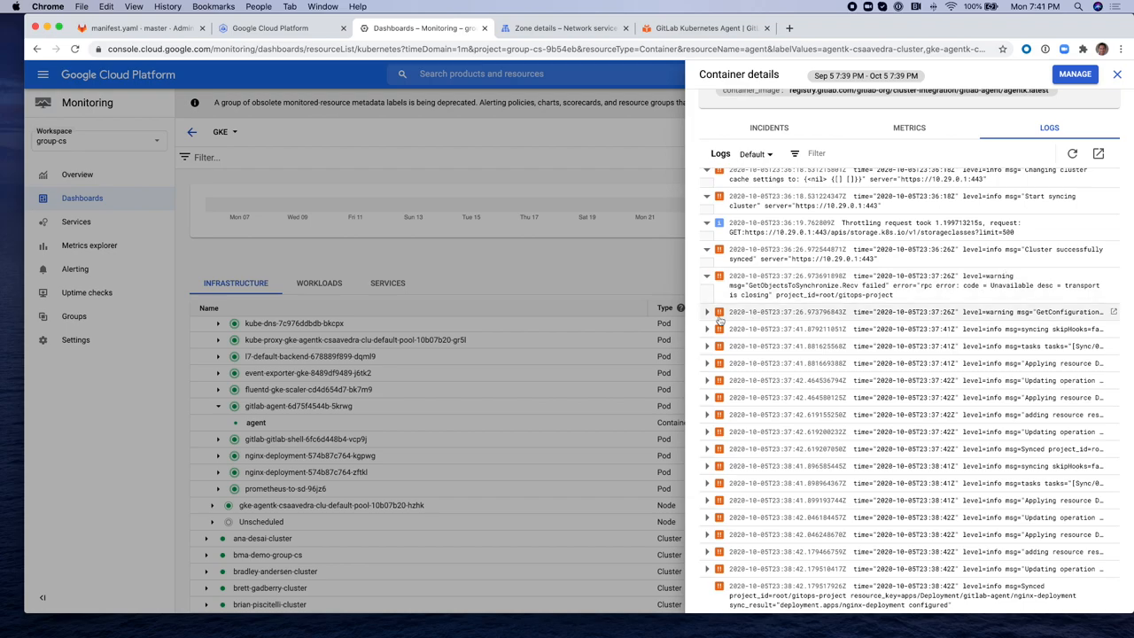
# - Expand the GetConfiguration warning, syncing-started, tasks and nginx-deployment applying entries
pyautogui.click(707, 311)
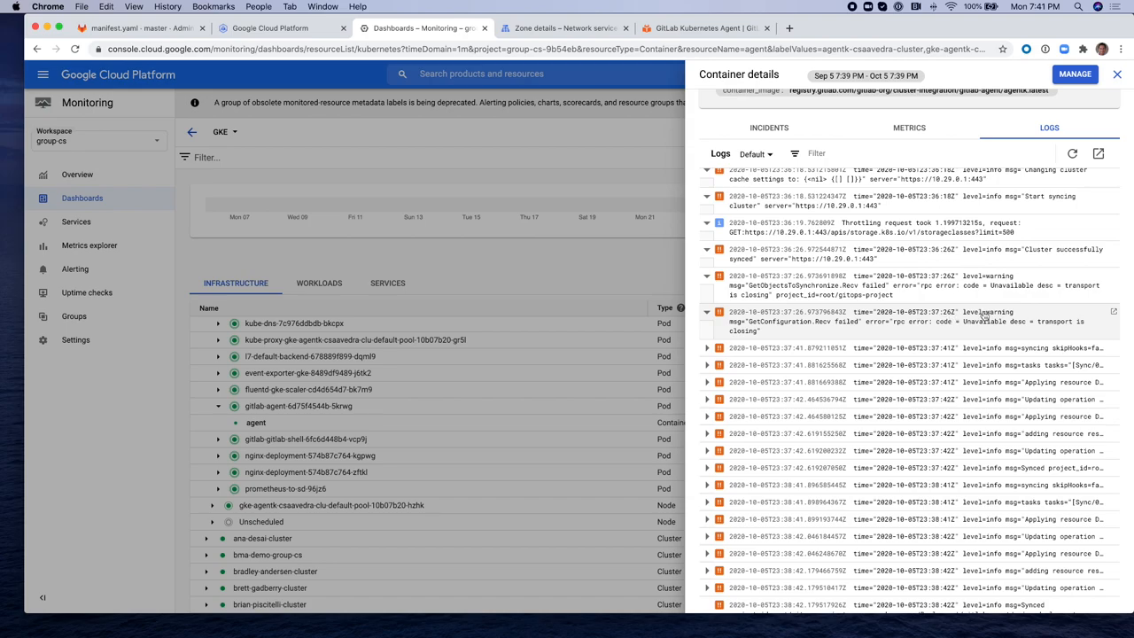
pyautogui.click(709, 347)
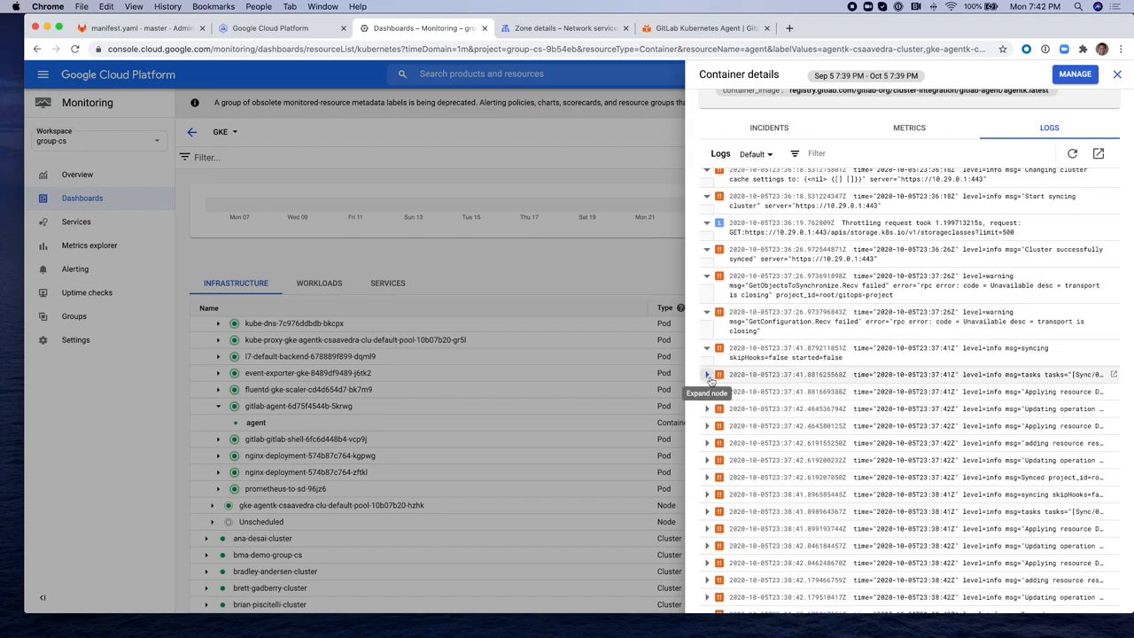
pyautogui.click(708, 374)
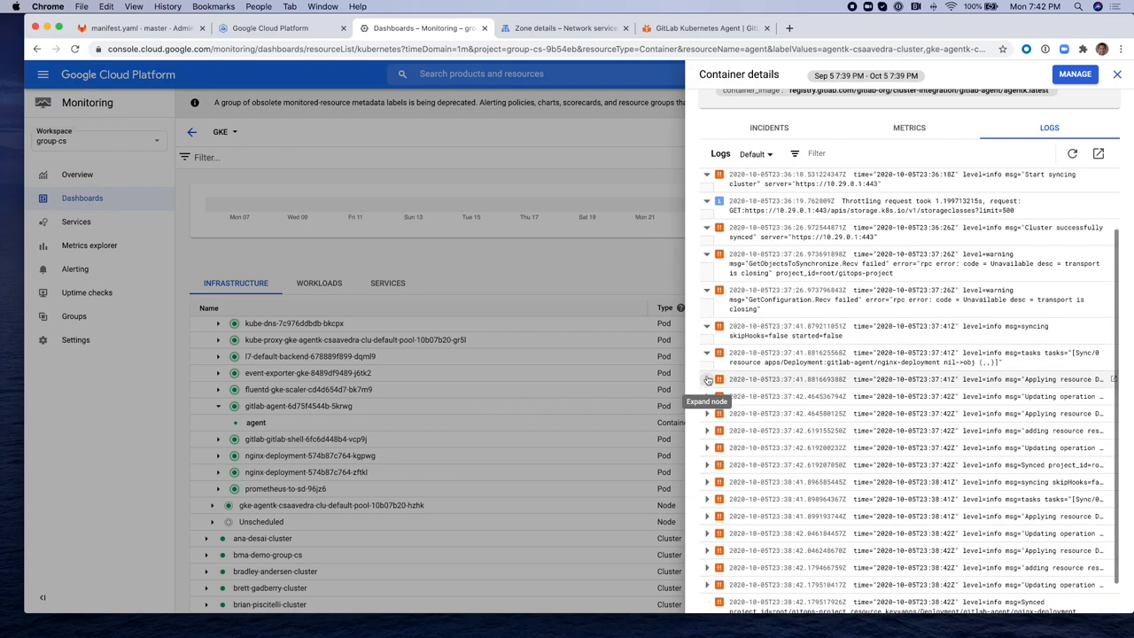
pyautogui.click(709, 344)
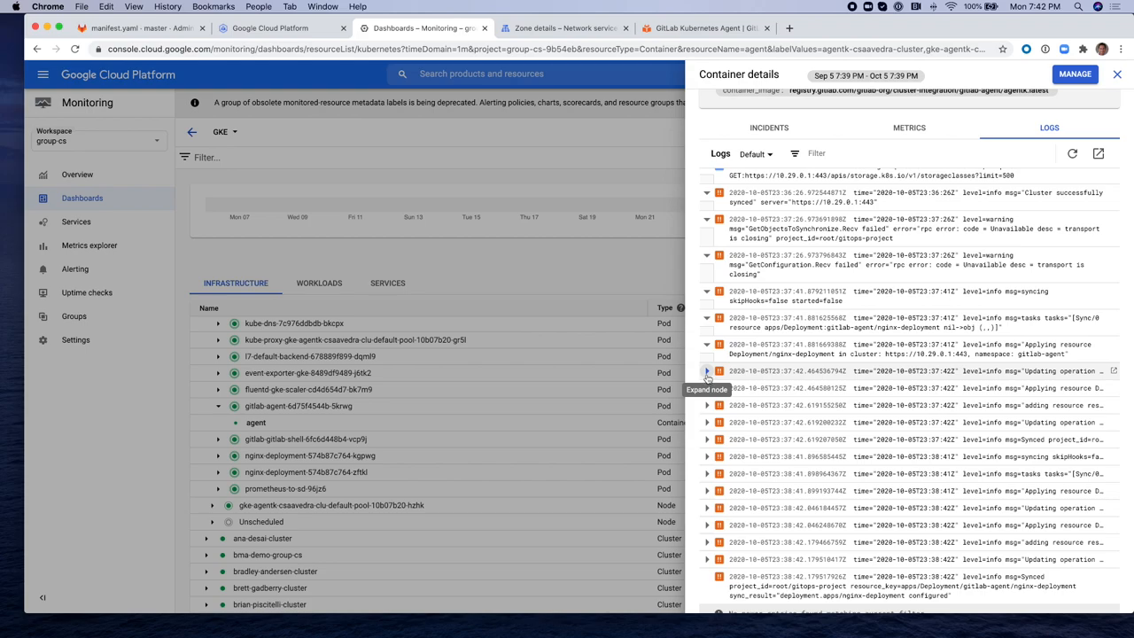
pyautogui.click(708, 371)
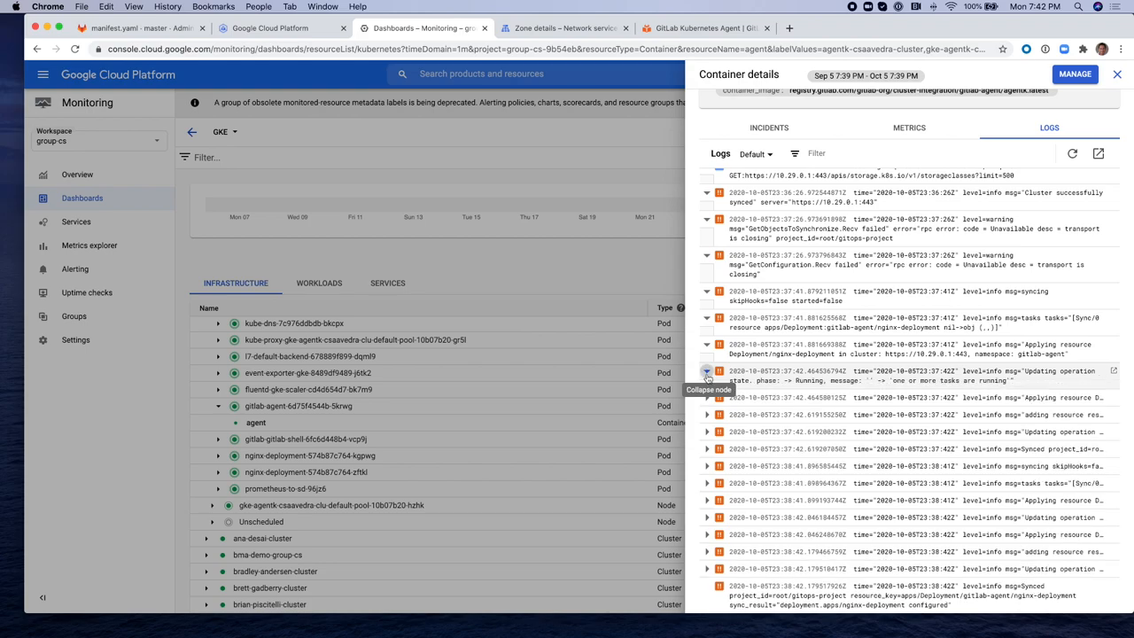
pyautogui.click(707, 370)
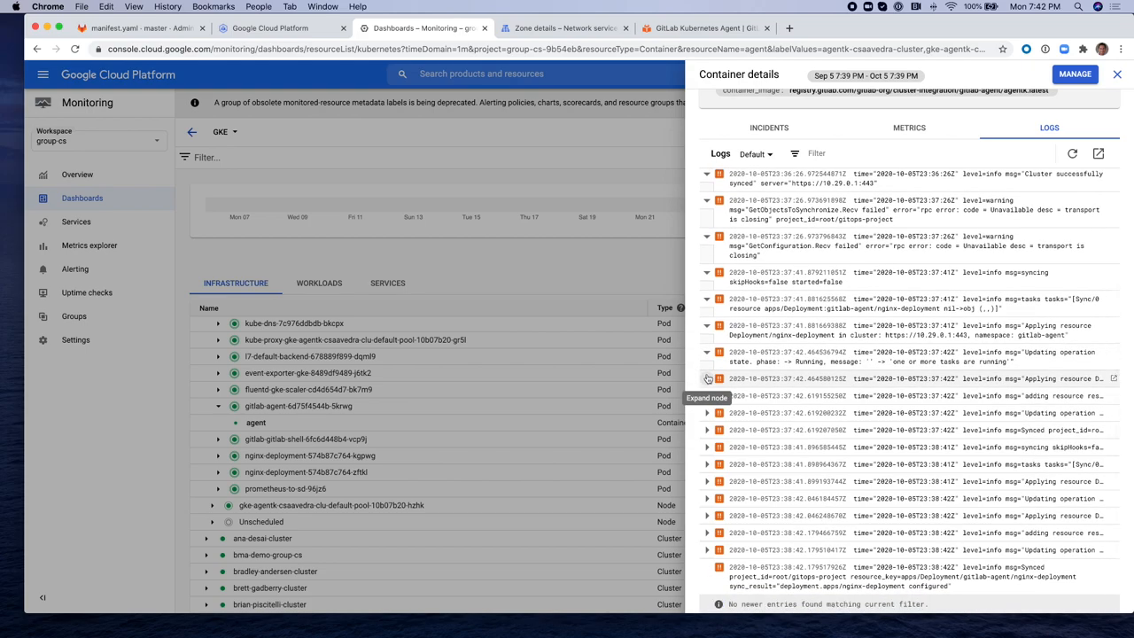
# - Expand the entries showing nginx-deployment created, operation succeeded and project synced
pyautogui.click(708, 380)
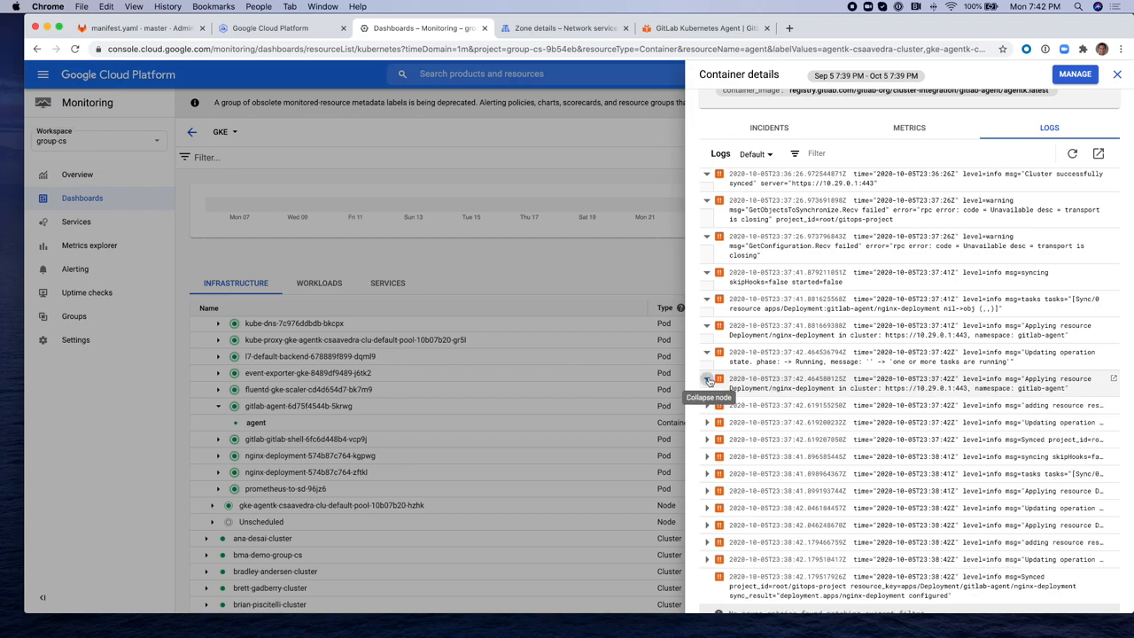
pyautogui.click(709, 379)
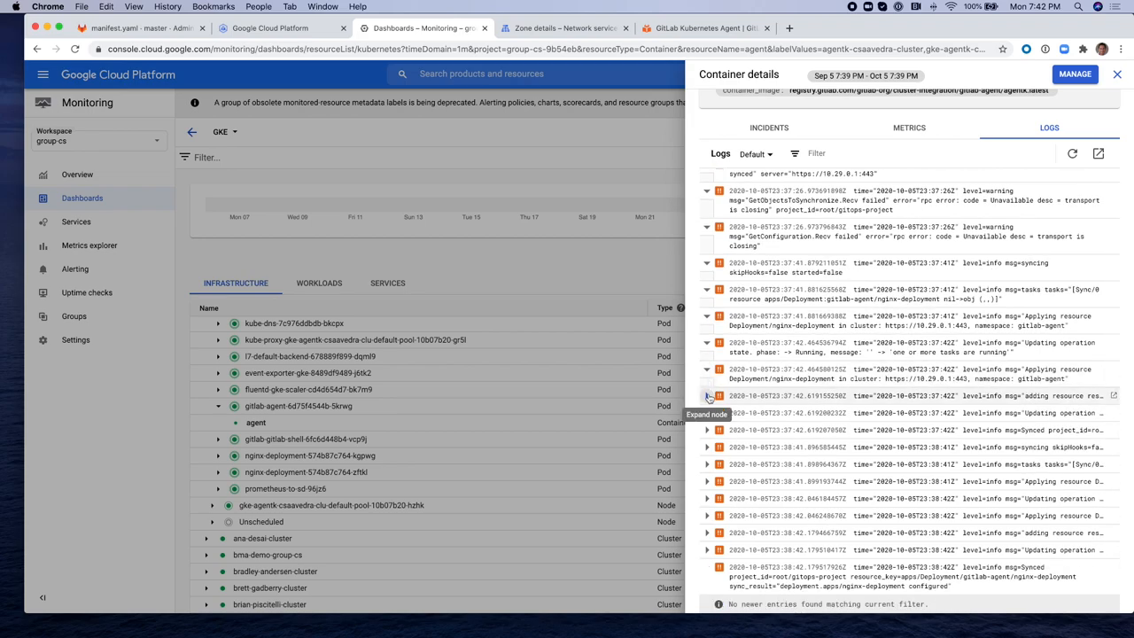
pyautogui.click(709, 397)
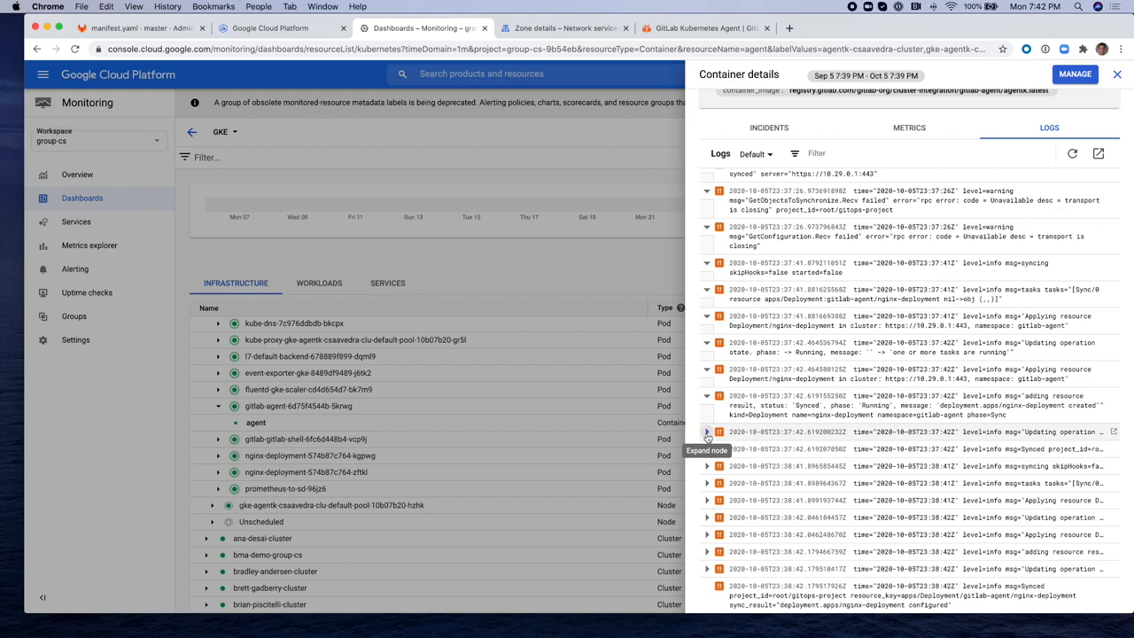
pyautogui.click(707, 433)
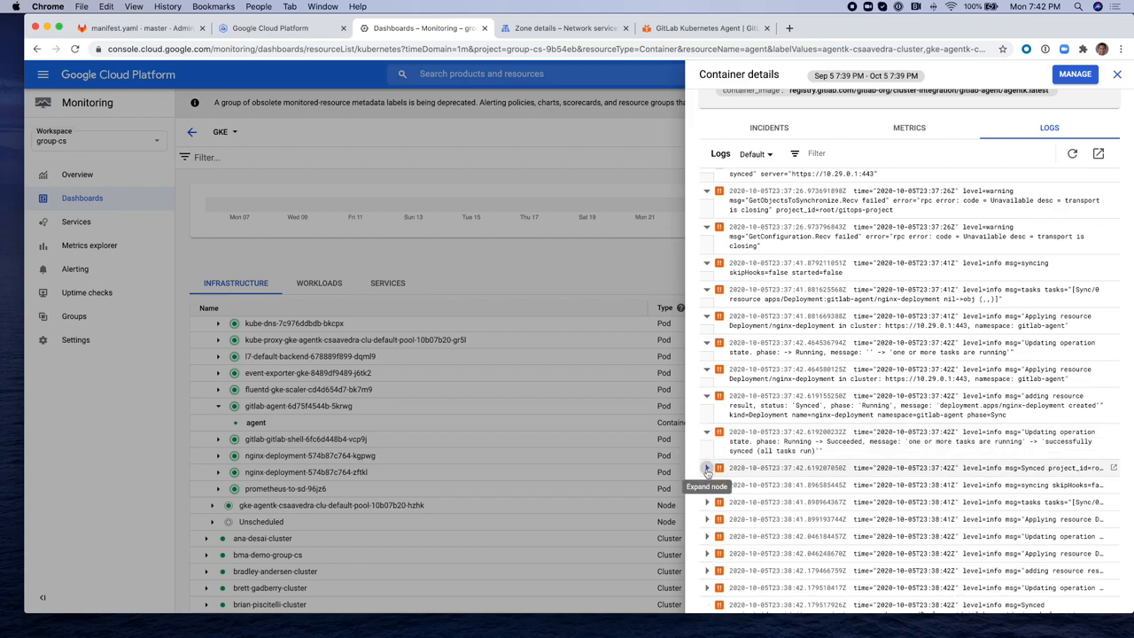
pyautogui.click(707, 468)
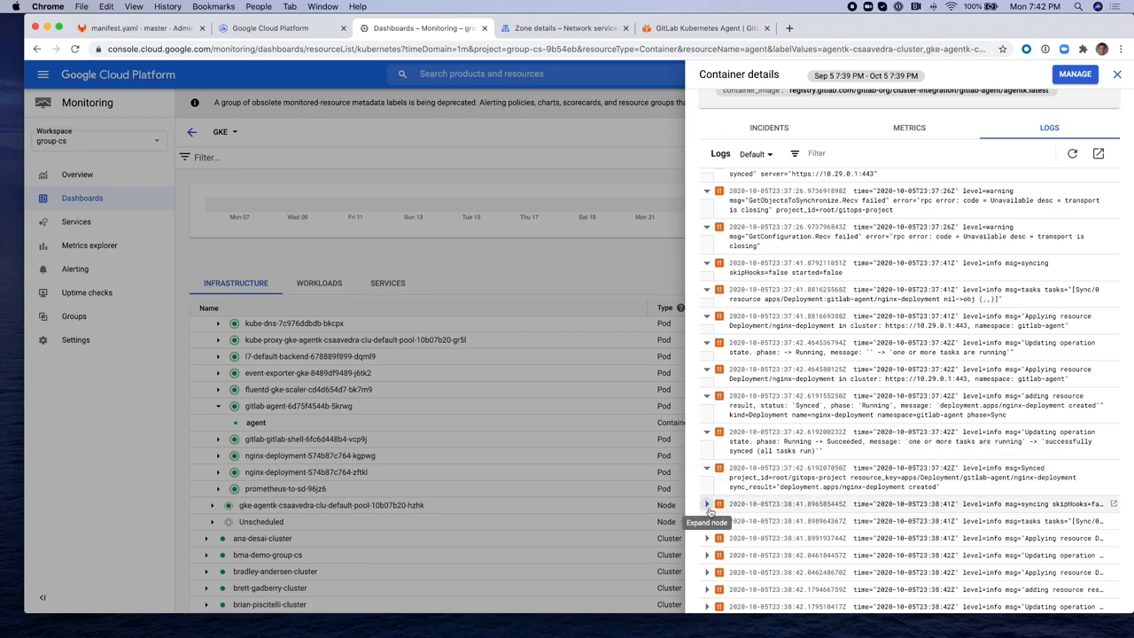
pyautogui.scroll(-3)
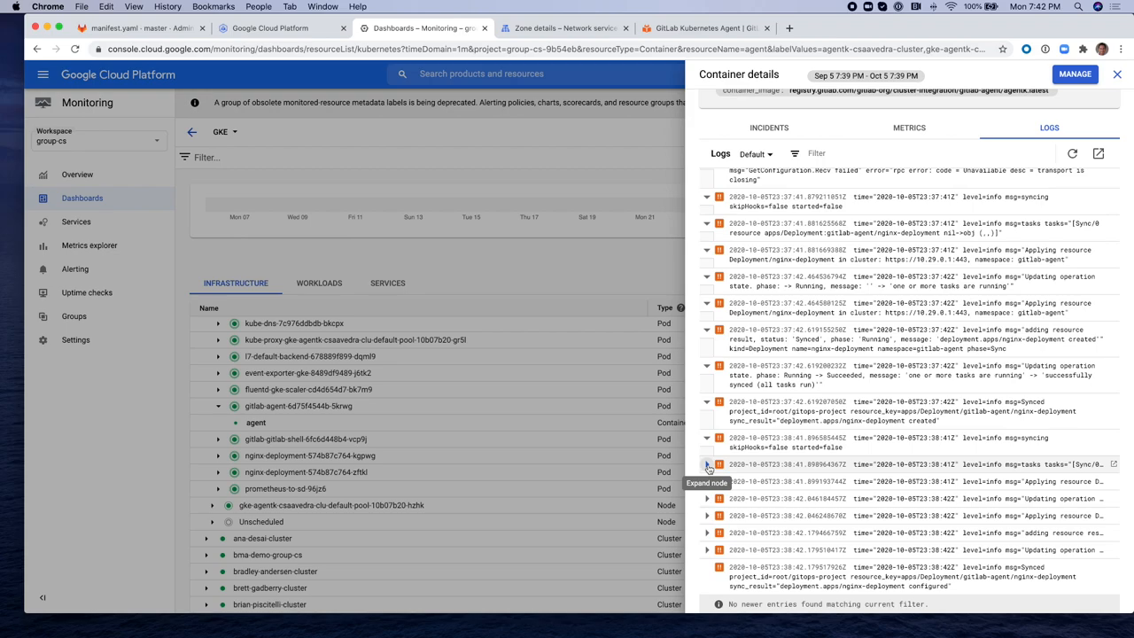
# - Expand the later nginx-deployment configured entries, then switch to the GitLab Kubernetes Agent docs
pyautogui.click(705, 464)
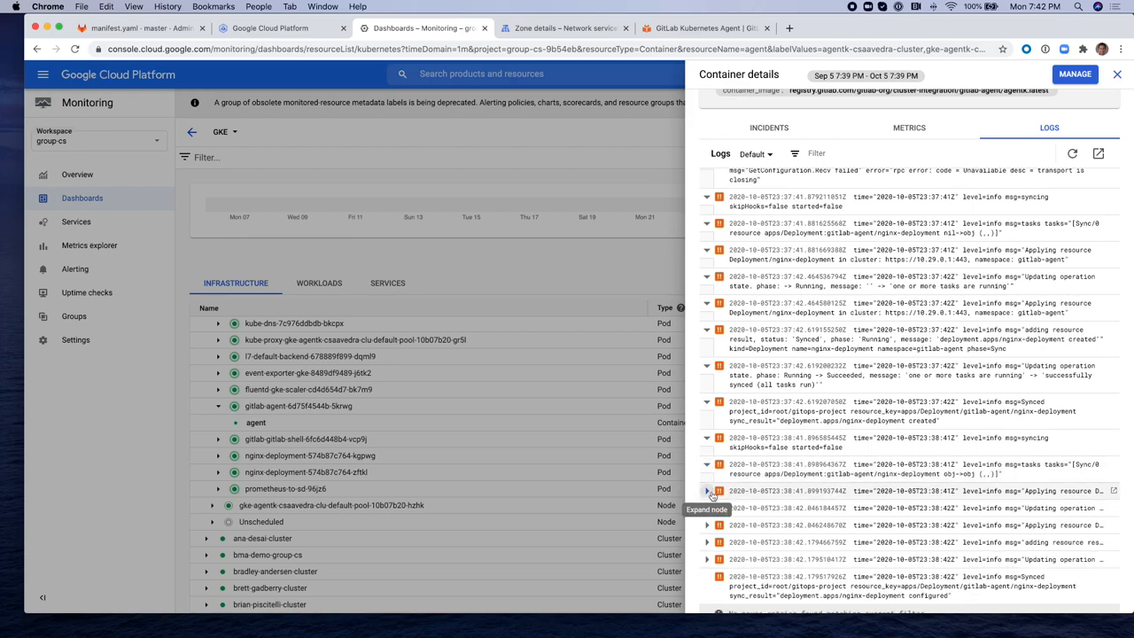
pyautogui.scroll(-3)
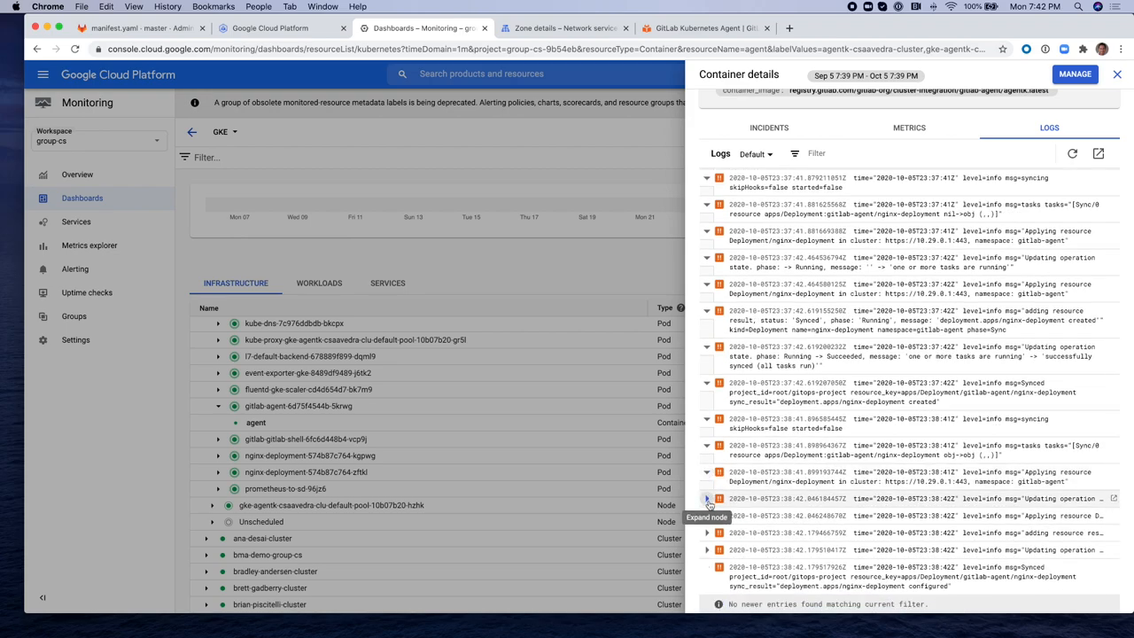
pyautogui.click(707, 498)
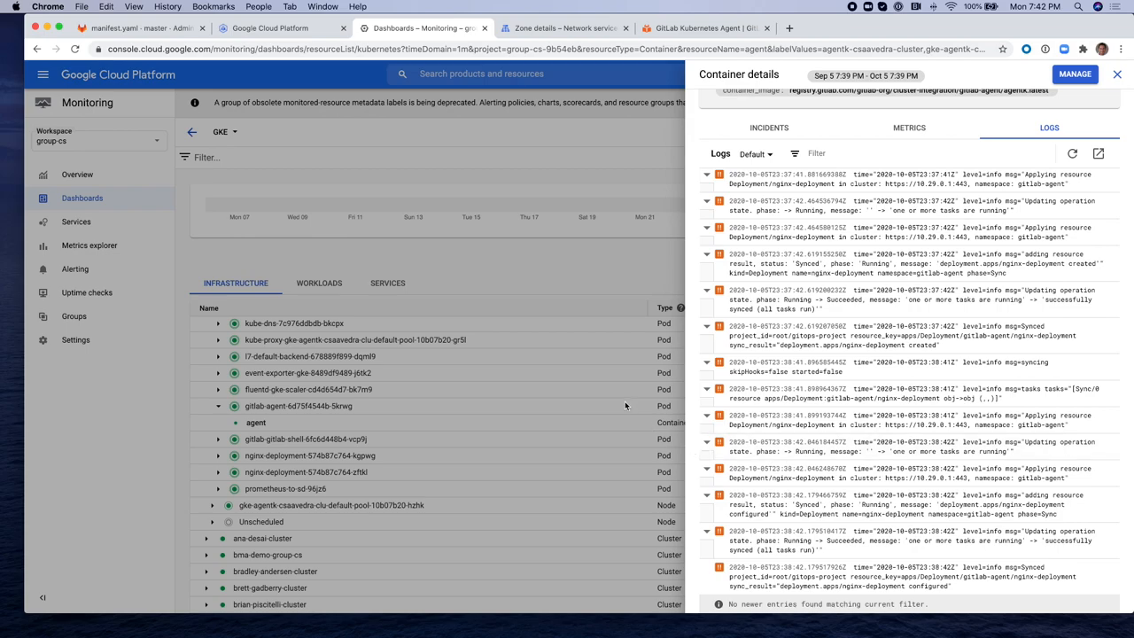
pyautogui.click(706, 28)
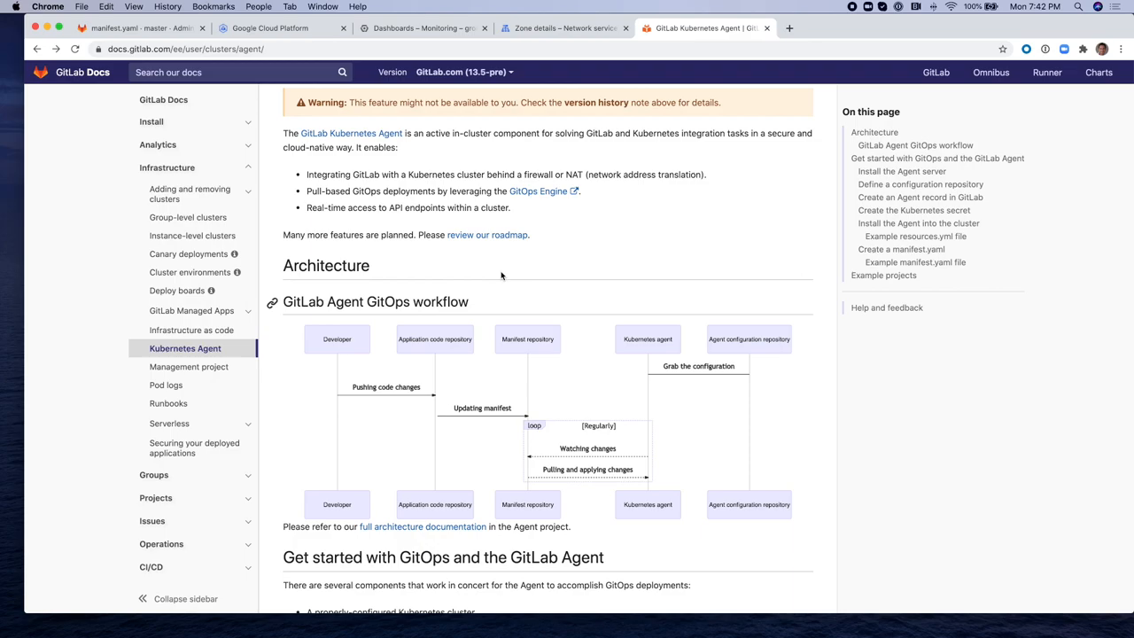
pyautogui.scroll(-3)
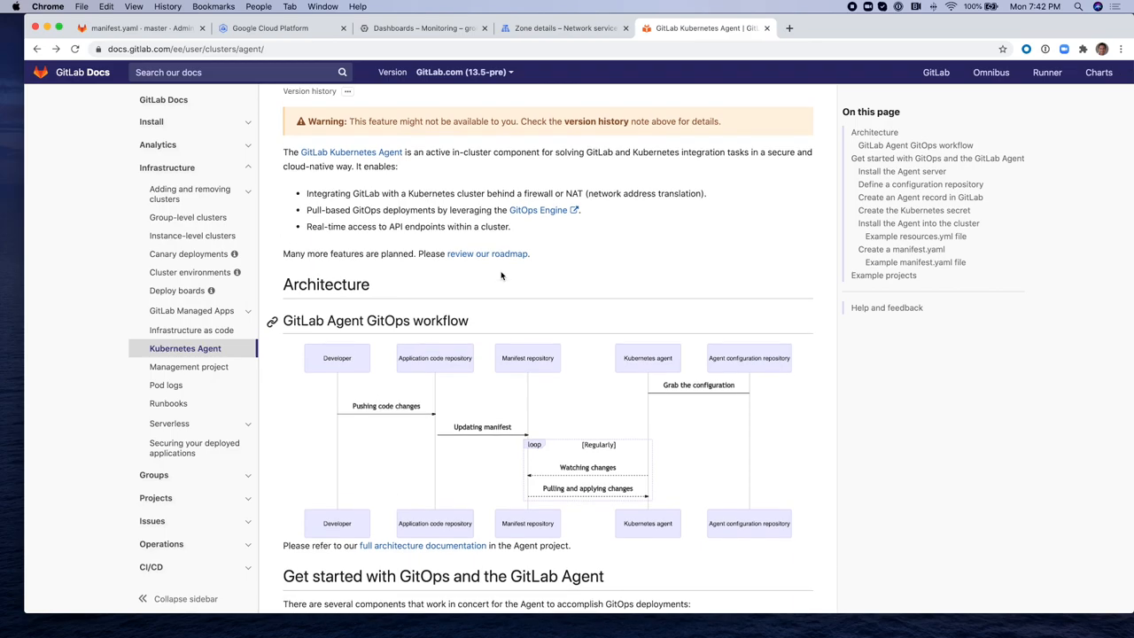